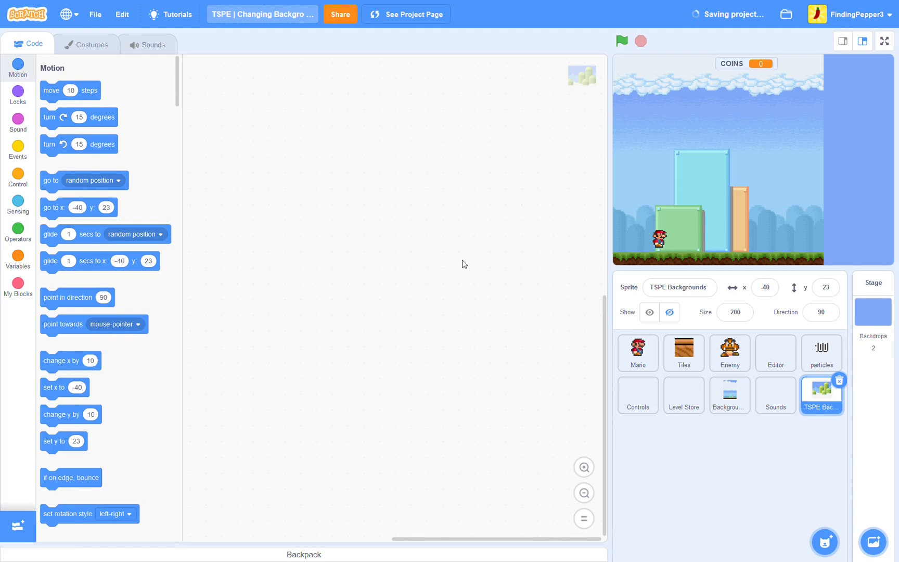
pyautogui.moveTo(455, 287)
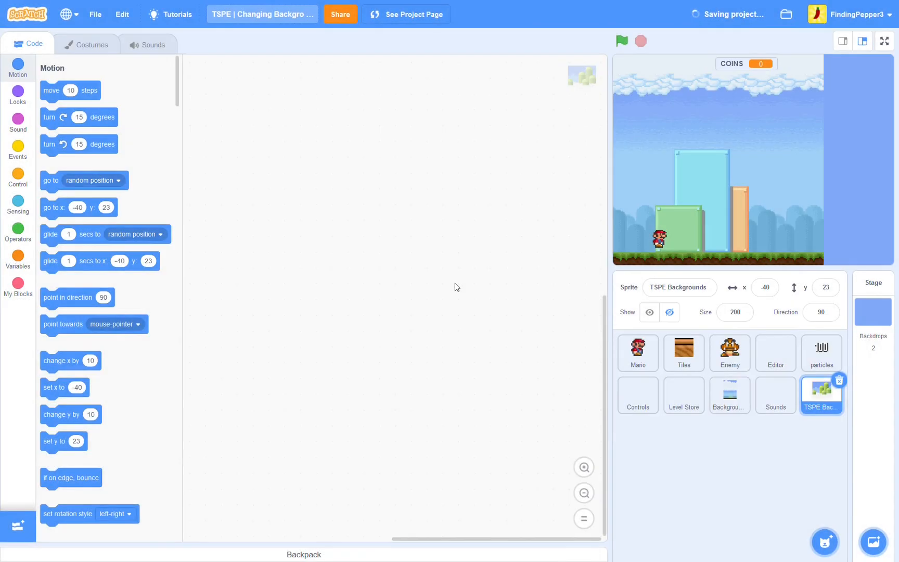
pyautogui.moveTo(501, 294)
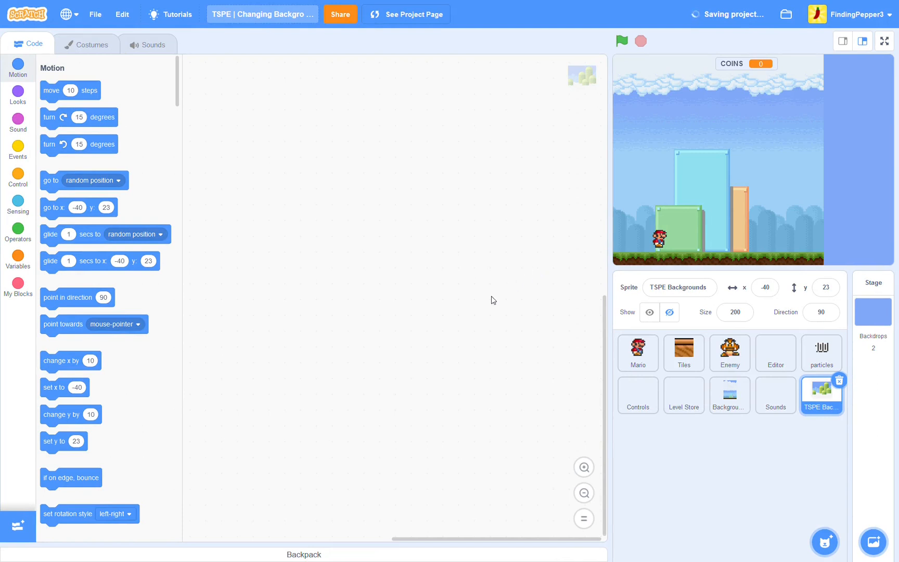
pyautogui.moveTo(243, 226)
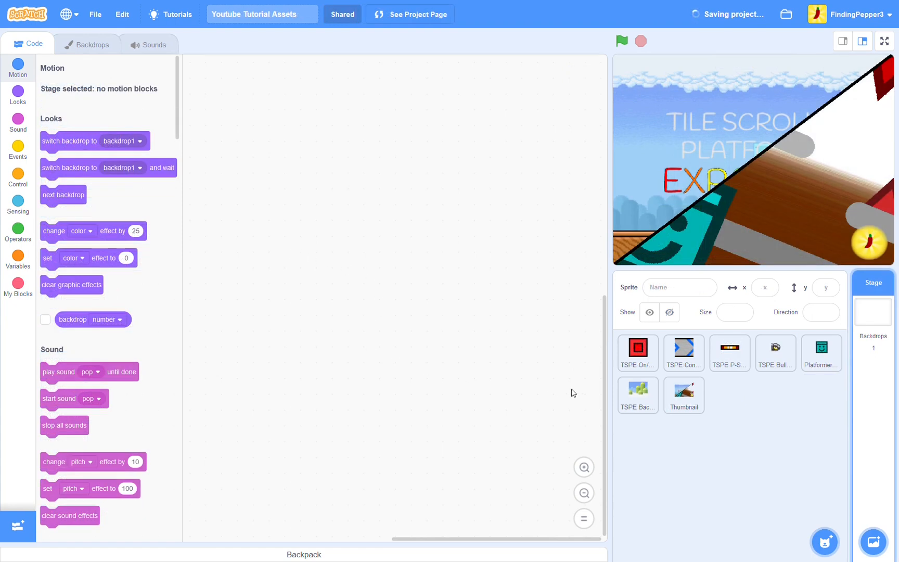
# - Select the TSPE Backgrounds sprite and look through its background costumes
pyautogui.click(636, 394)
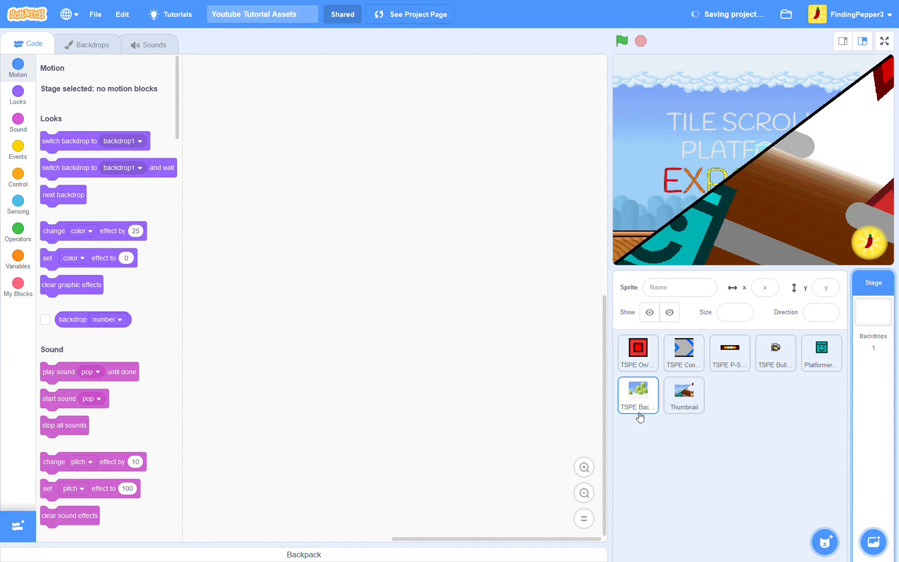
pyautogui.click(637, 394)
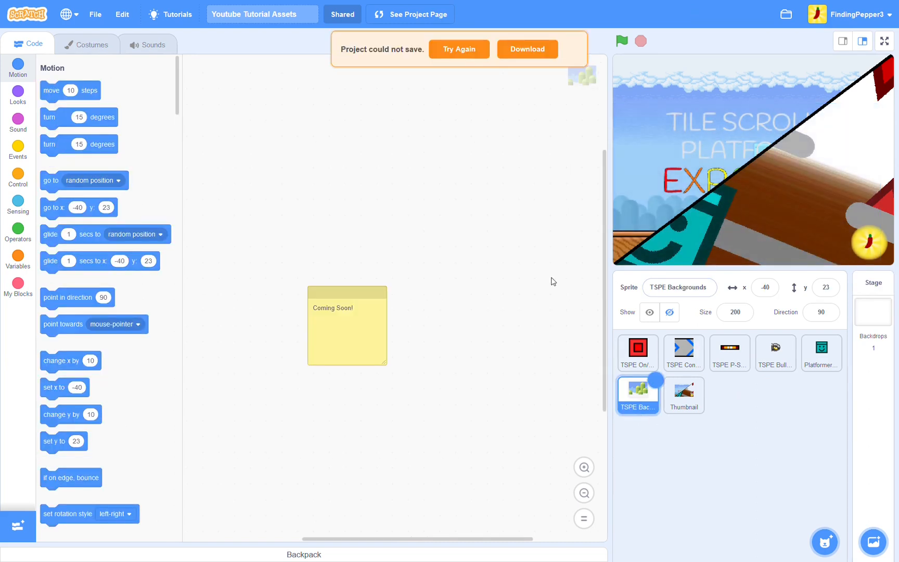
pyautogui.click(458, 49)
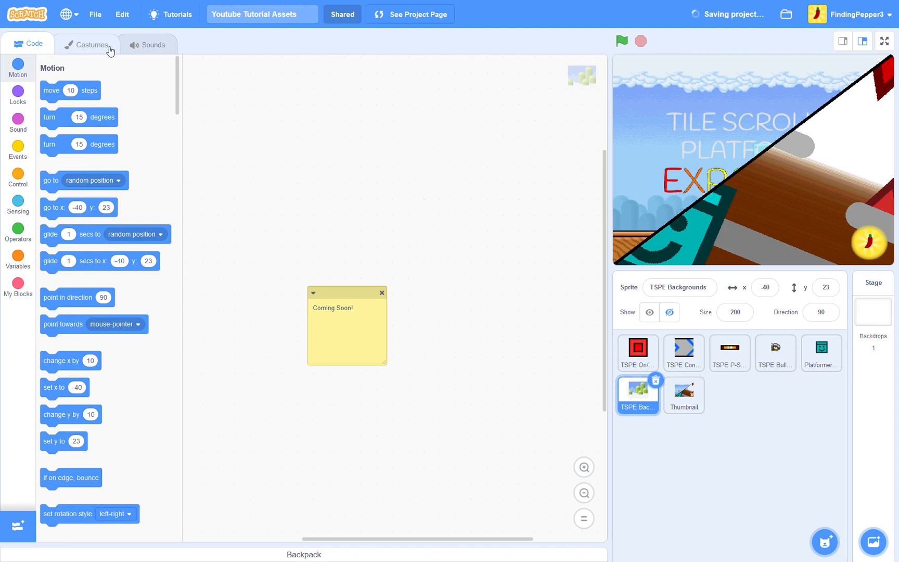
pyautogui.click(86, 44)
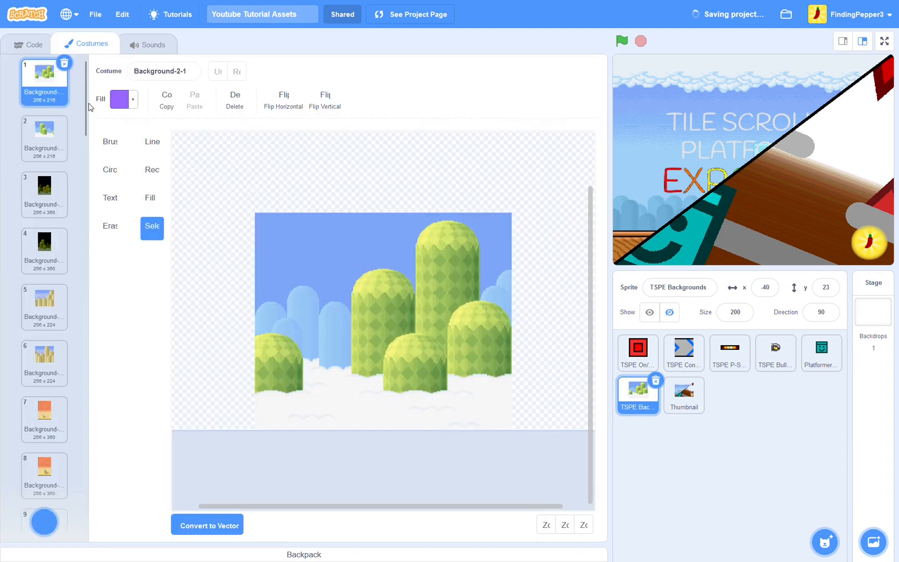
pyautogui.scroll(-3)
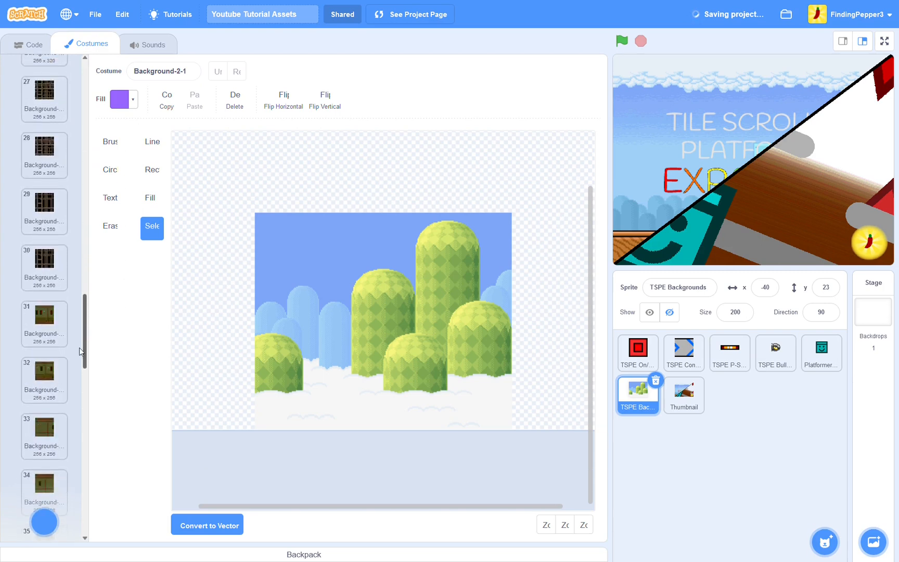
pyautogui.scroll(-3)
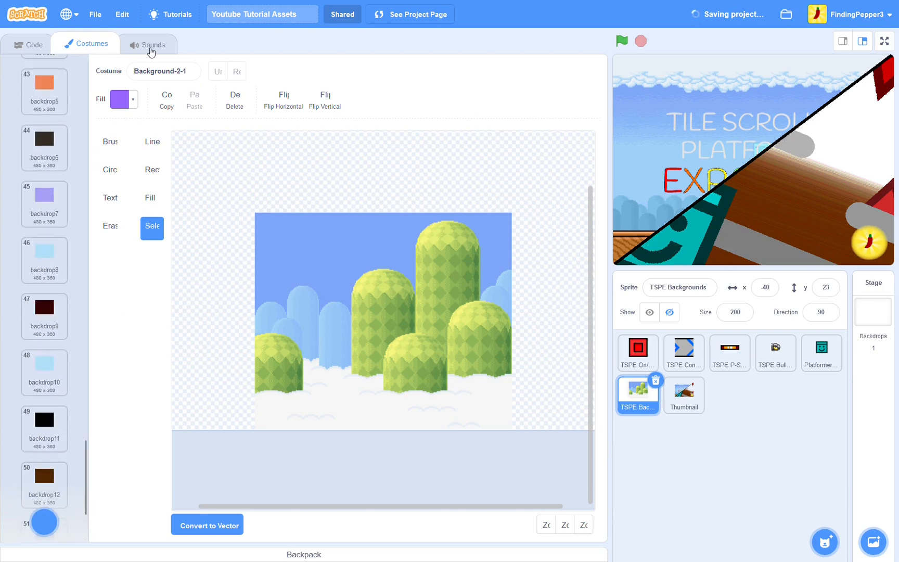
# - Check its per-level music sounds, then drag the sprite into the Backpack for reuse
pyautogui.click(146, 43)
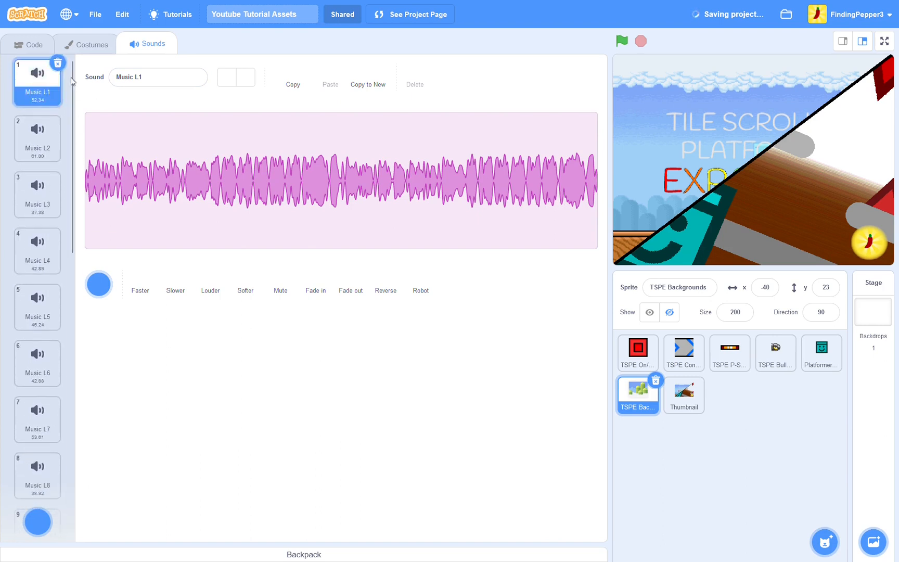
pyautogui.click(27, 43)
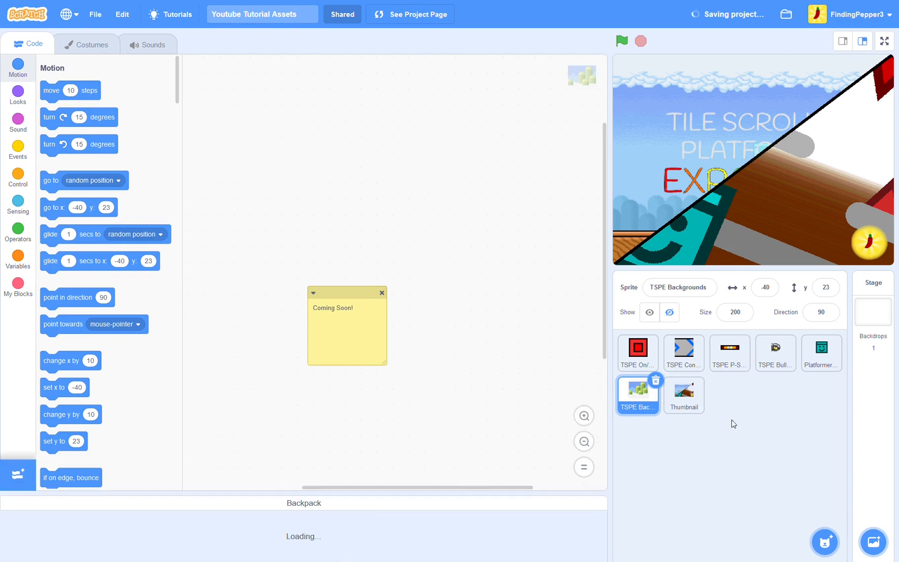
pyautogui.moveTo(638, 395)
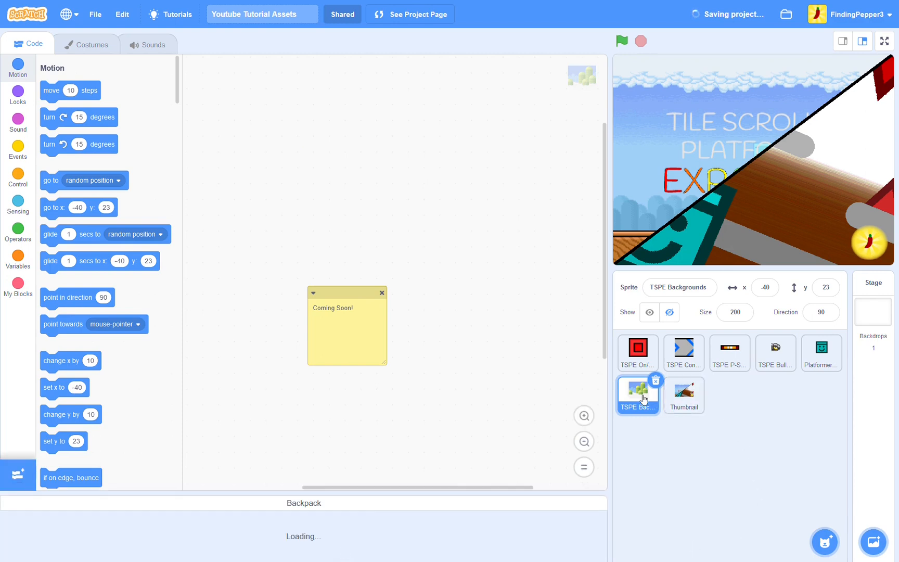
pyautogui.moveTo(638, 395); pyautogui.dragTo(526, 532)
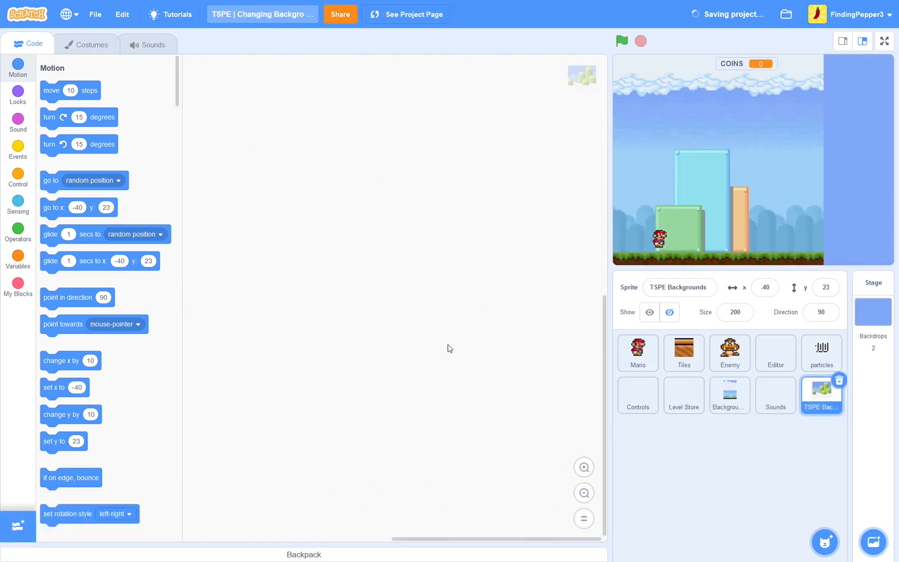
pyautogui.moveTo(631, 524)
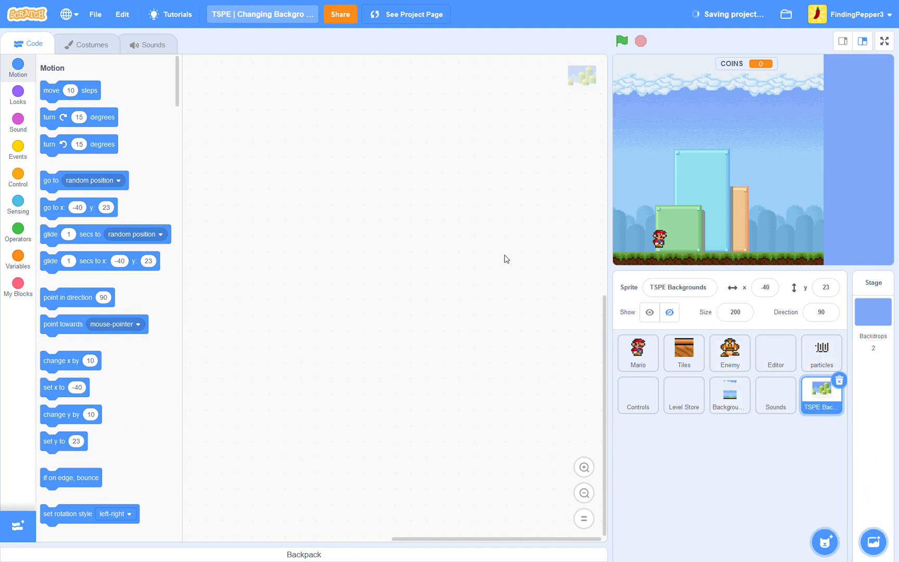
pyautogui.moveTo(87, 45)
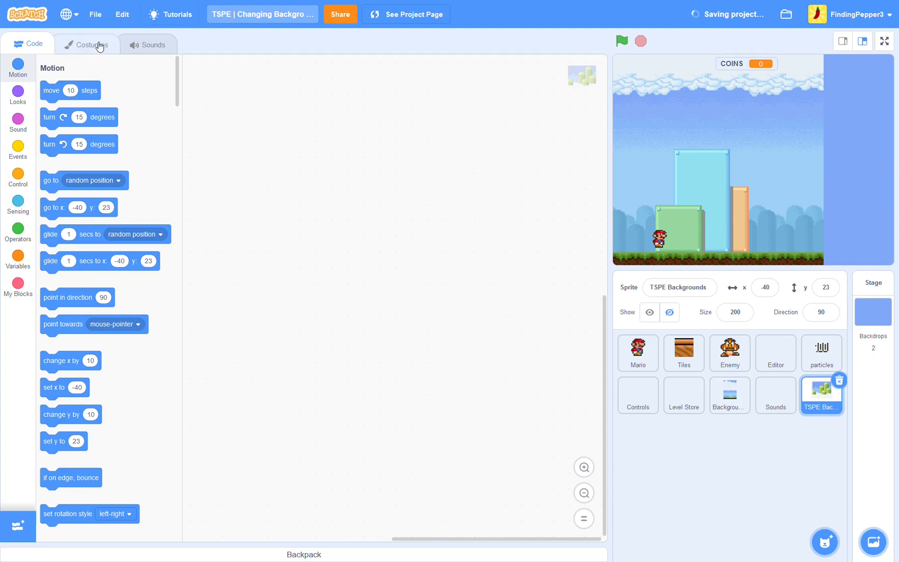
# - Scroll through the TSPE Backgrounds costume list, then switch to the Background2 sprite
pyautogui.click(87, 44)
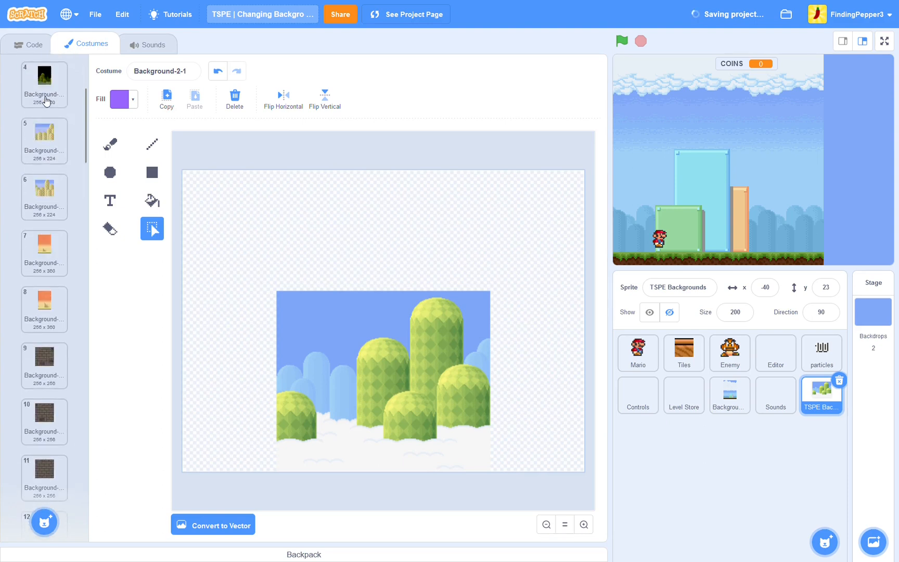
pyautogui.scroll(-3)
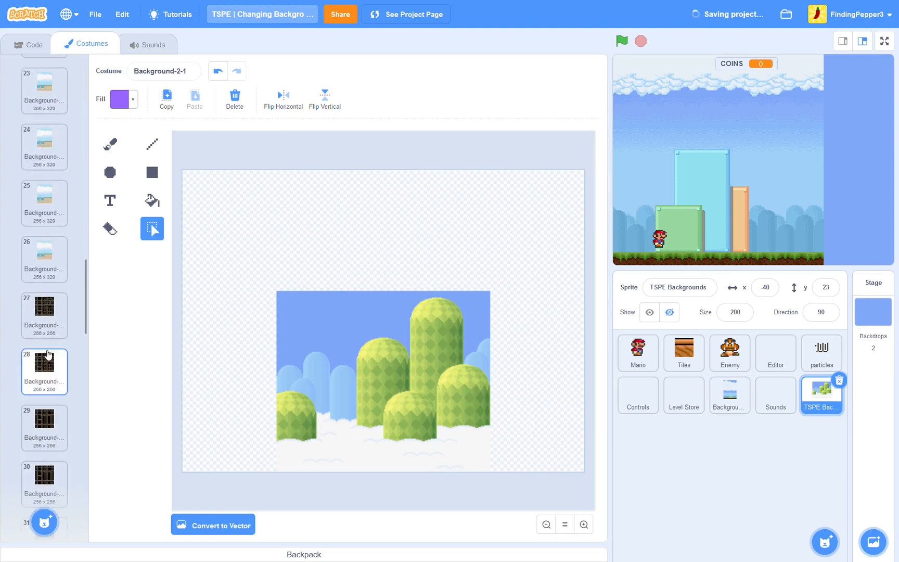
pyautogui.scroll(-3)
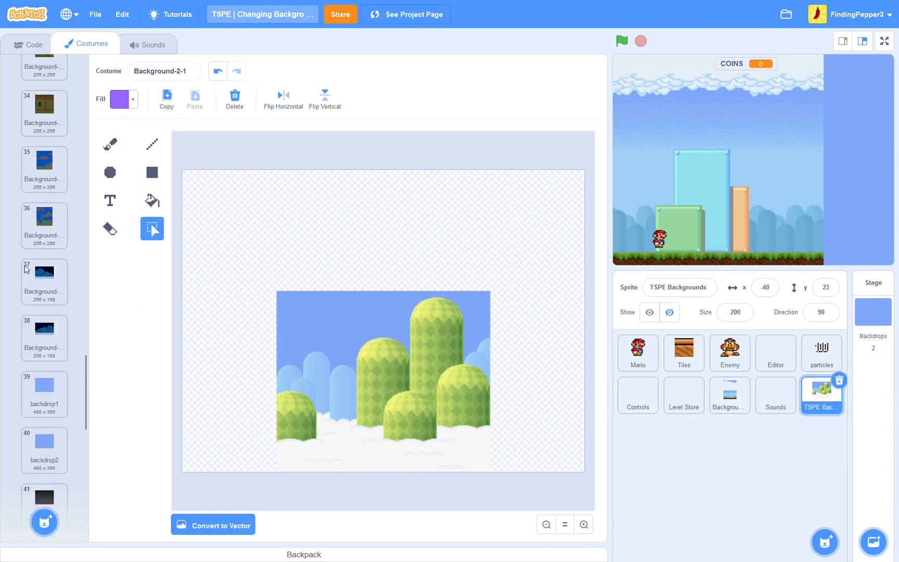
pyautogui.click(730, 396)
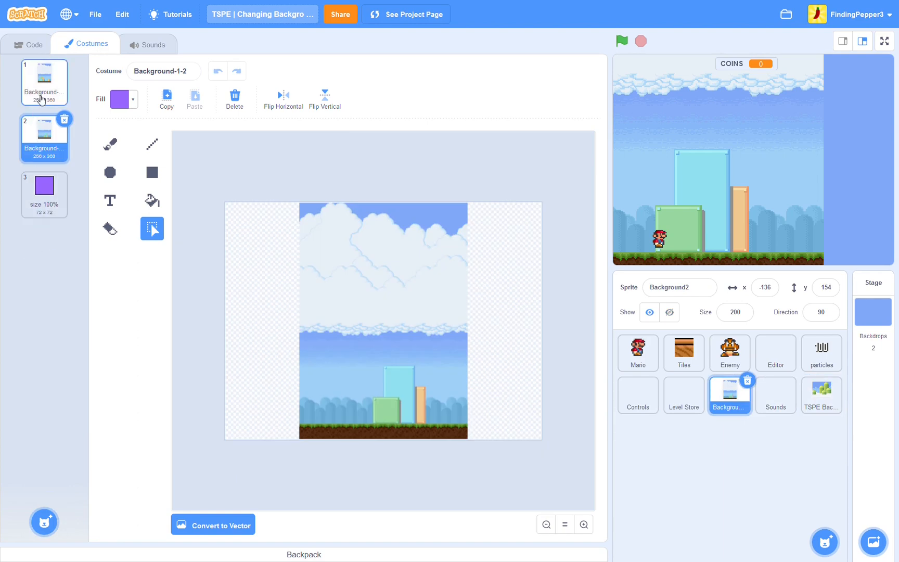
pyautogui.moveTo(60, 274)
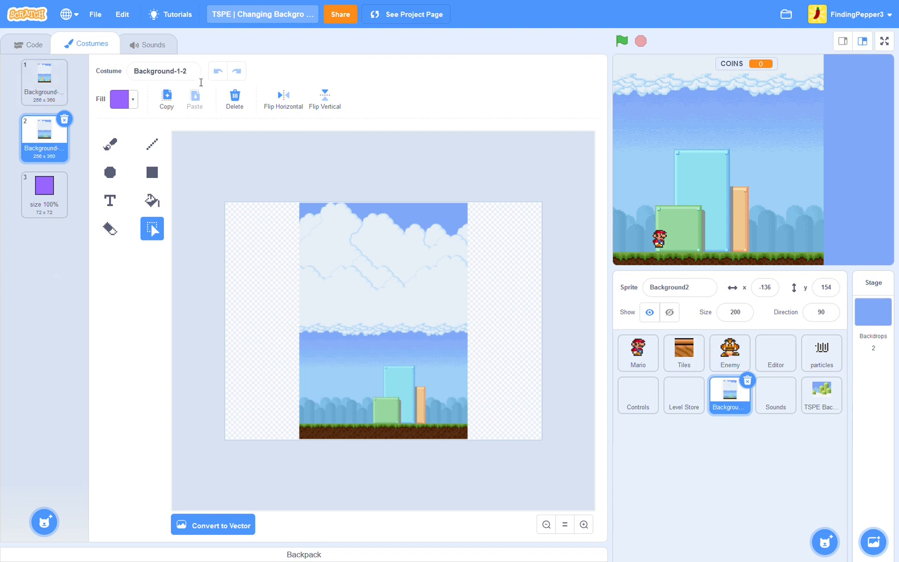
# - Compare Background2's two costumes on stage, ending on Background-1-2
pyautogui.click(44, 81)
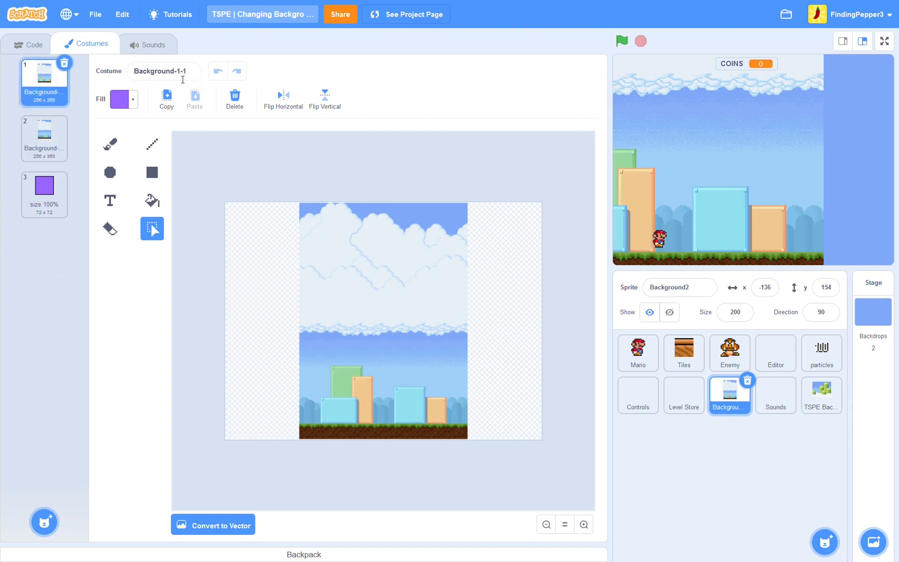
pyautogui.click(44, 137)
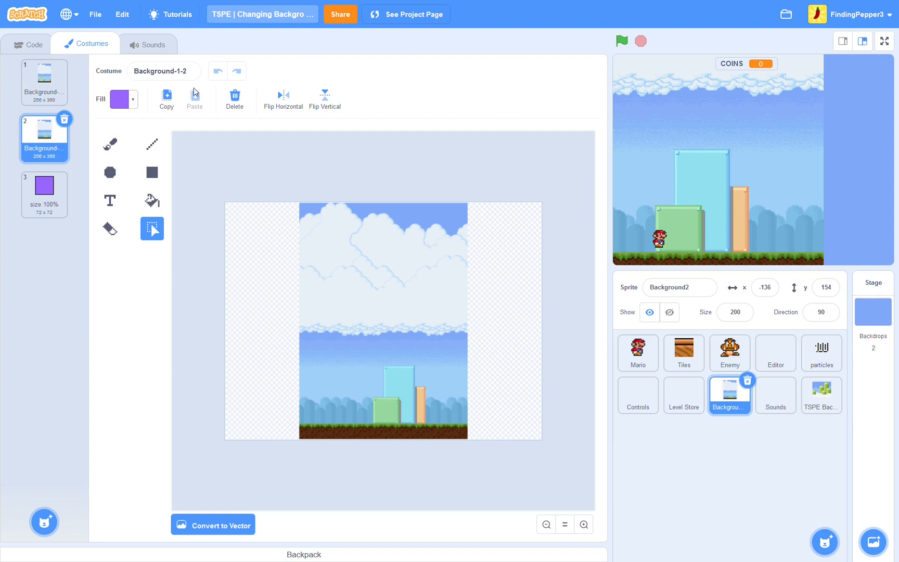
pyautogui.moveTo(43, 251)
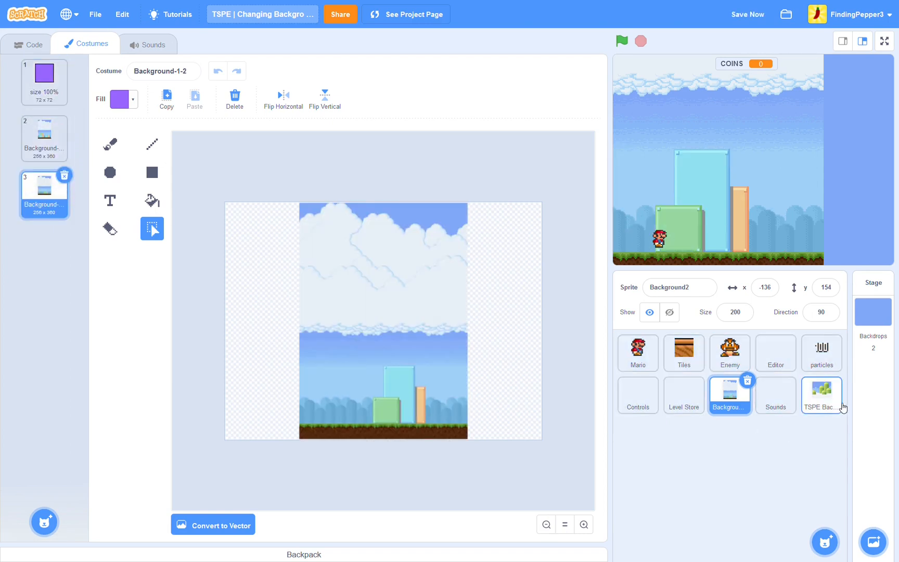
# - Preview TSPE Backgrounds costumes on stage and return to Background2 showing night-cloud Background-14-2
pyautogui.click(821, 395)
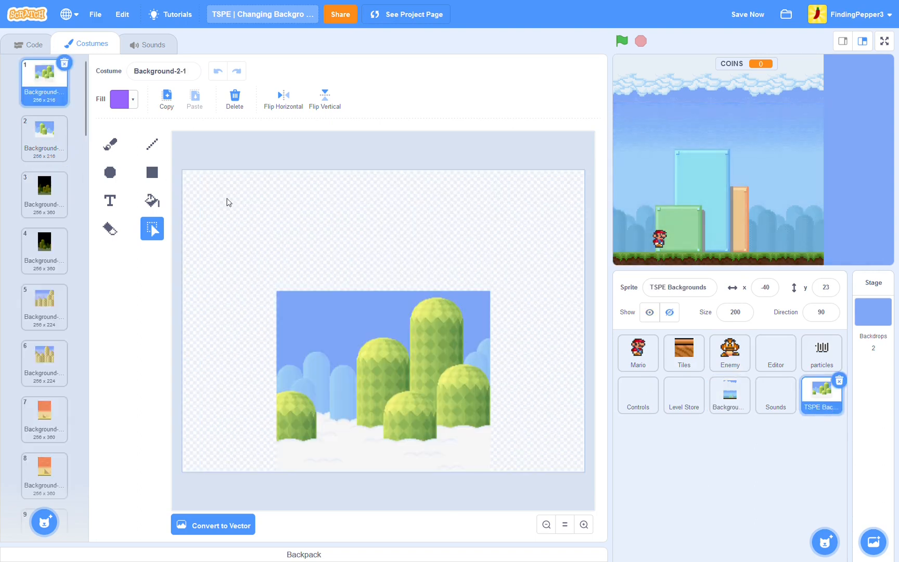
pyautogui.moveTo(544, 404)
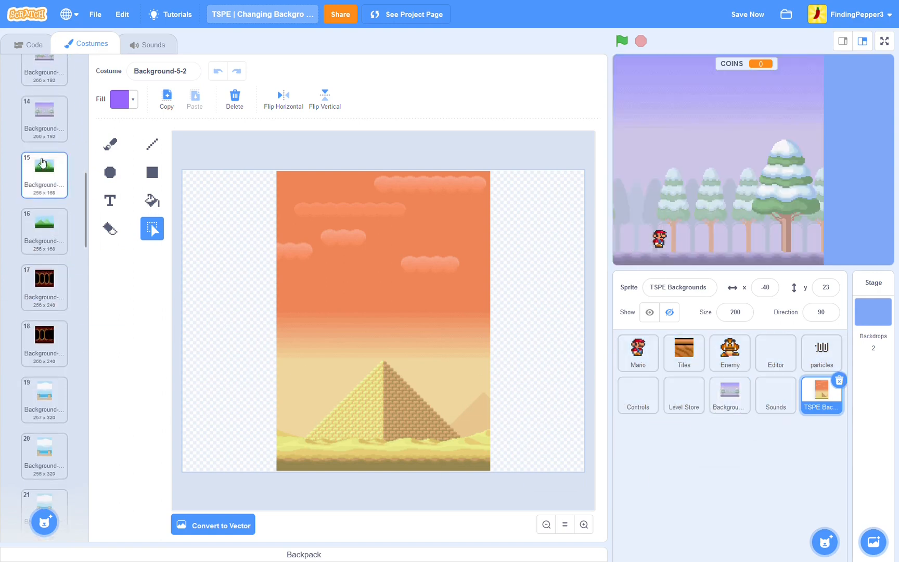
pyautogui.click(729, 395)
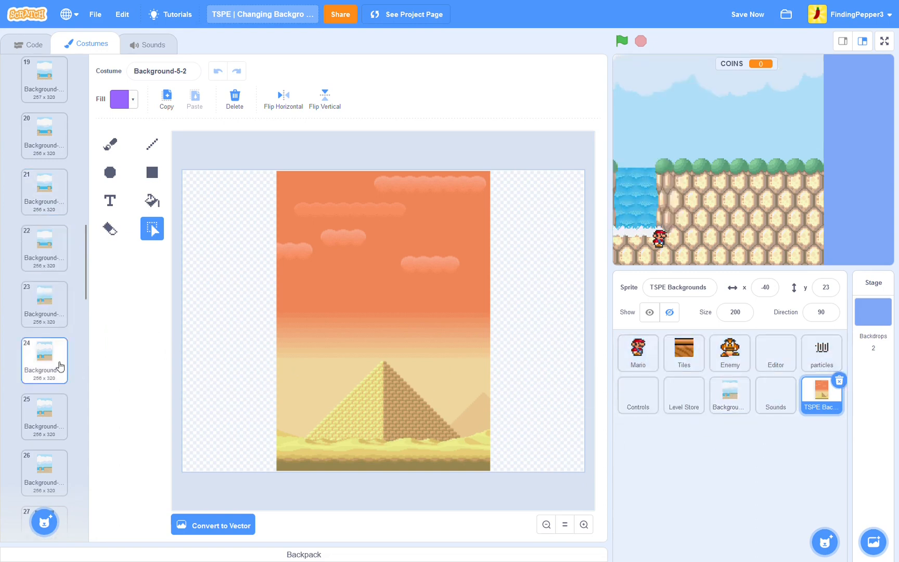
pyautogui.click(735, 396)
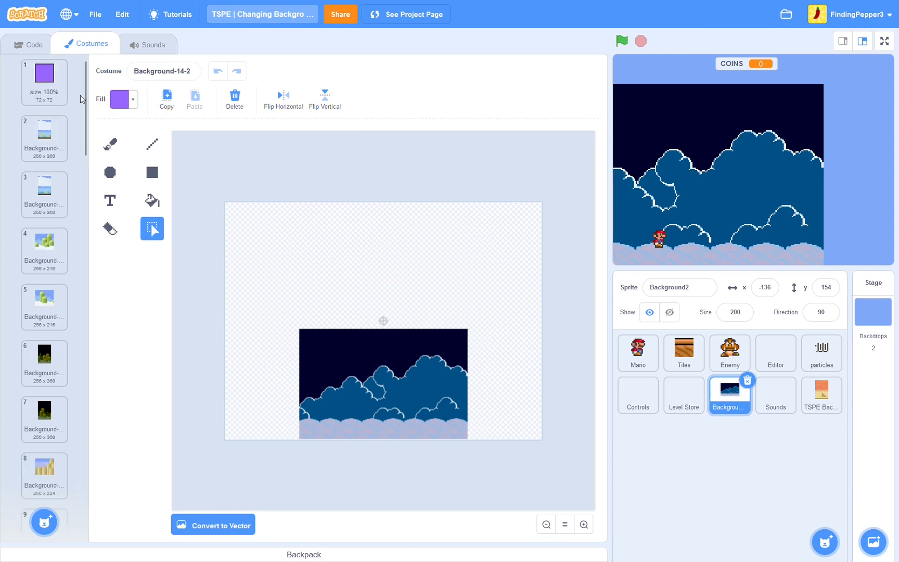
# - Run the game so the stage resets to the sky-and-pillars first level
pyautogui.click(44, 137)
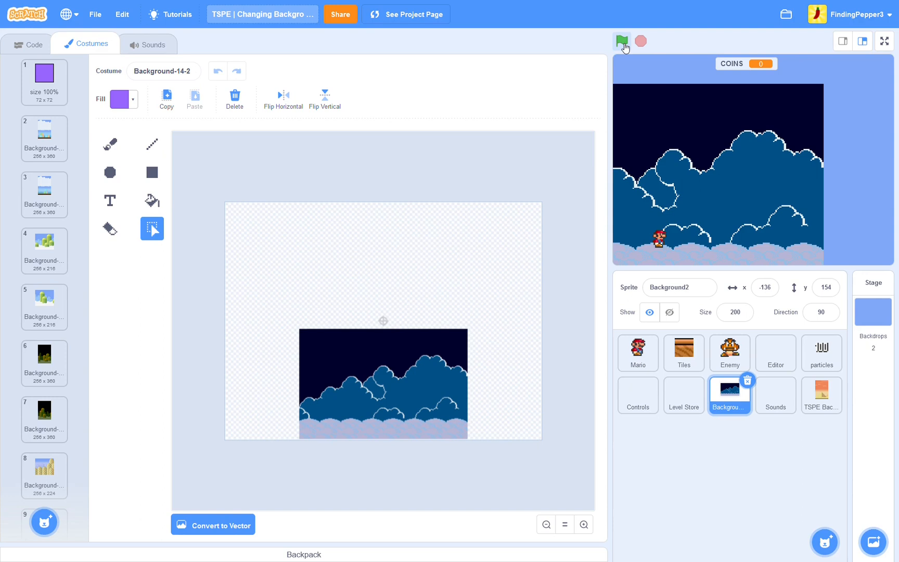
pyautogui.click(622, 40)
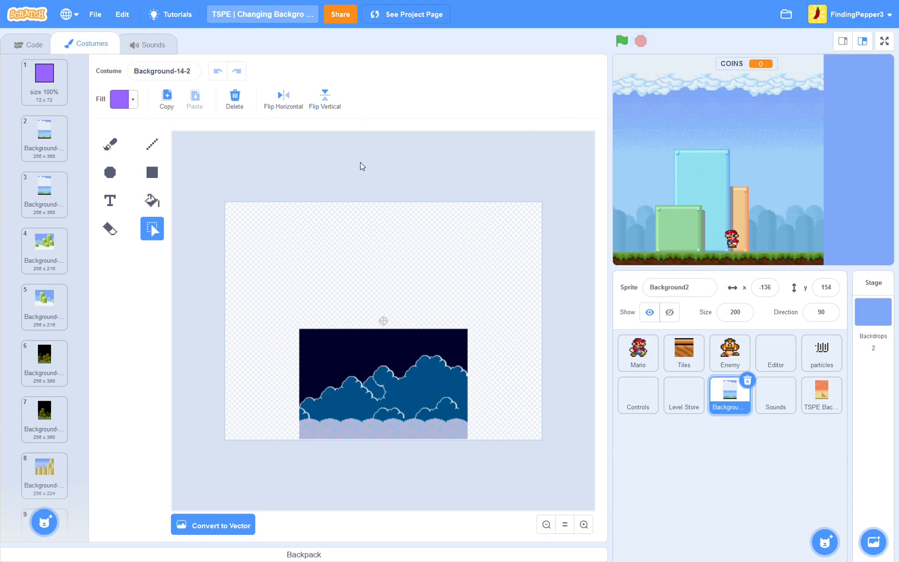
pyautogui.click(32, 44)
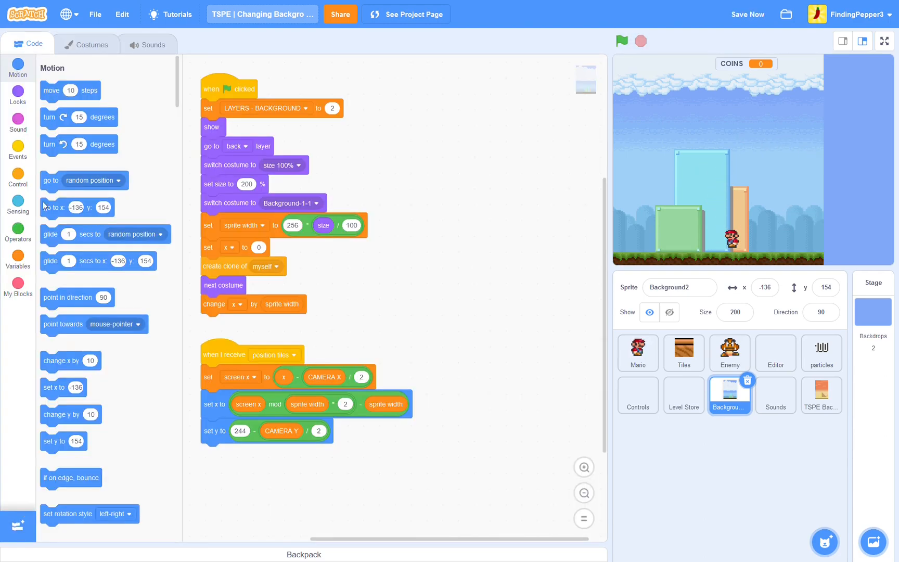
# - Create a BACKGROUND variable for all sprites, then switch to the Editor sprite
pyautogui.click(18, 258)
pyautogui.write('BAC')
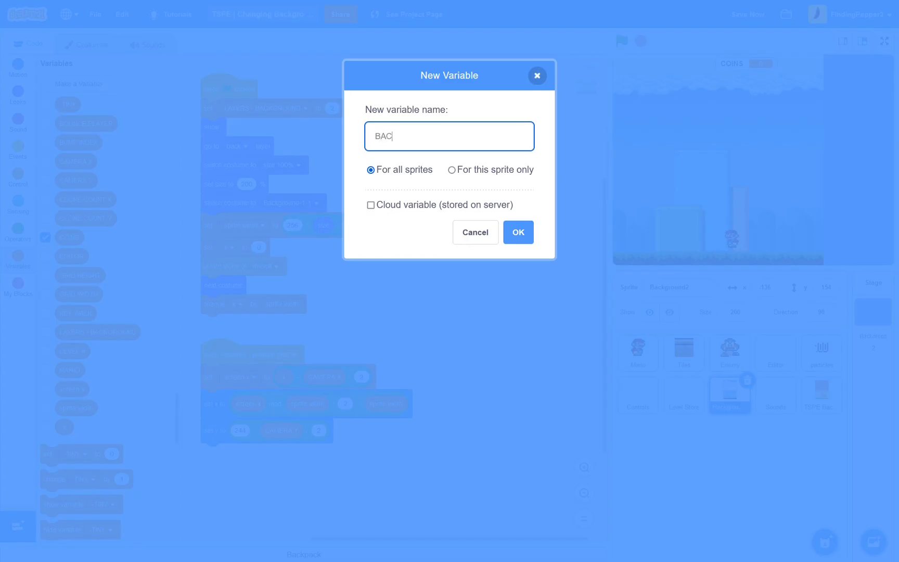
pyautogui.write('KGROUND')
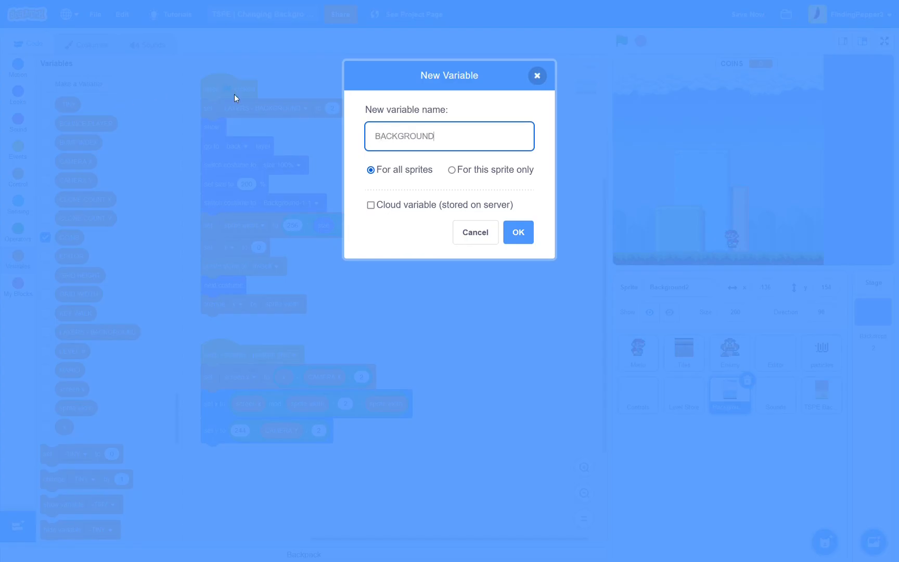
pyautogui.click(517, 232)
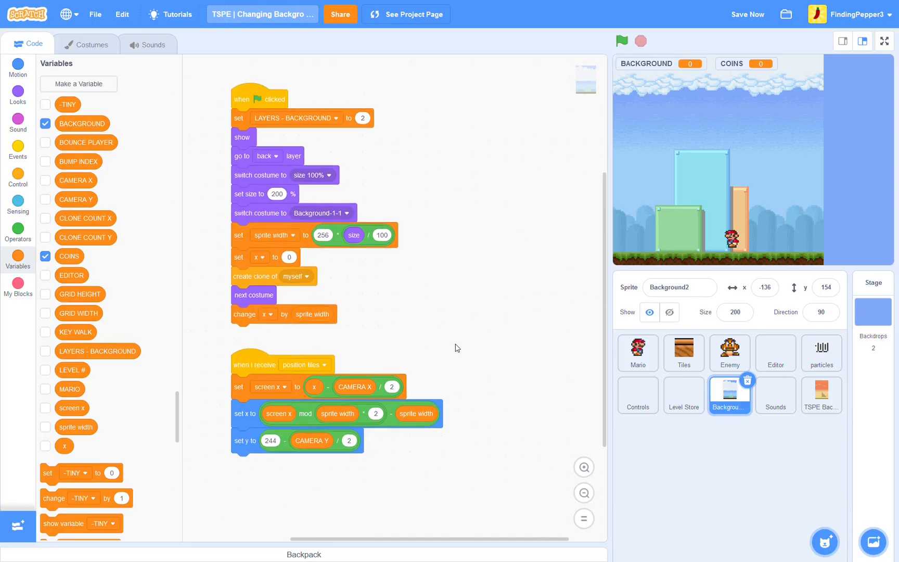
pyautogui.click(775, 351)
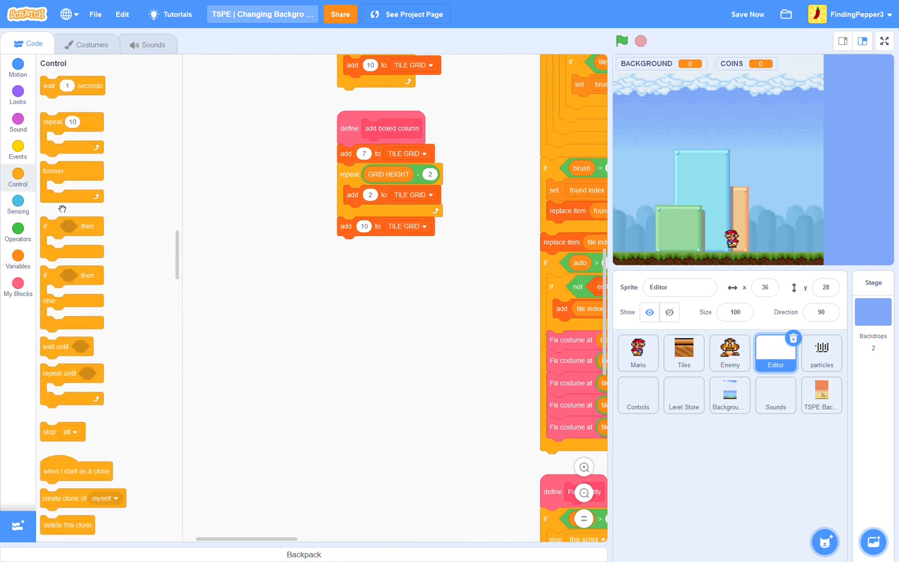
# - Build a b-key script changing BACKGROUND by 1 with an 'if > 14' check
pyautogui.click(18, 150)
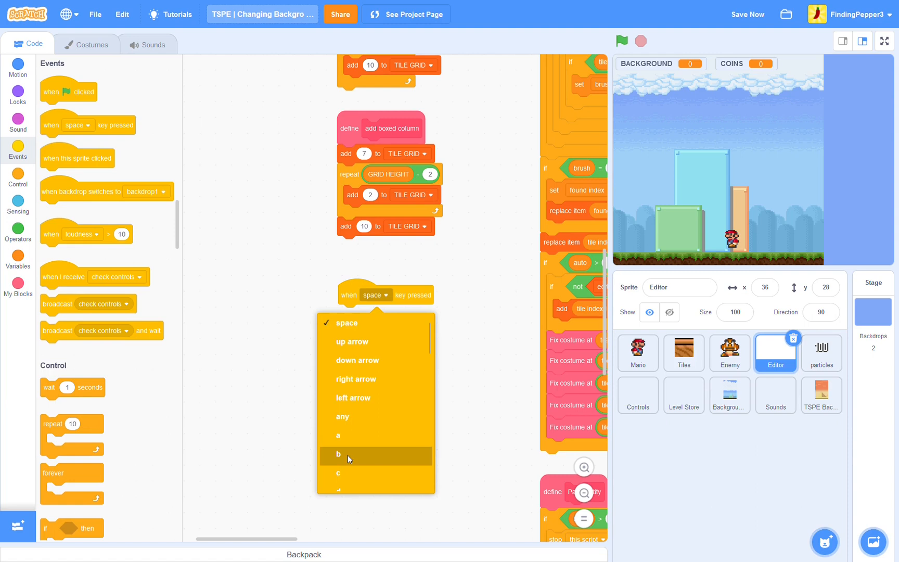
pyautogui.click(338, 454)
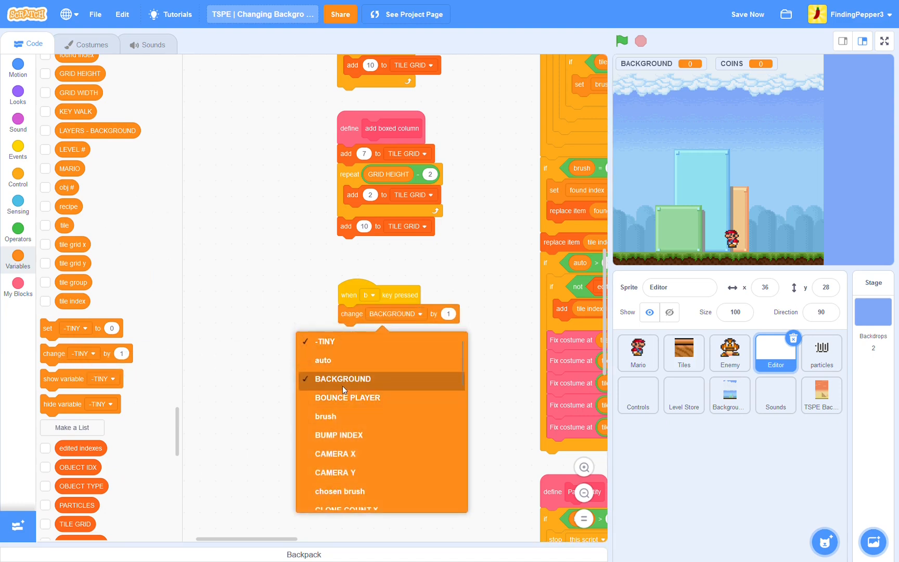
pyautogui.click(342, 379)
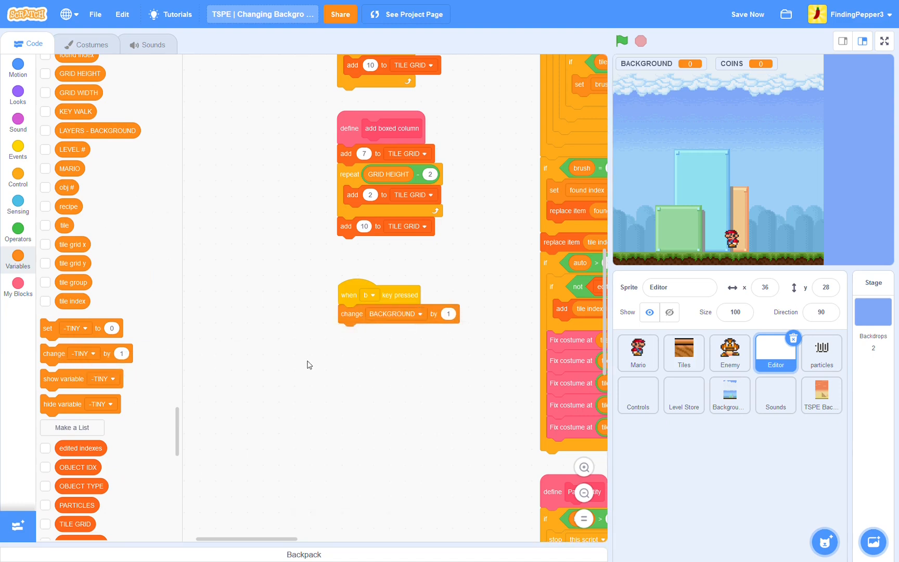
pyautogui.click(18, 177)
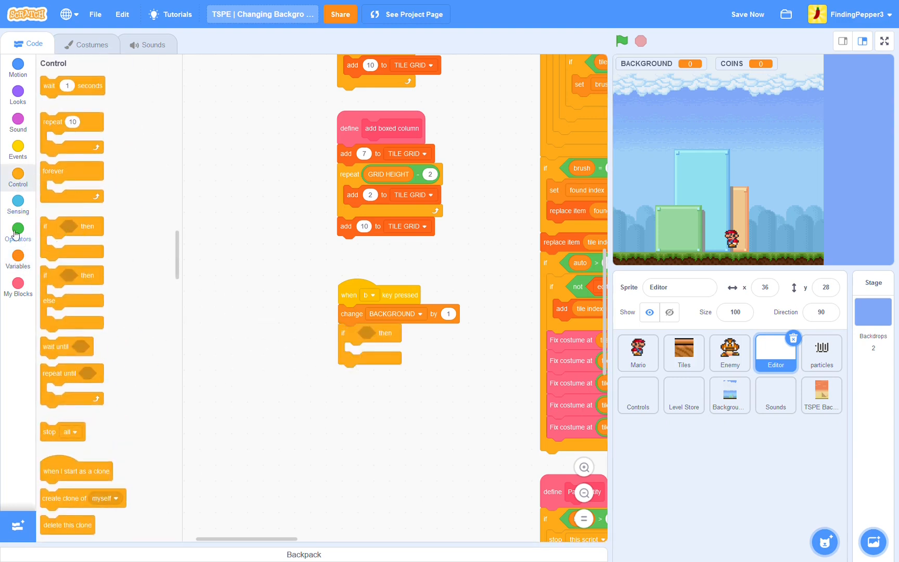
pyautogui.click(18, 231)
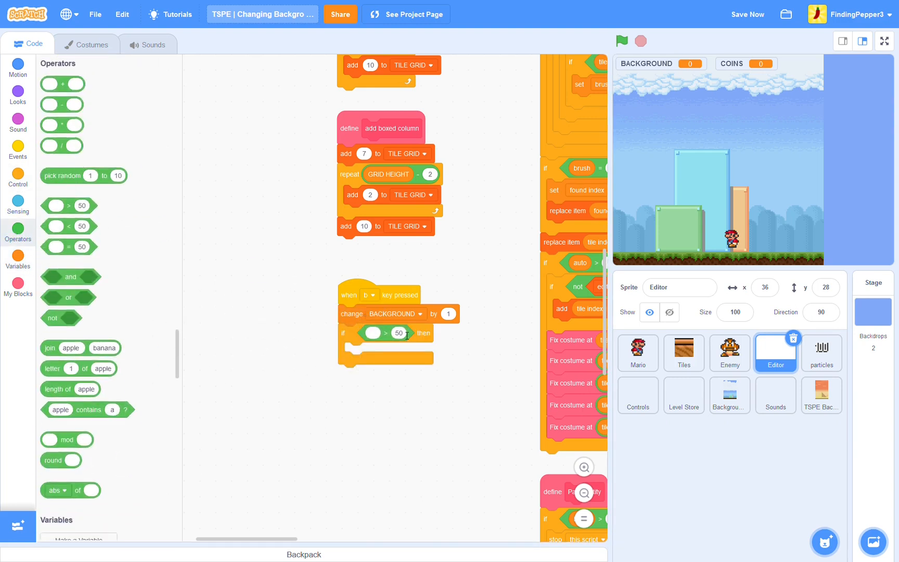
pyautogui.write('14')
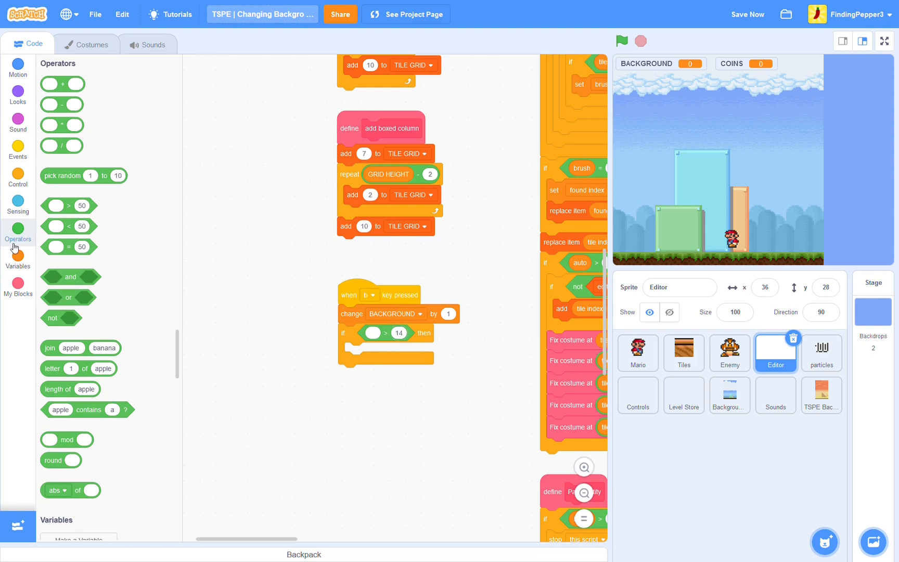
pyautogui.click(18, 258)
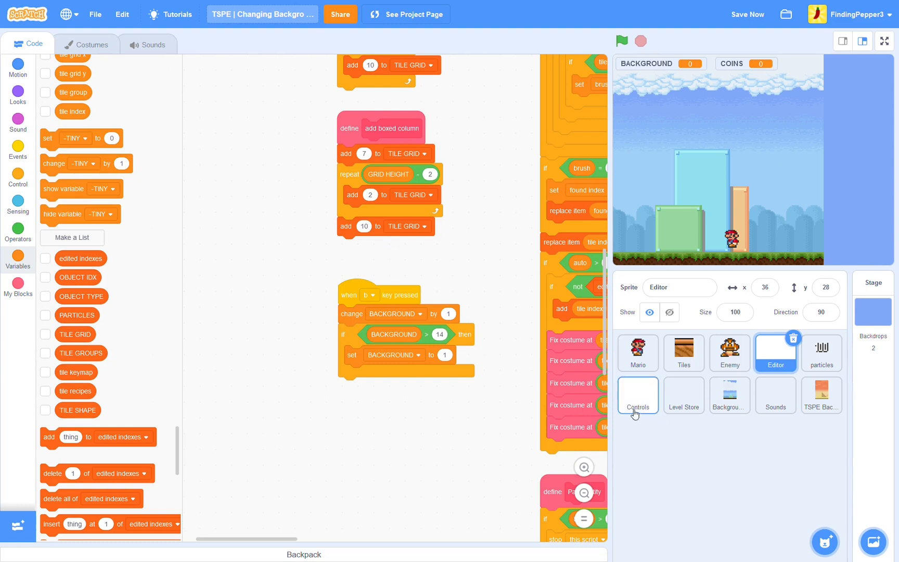
pyautogui.moveTo(683, 395)
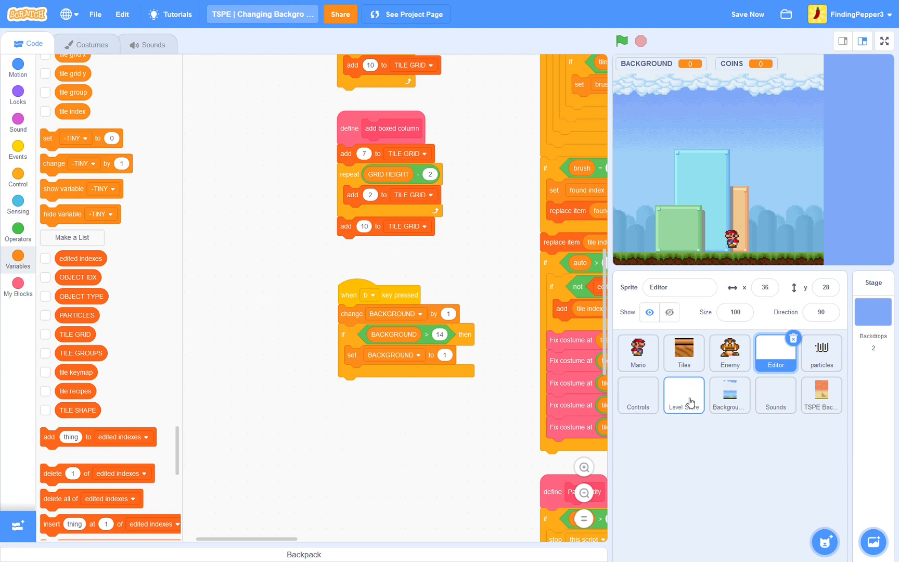
# - Make Level Store's Save - Tile Grid write BACKGROUND after grid width and height
pyautogui.click(683, 396)
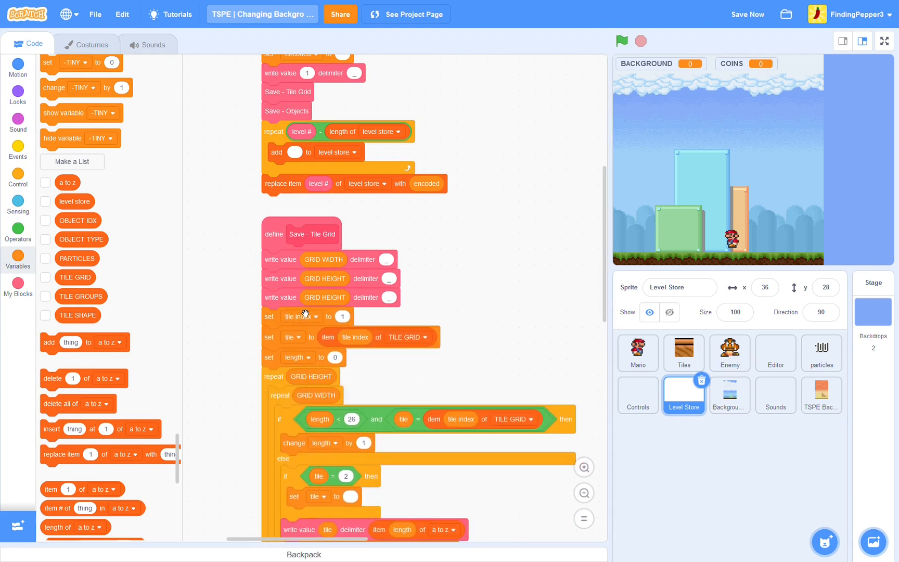
pyautogui.click(314, 317)
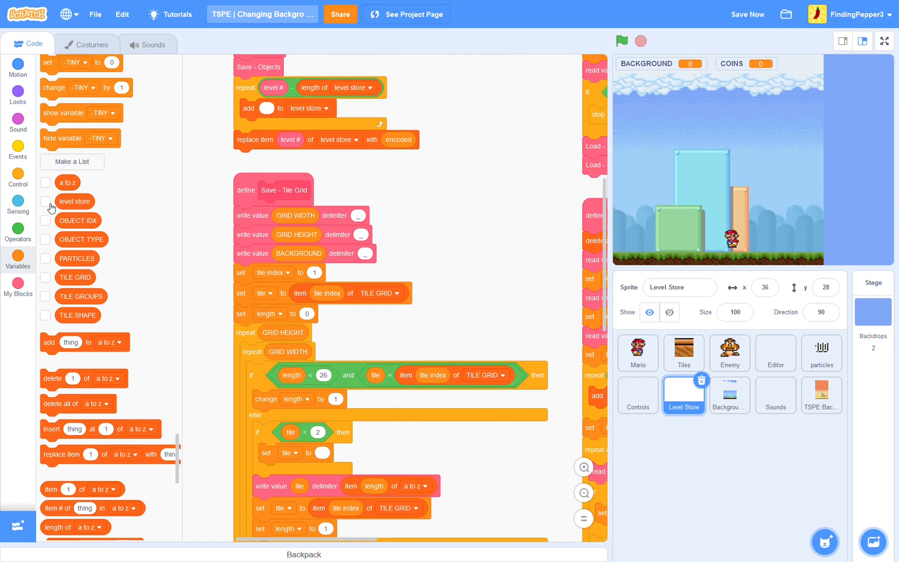
# - Show the level store list and paste the new encoded level string into item 1
pyautogui.click(46, 201)
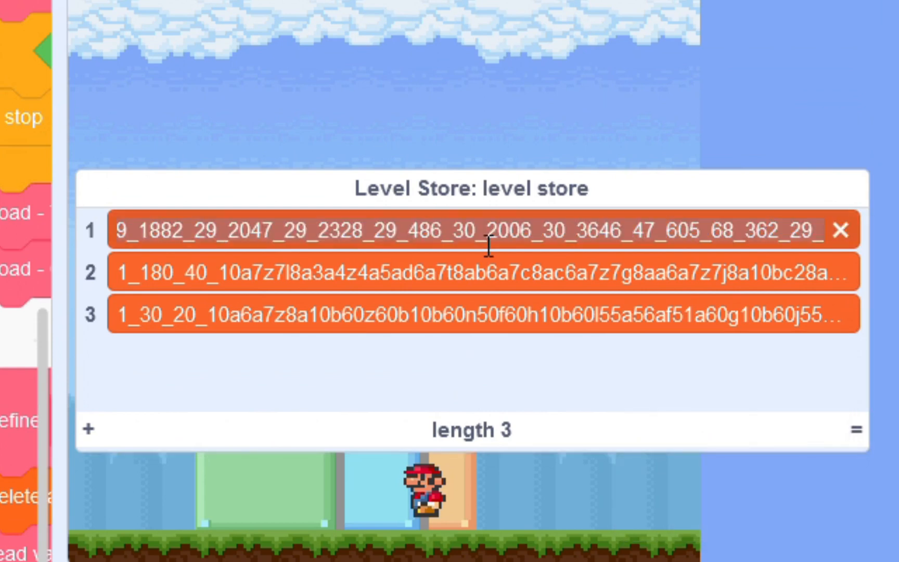
pyautogui.write('1_100_40_10a7q8a3a4c5a6a7z7d8a3a4c5a3a4b5ac3a4b5a6a7y8a10bi24cb4')
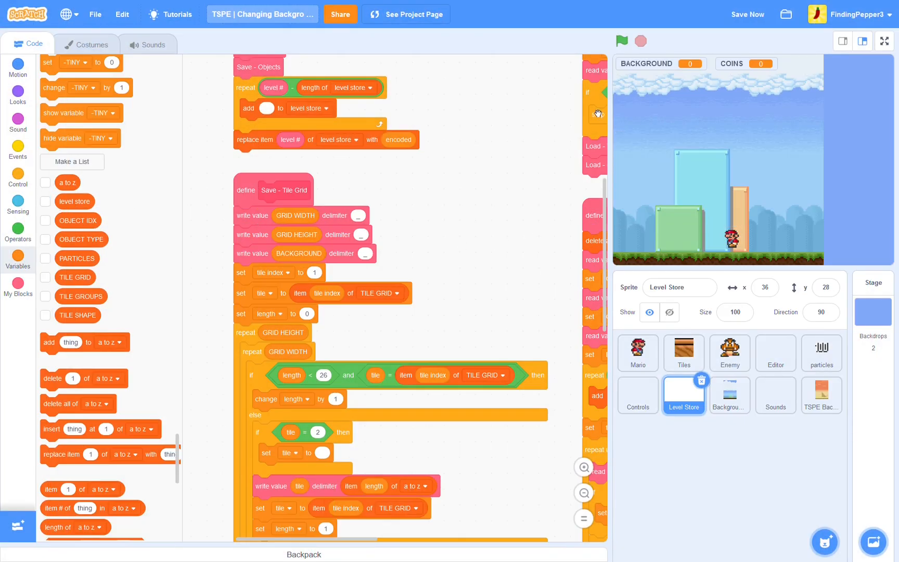
# - Run the game and play the loaded level, leaving BACKGROUND at 2
pyautogui.click(622, 40)
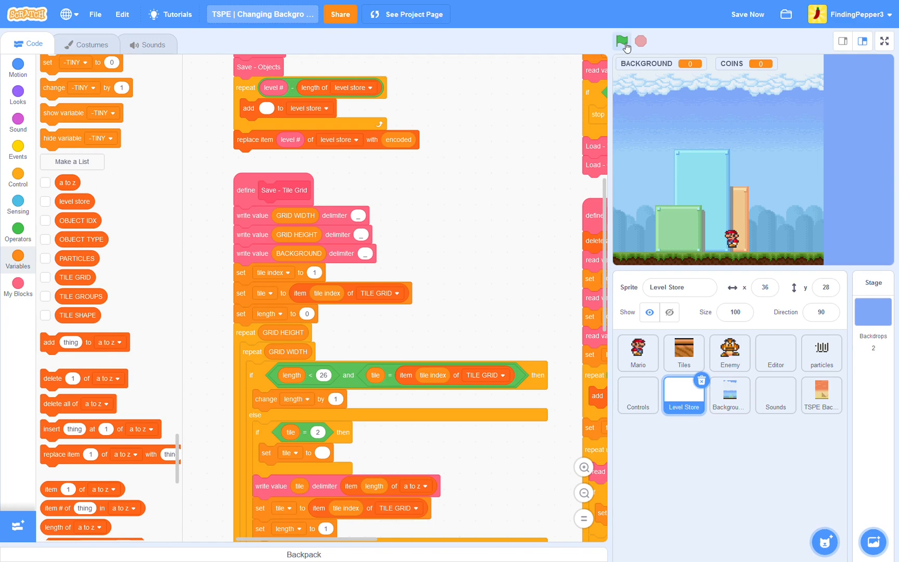
pyautogui.click(621, 41)
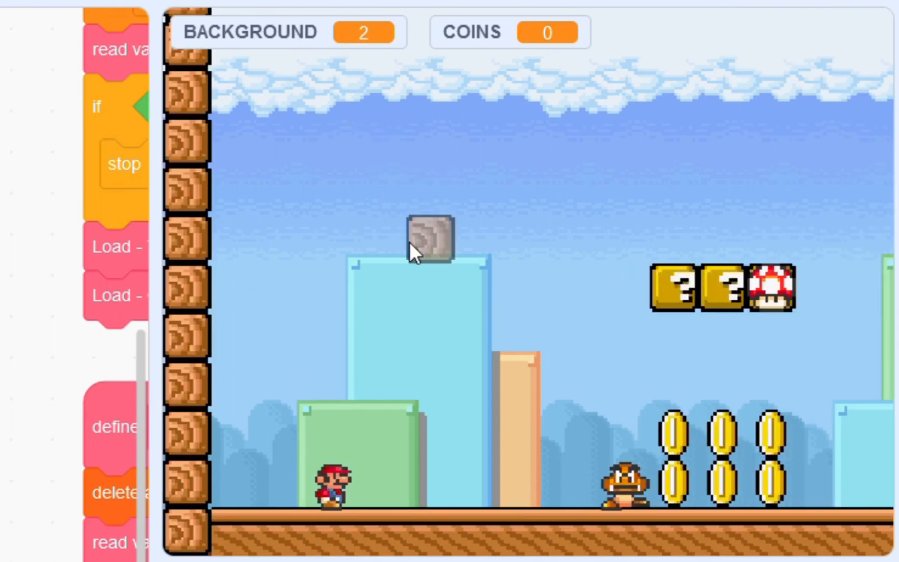
pyautogui.moveTo(428, 238); pyautogui.dragTo(381, 140)
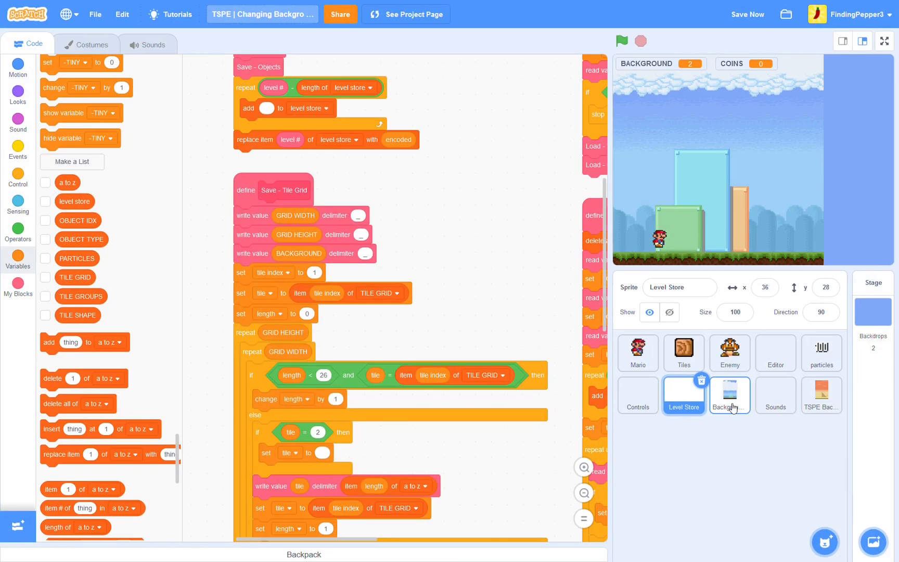
# - Create a local 'clone num' variable on the Background sprite
pyautogui.click(730, 395)
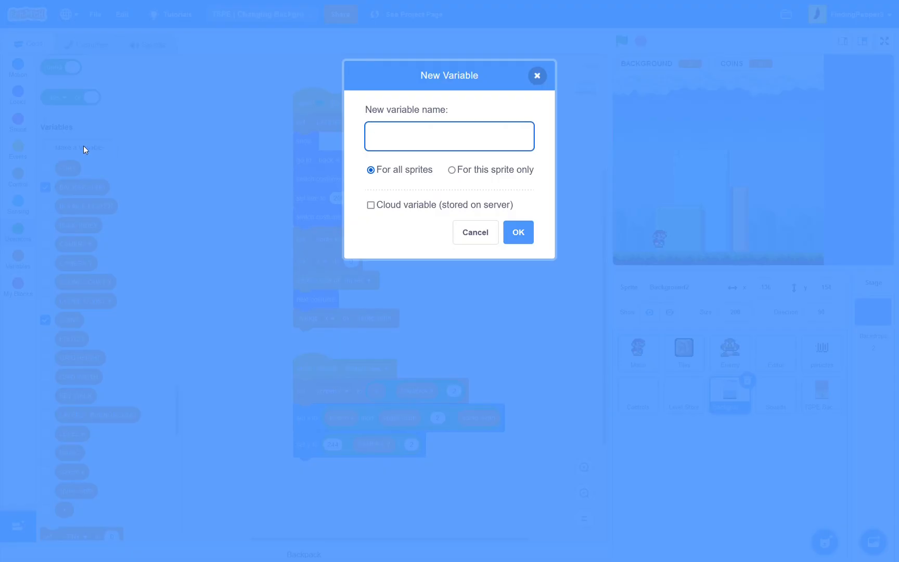
pyautogui.write('clone num')
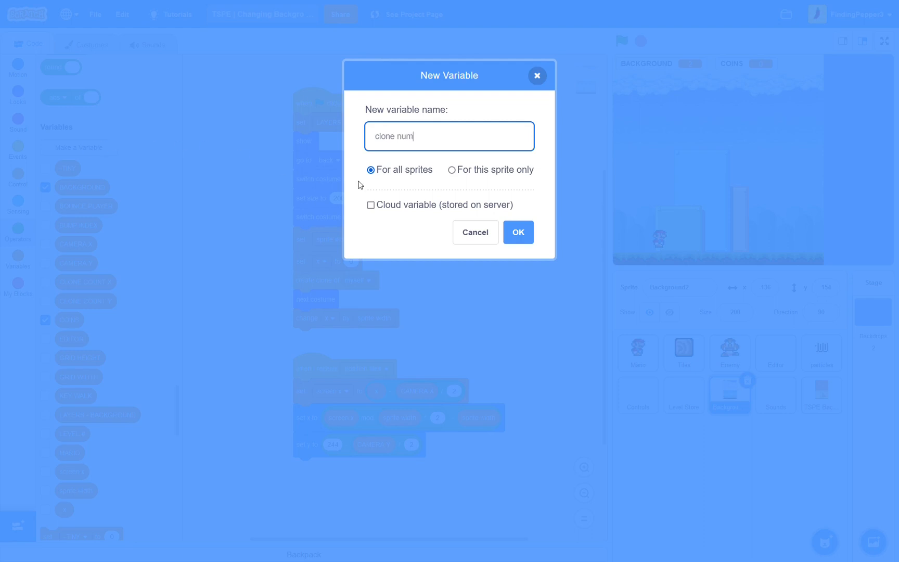
pyautogui.click(516, 232)
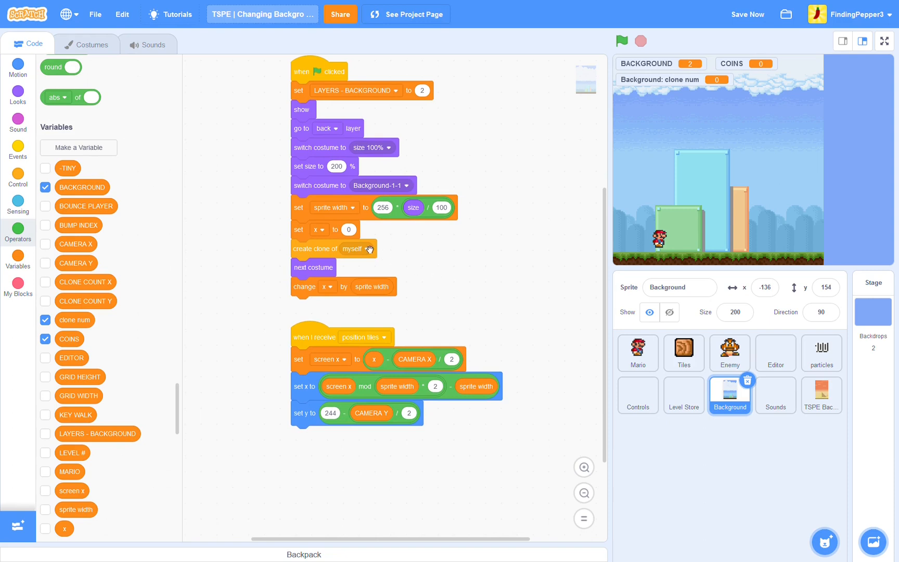
# - Set clone num to 1 before creating the clone and change it by 1 after, reattaching change x below
pyautogui.scroll(-3)
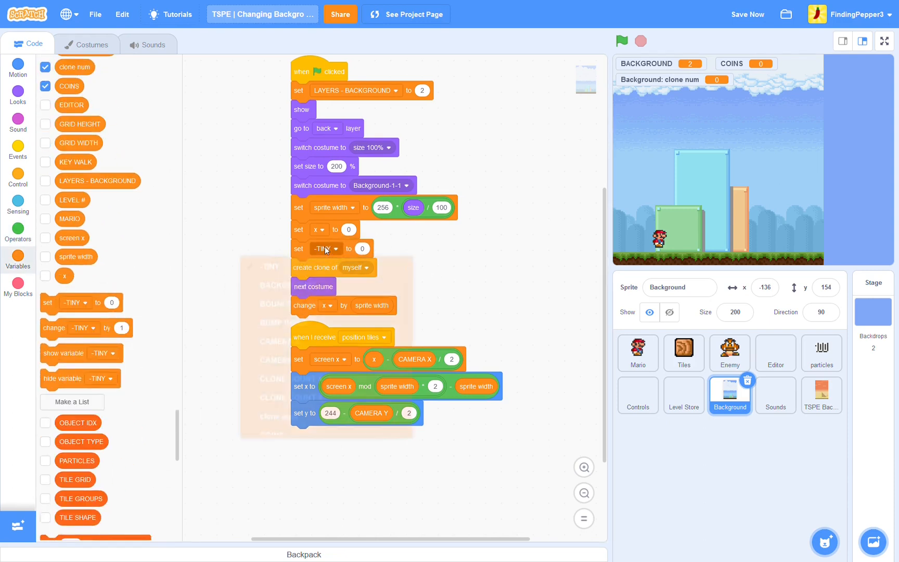
pyautogui.click(331, 249)
pyautogui.write('1')
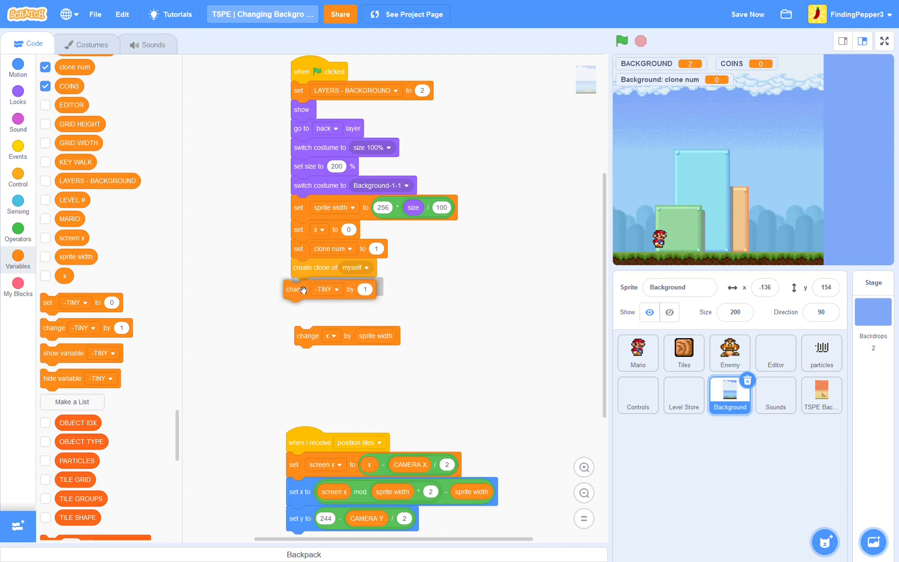
pyautogui.click(335, 288)
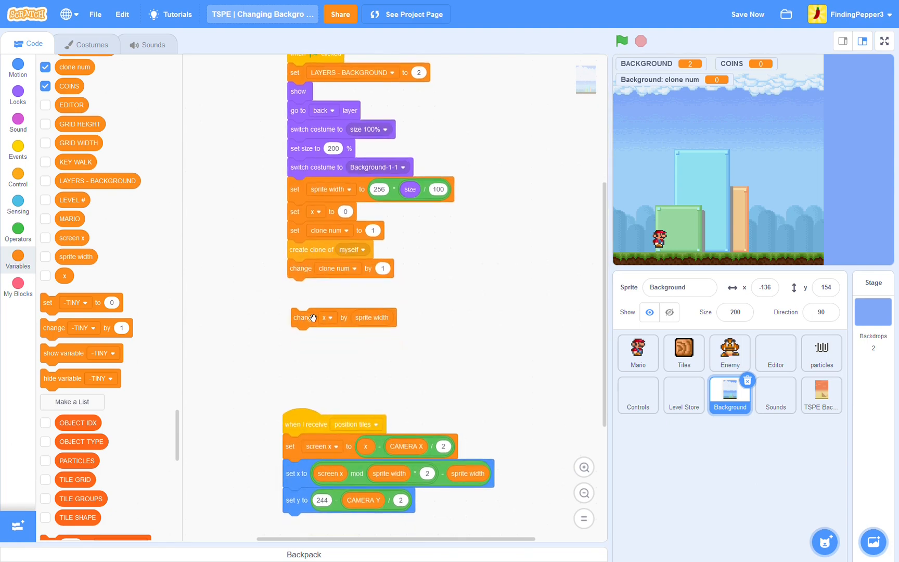
pyautogui.moveTo(313, 318); pyautogui.dragTo(314, 287)
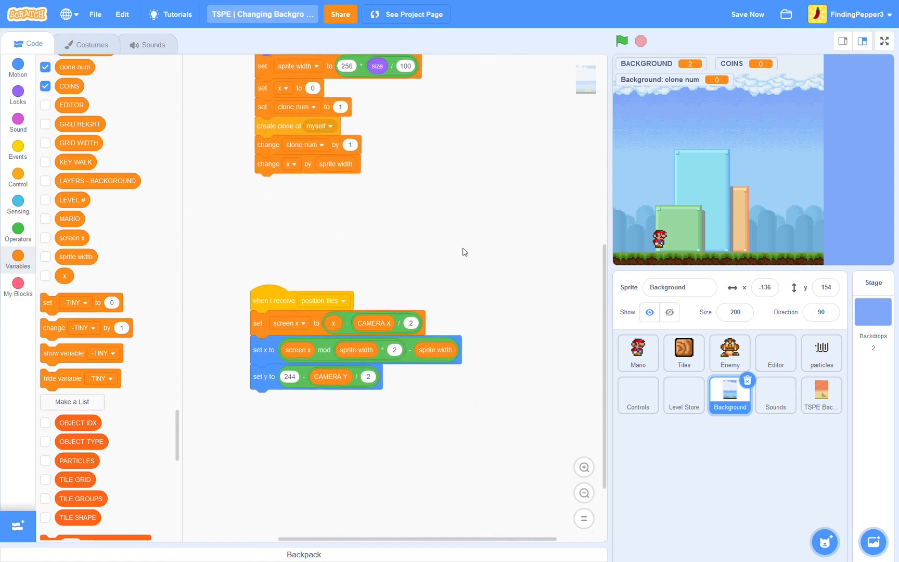
# - Start position tiles by switching costume to join of 'Background-', BACKGROUND, '-' and clone num
pyautogui.click(18, 95)
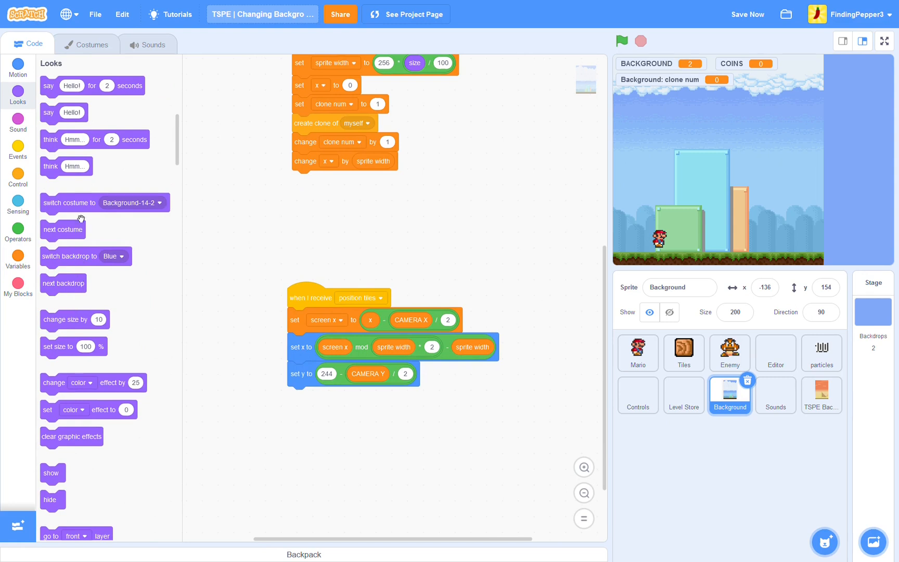
pyautogui.moveTo(80, 215); pyautogui.dragTo(322, 315)
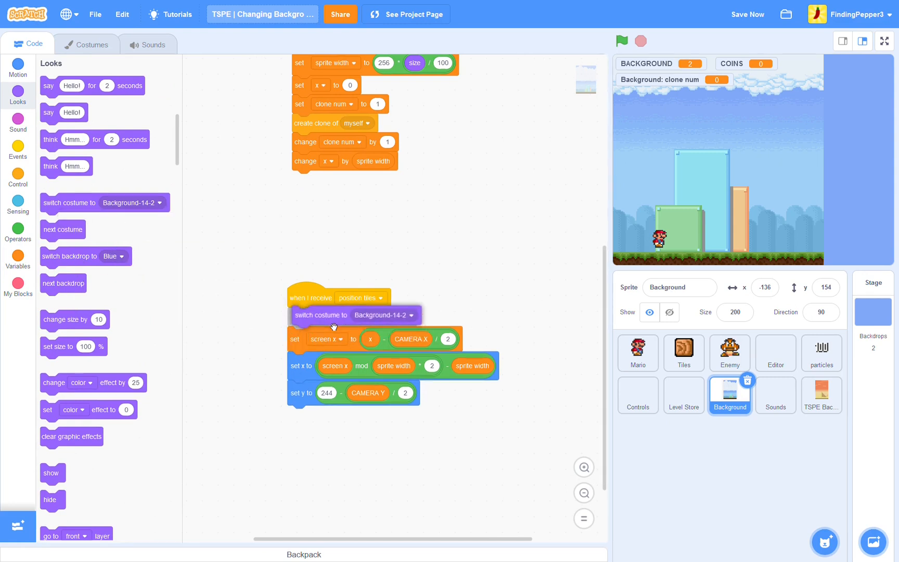
pyautogui.click(17, 233)
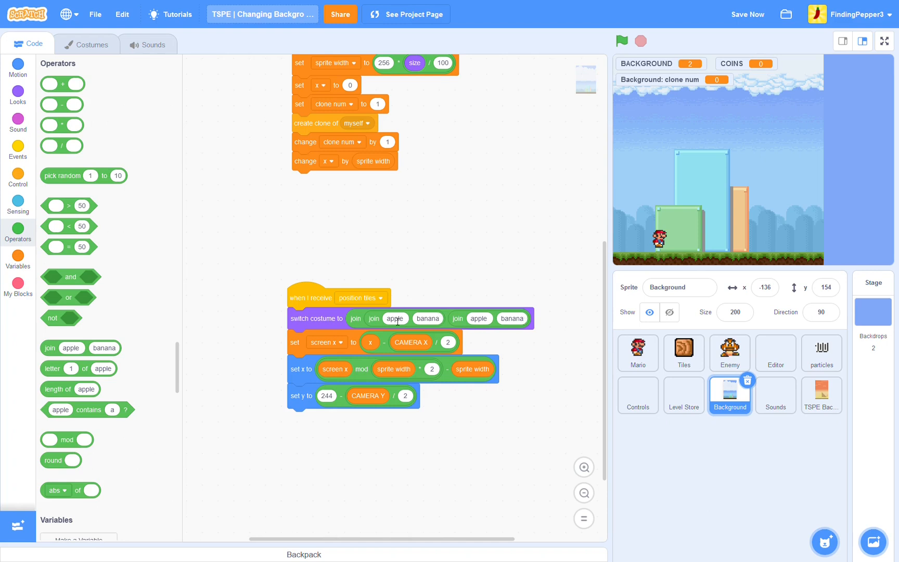
pyautogui.write('Backgo')
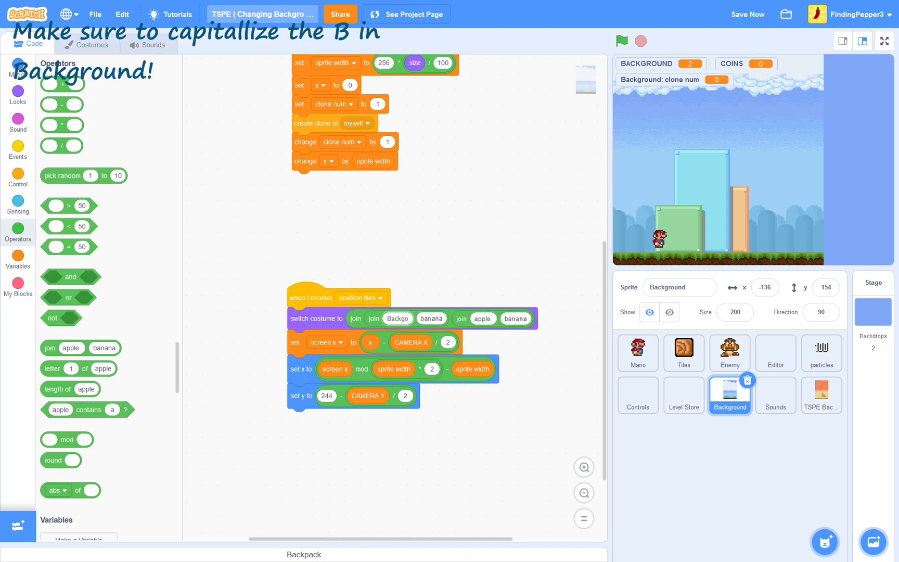
pyautogui.write('Background-')
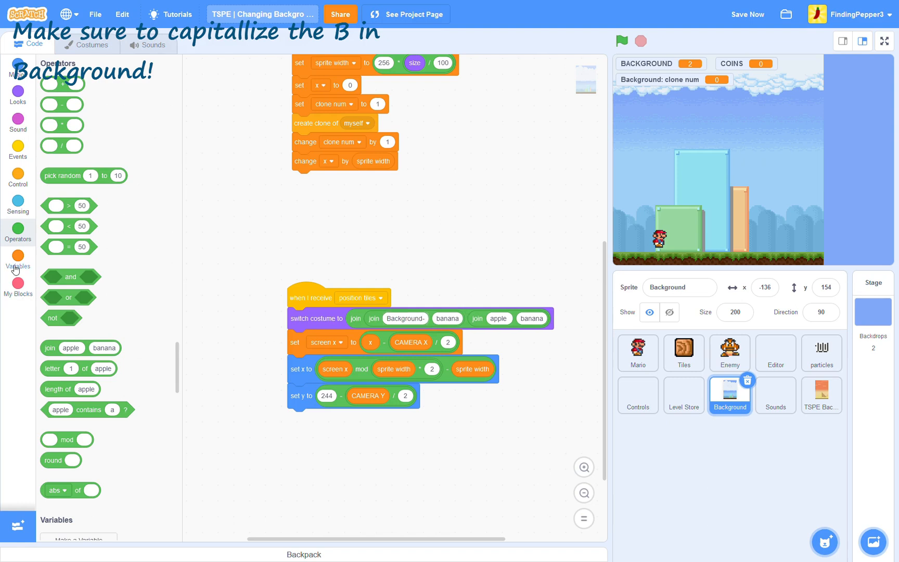
pyautogui.click(17, 260)
pyautogui.write('-')
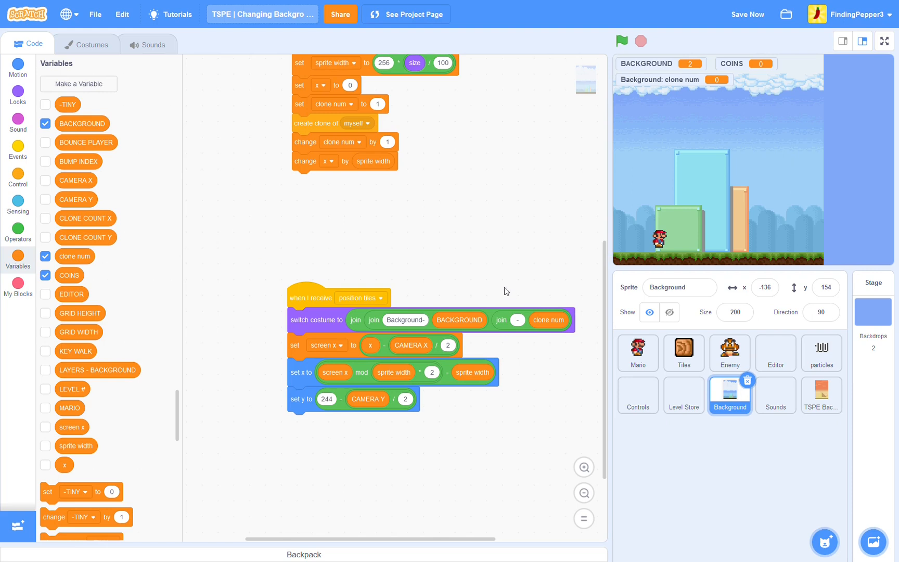
# - Run the game and step through levels to check each background, then stop it
pyautogui.click(621, 41)
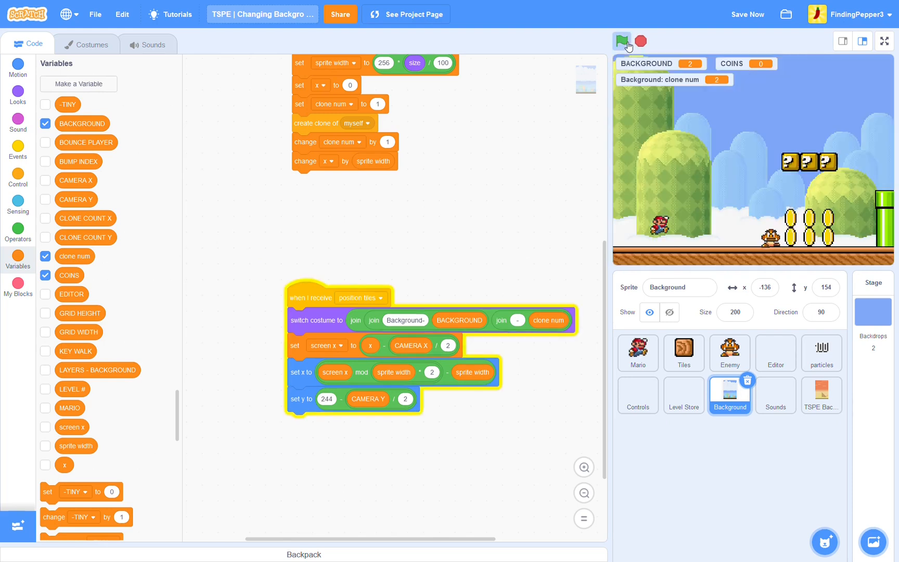
pyautogui.click(622, 40)
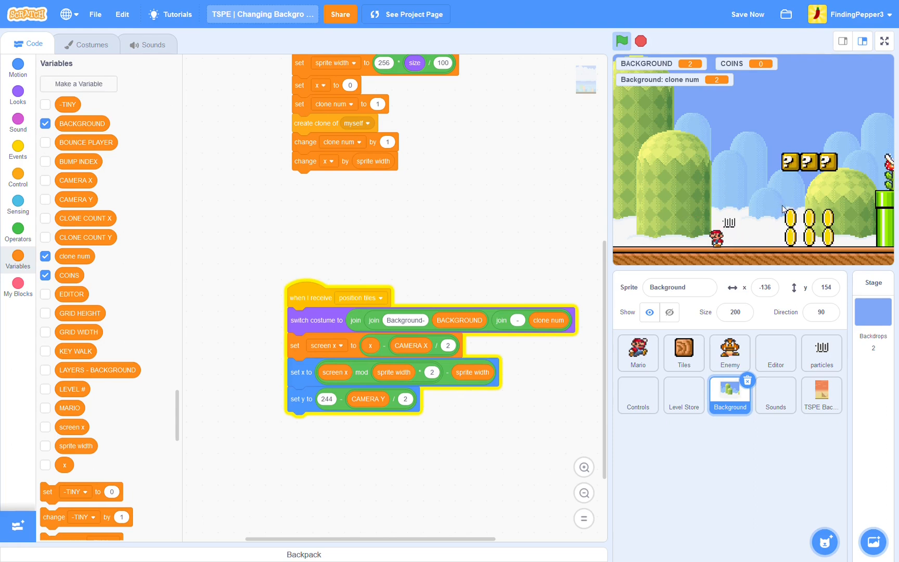
pyautogui.click(46, 389)
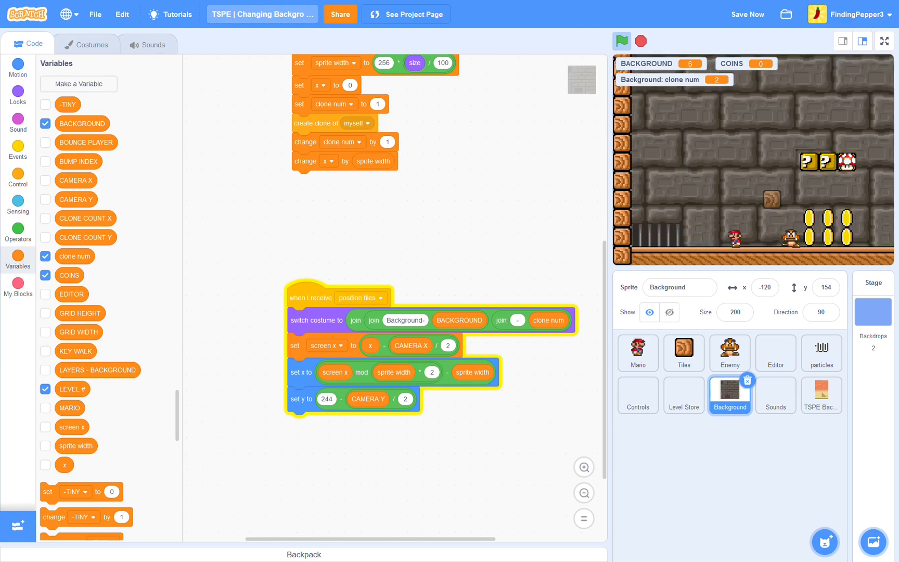
pyautogui.click(621, 41)
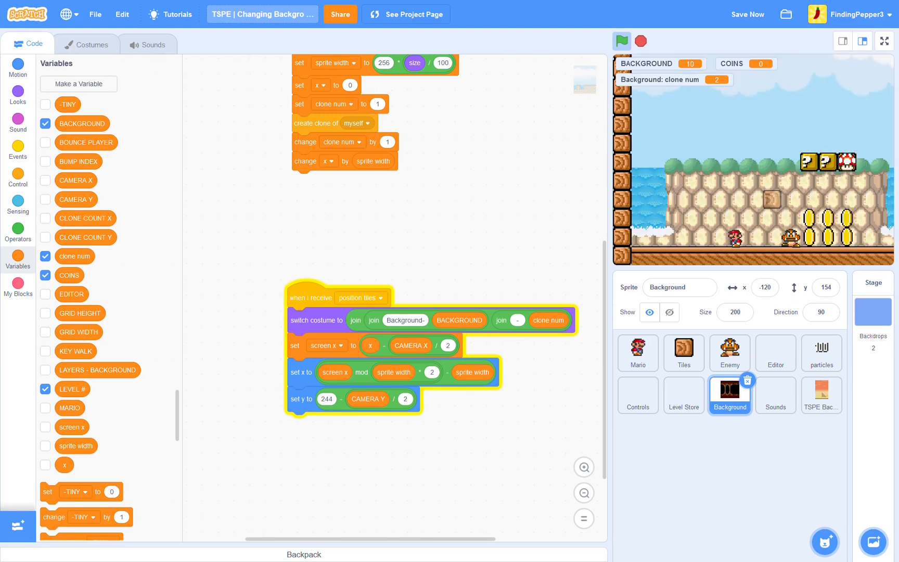
pyautogui.click(621, 40)
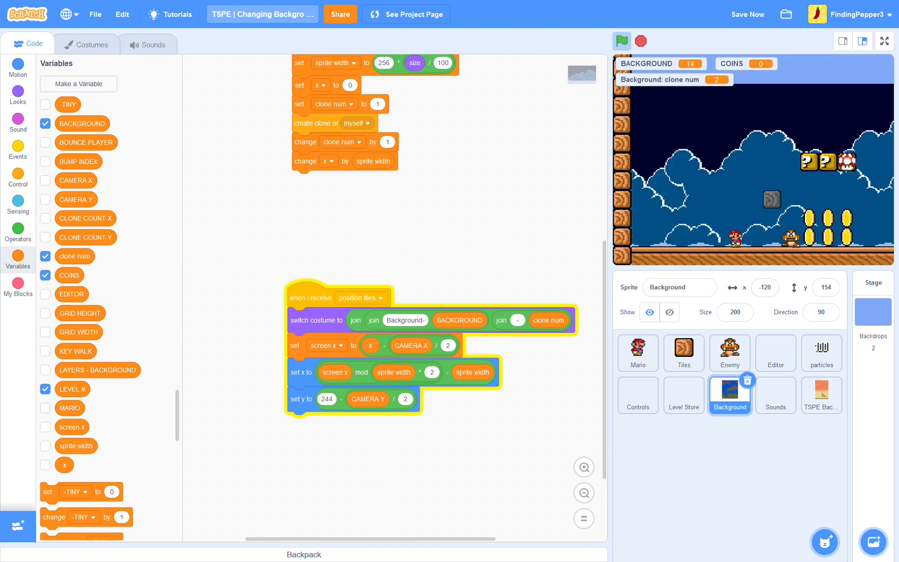
pyautogui.click(621, 41)
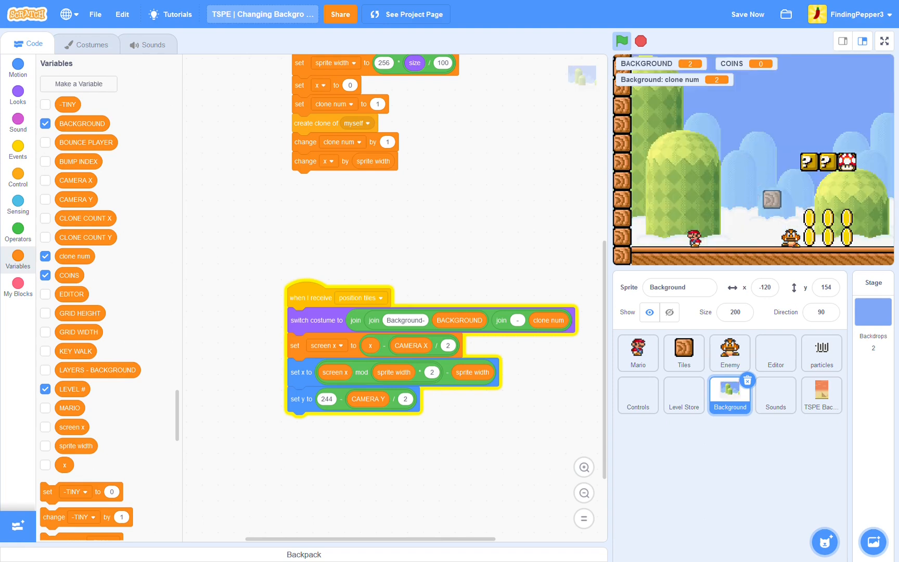
pyautogui.click(621, 41)
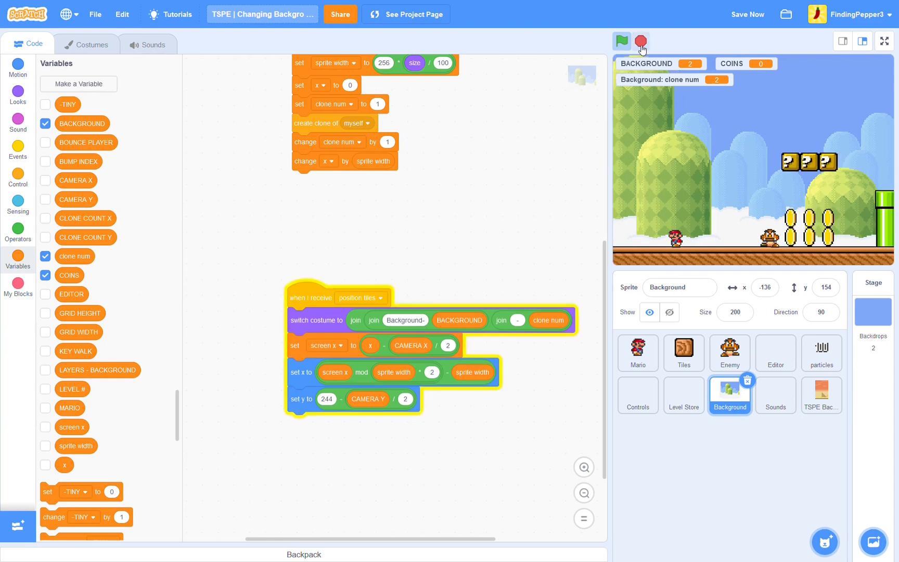
pyautogui.click(621, 40)
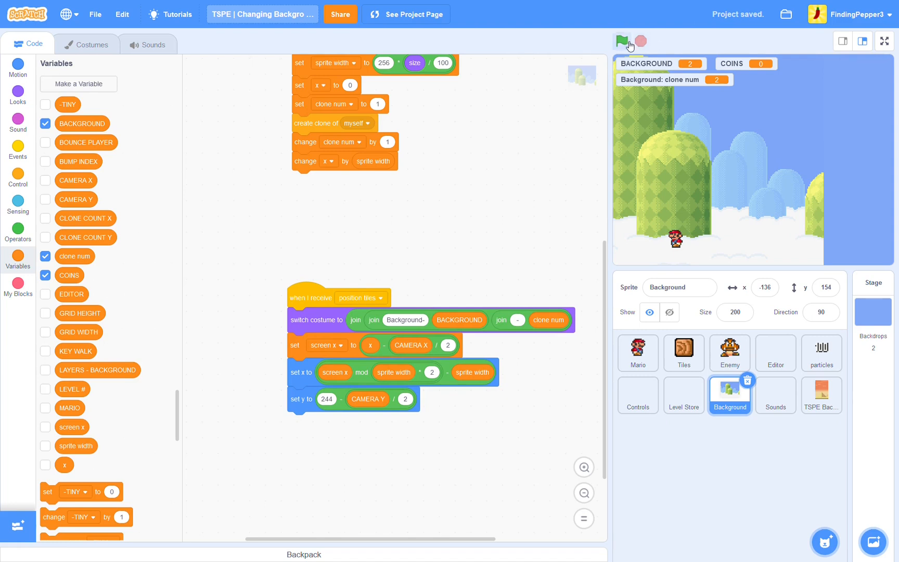
# - Run again to the starry night level, save the project and select the TSPE Backgrounds sprite
pyautogui.click(621, 41)
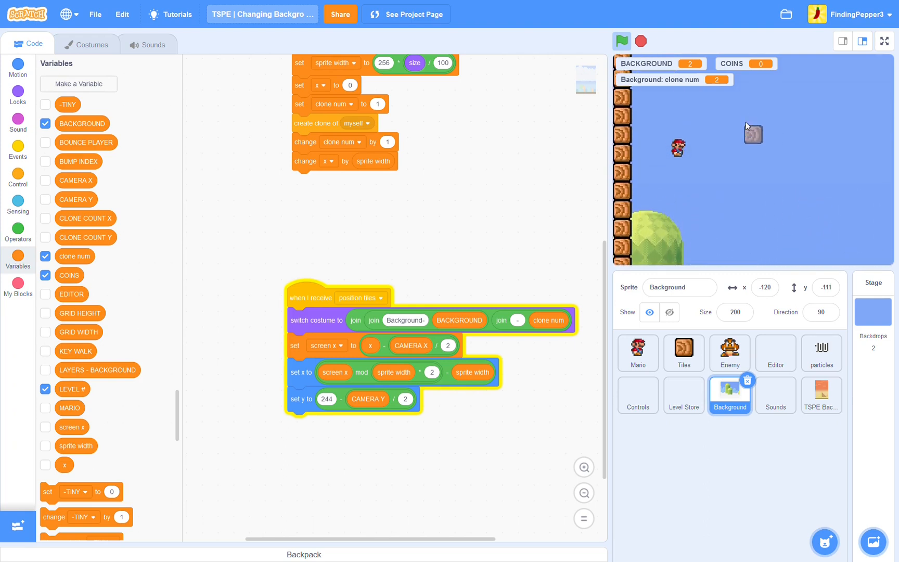
pyautogui.click(621, 41)
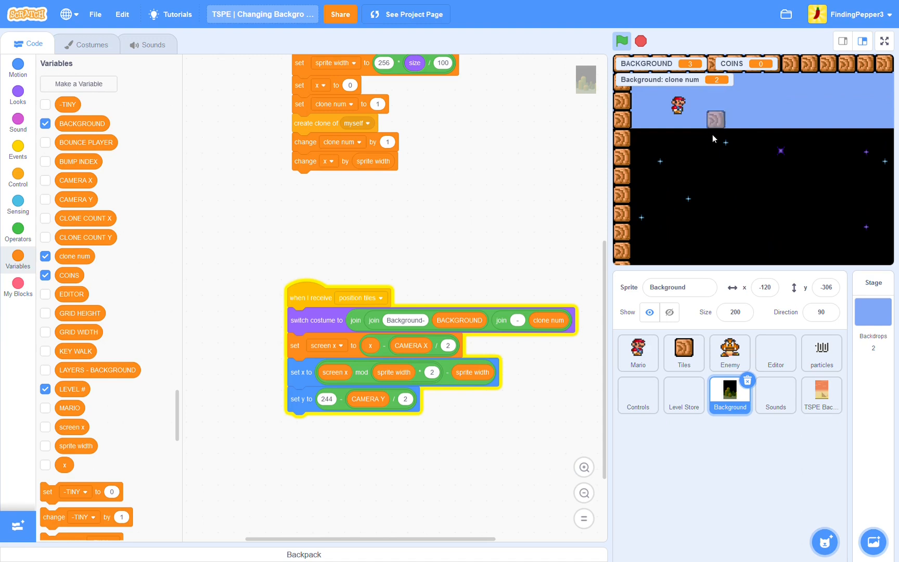
pyautogui.moveTo(715, 119)
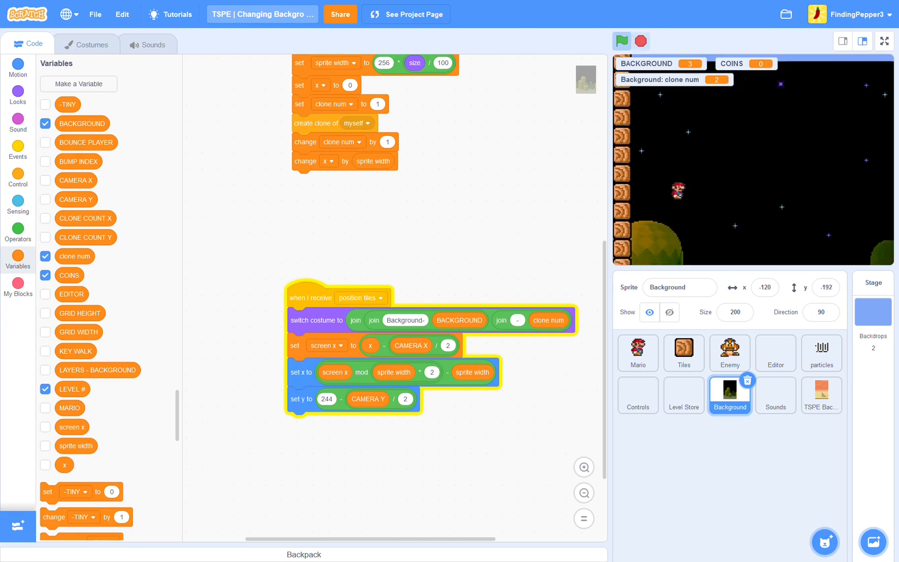
pyautogui.click(622, 41)
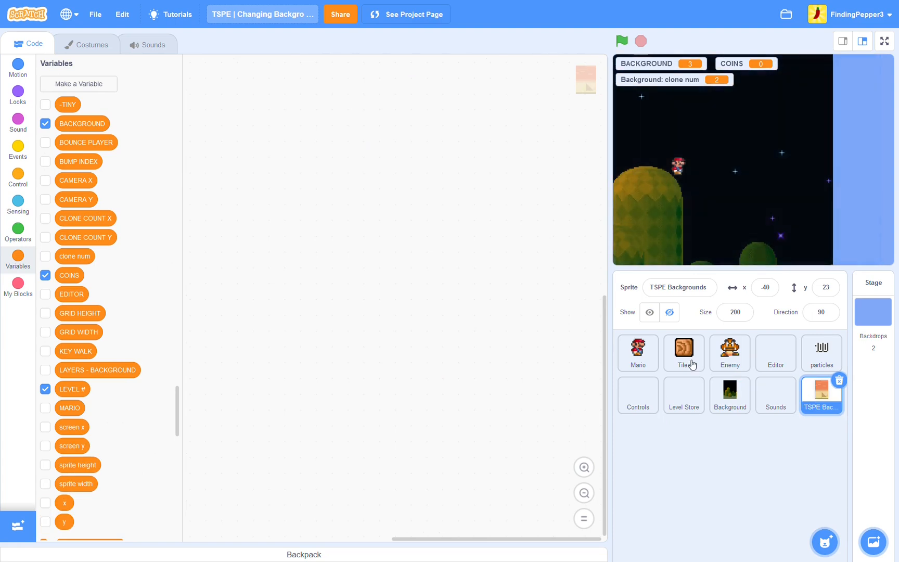
# - Browse the TSPE Backgrounds costume list, then view the Stage's backdrops backdrop1 and Blue
pyautogui.click(86, 44)
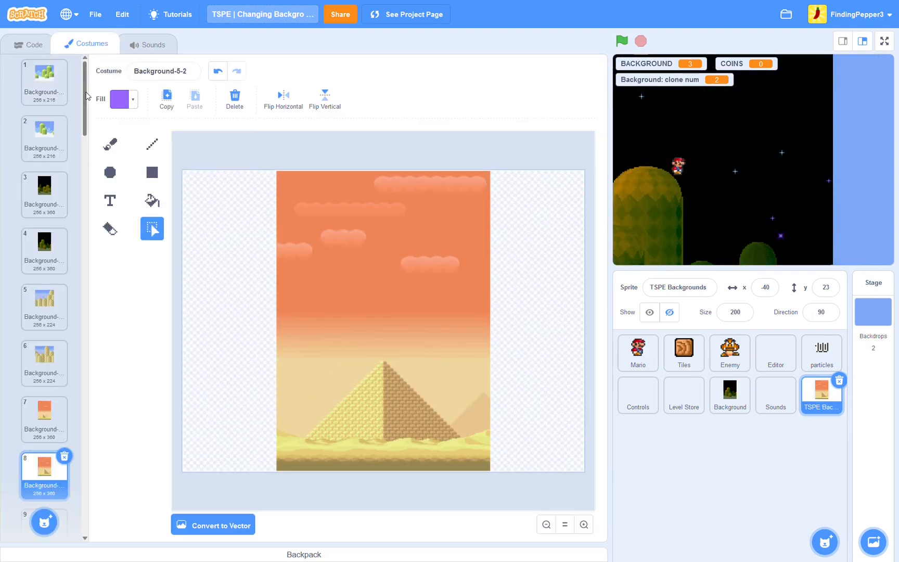
pyautogui.scroll(-3)
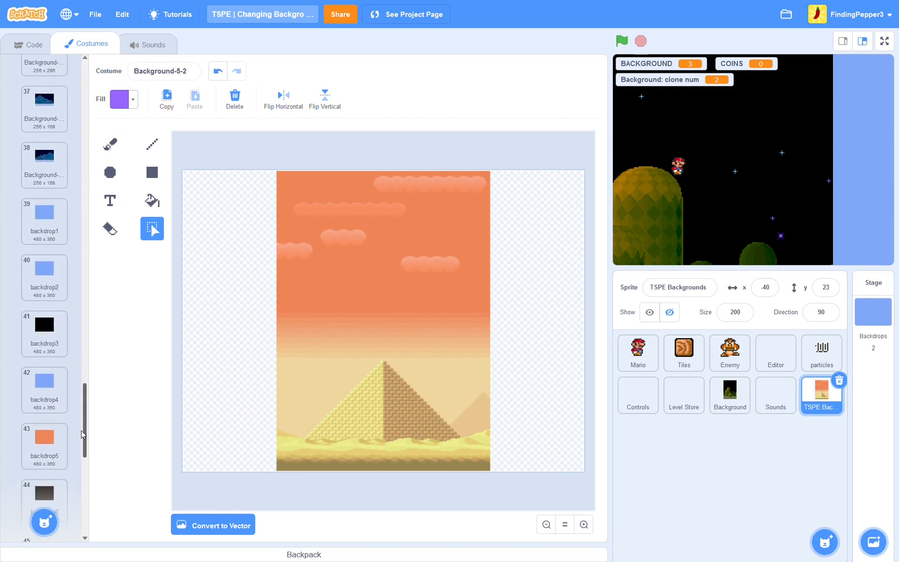
pyautogui.scroll(-3)
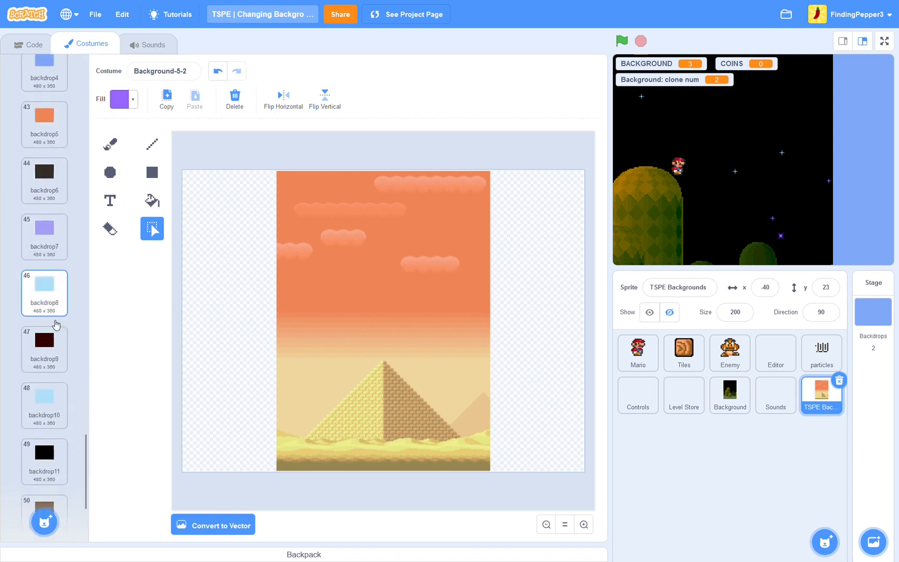
pyautogui.scroll(-3)
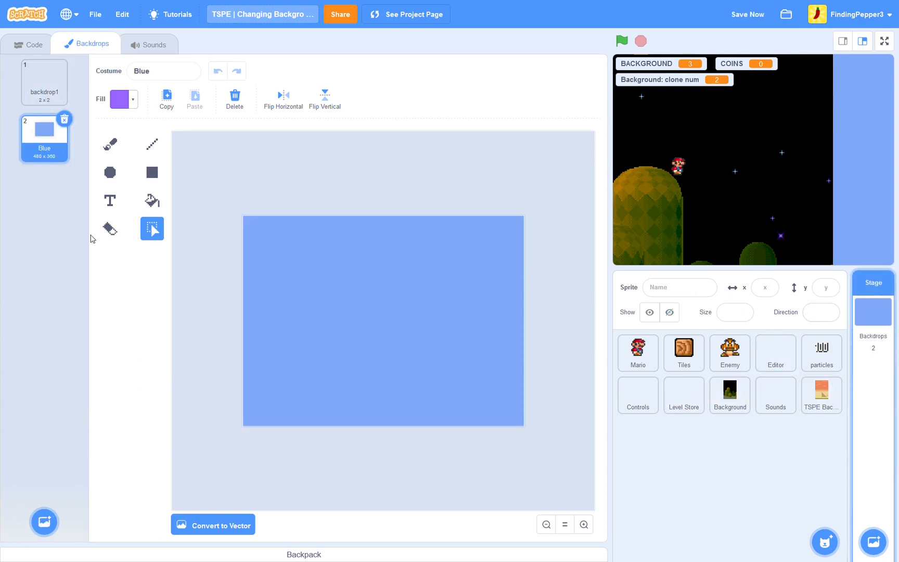
# - Rename the Stage's first, empty backdrop to 'blank'
pyautogui.click(44, 82)
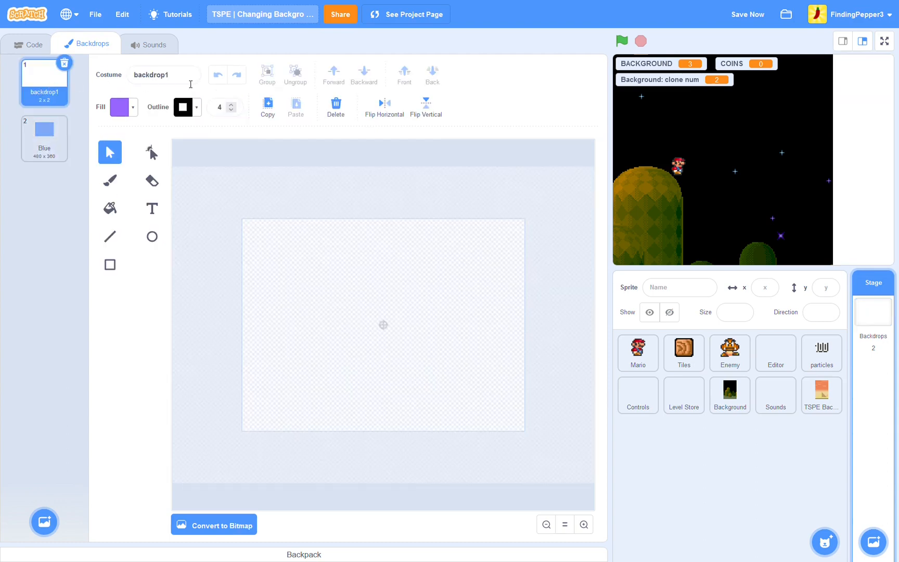
pyautogui.moveTo(178, 91)
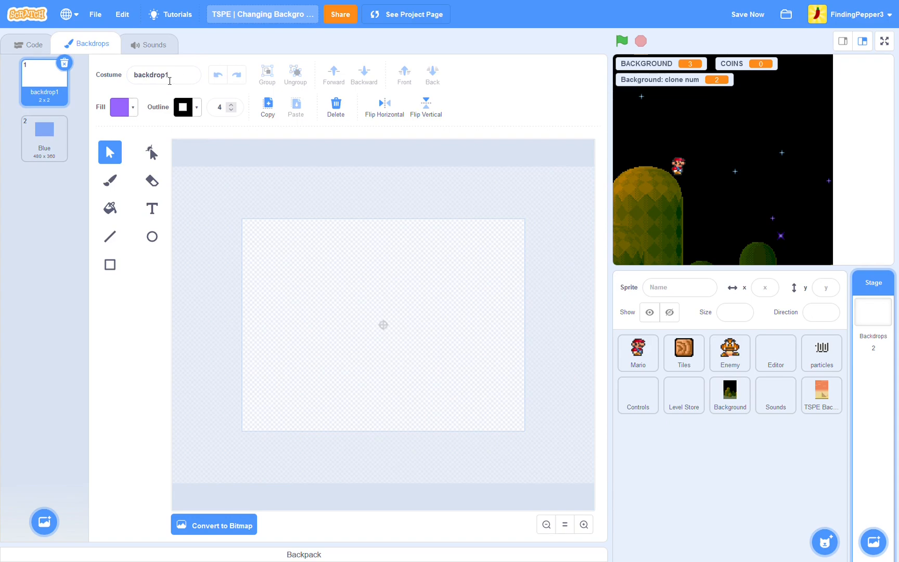
pyautogui.write('backdrop2')
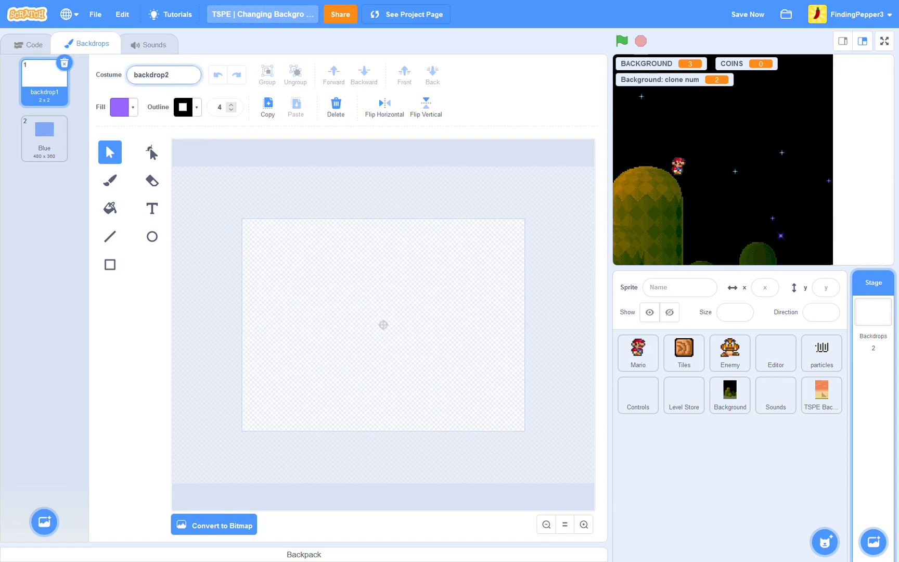
pyautogui.write('blank')
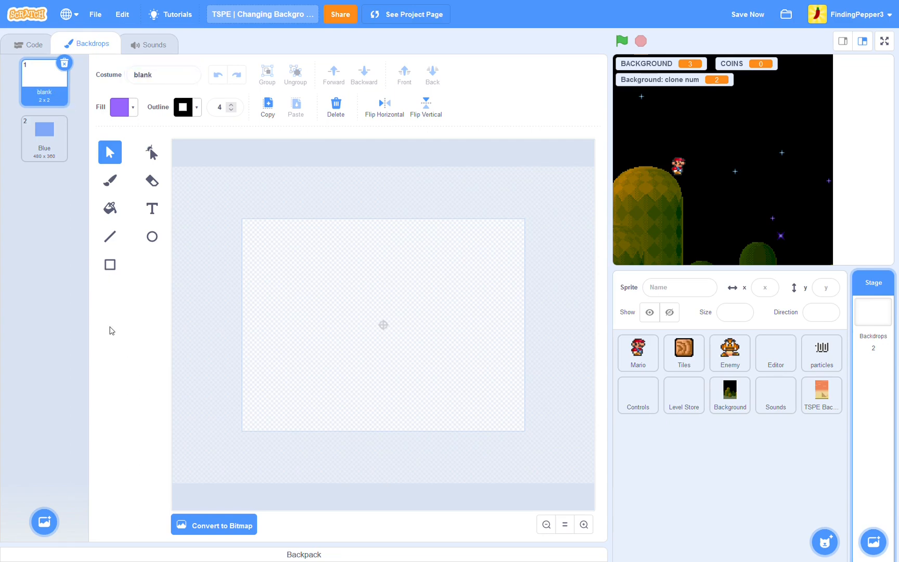
pyautogui.moveTo(50, 159)
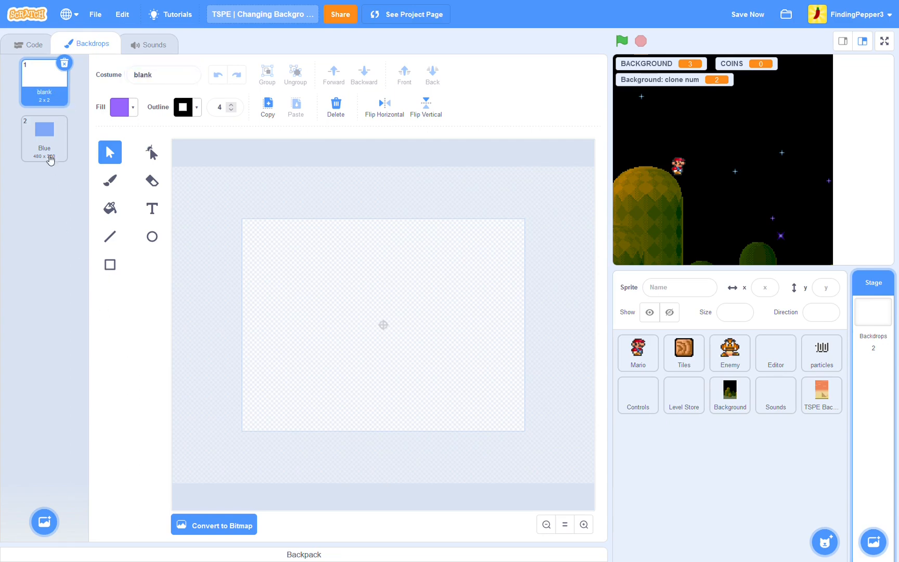
# - Delete the Blue backdrop and return to the TSPE Backgrounds sprite
pyautogui.click(64, 64)
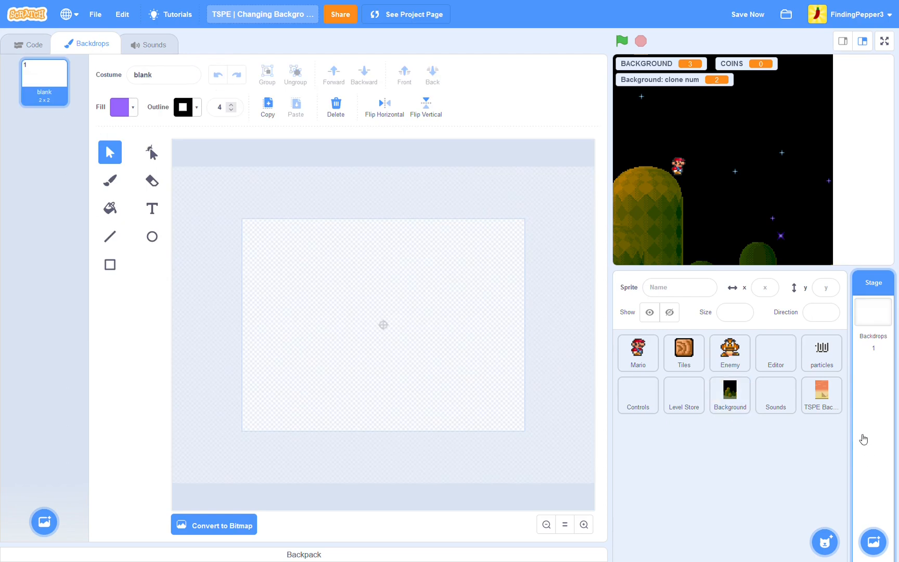
pyautogui.click(821, 396)
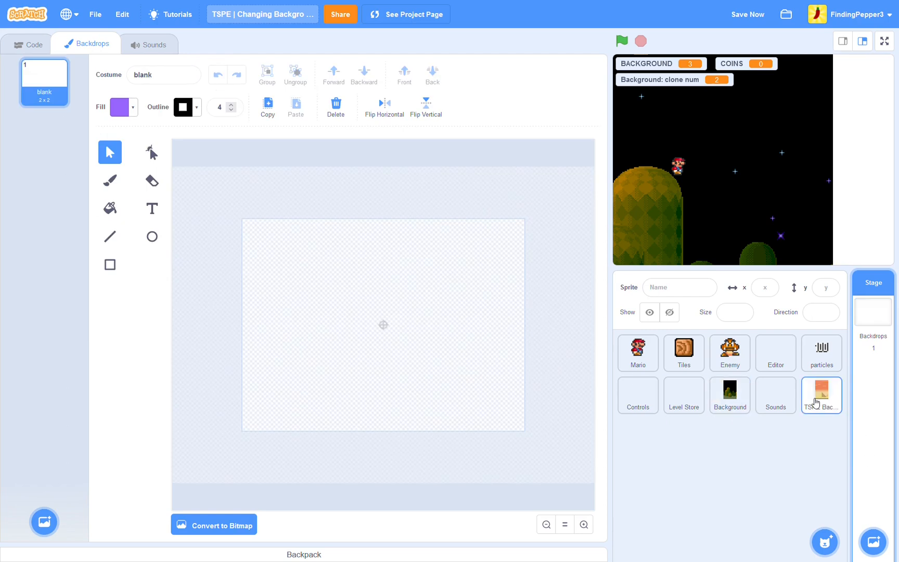
pyautogui.click(821, 396)
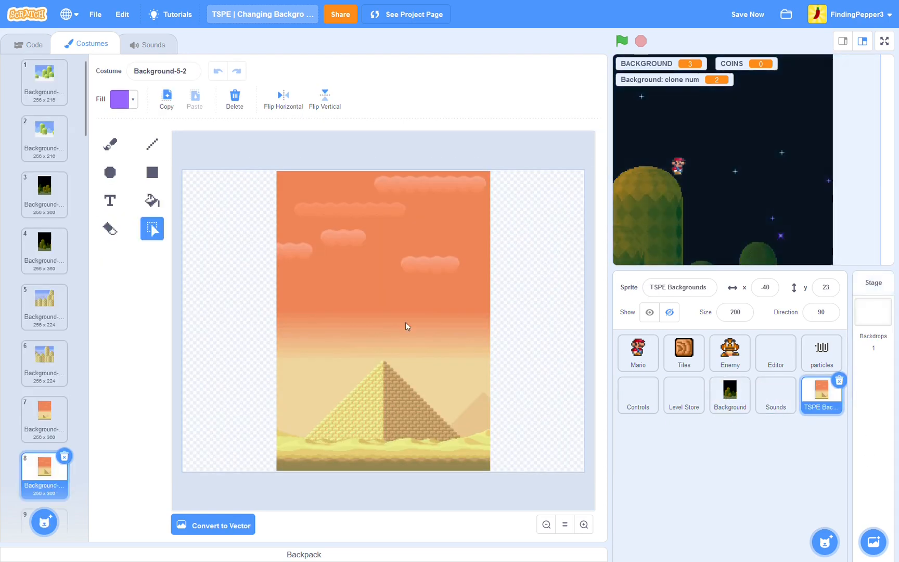
# - Scroll through the background costumes, then select the Stage and show its scripts
pyautogui.scroll(-3)
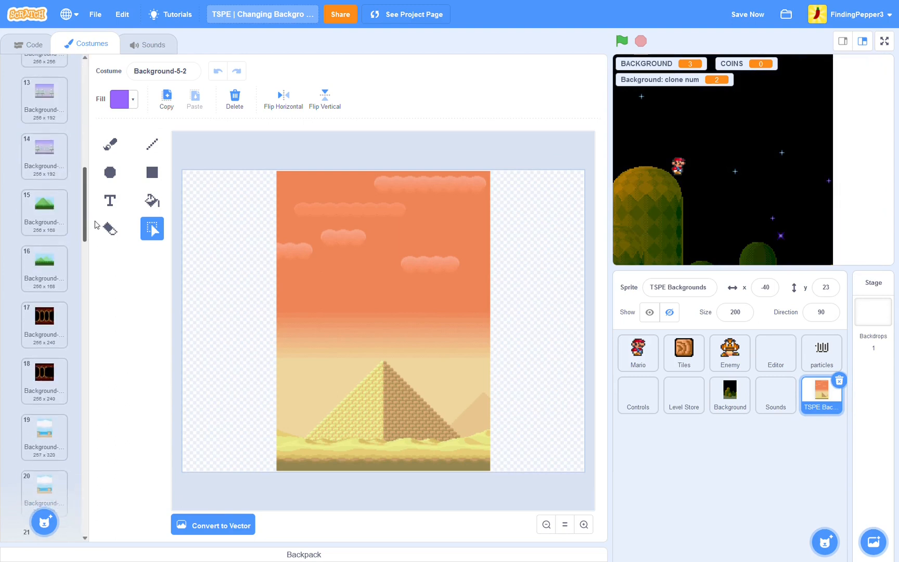
pyautogui.scroll(-3)
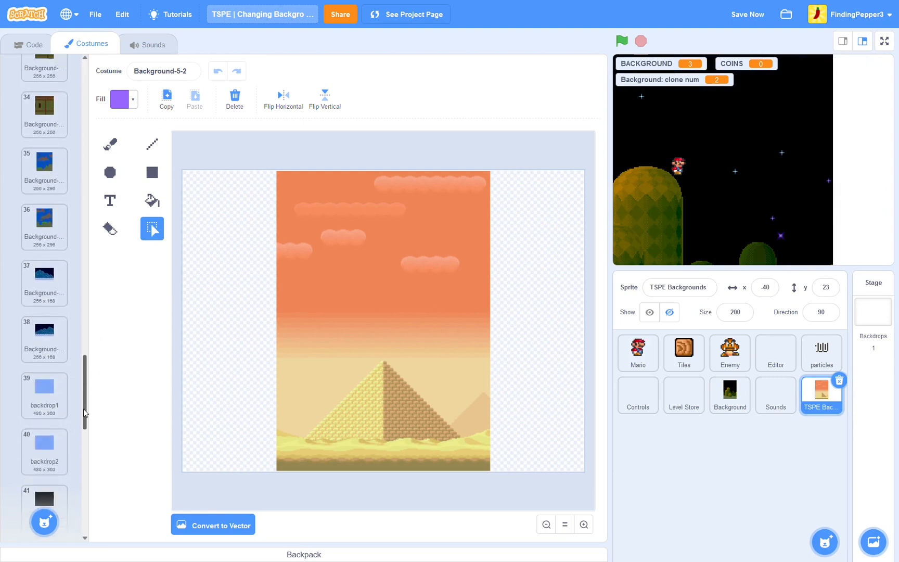
pyautogui.scroll(-3)
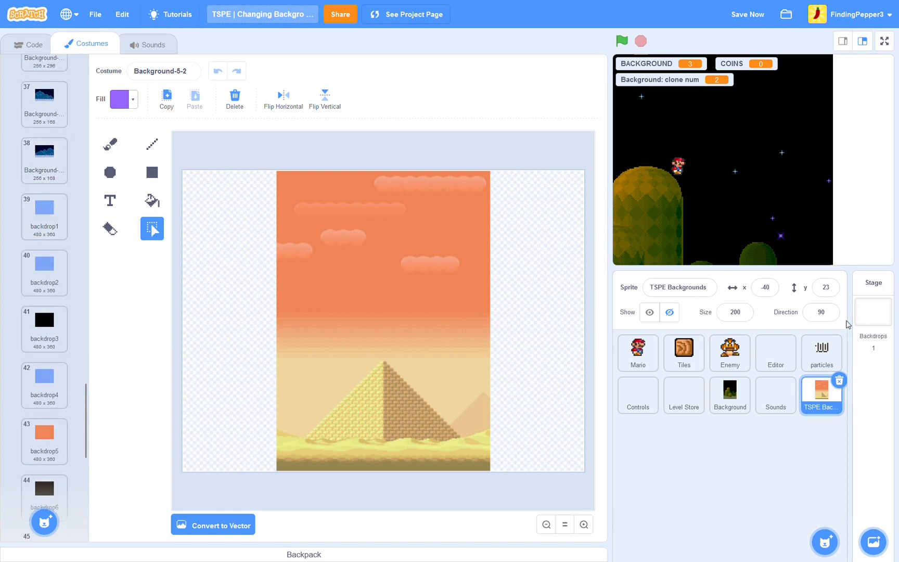
pyautogui.click(43, 216)
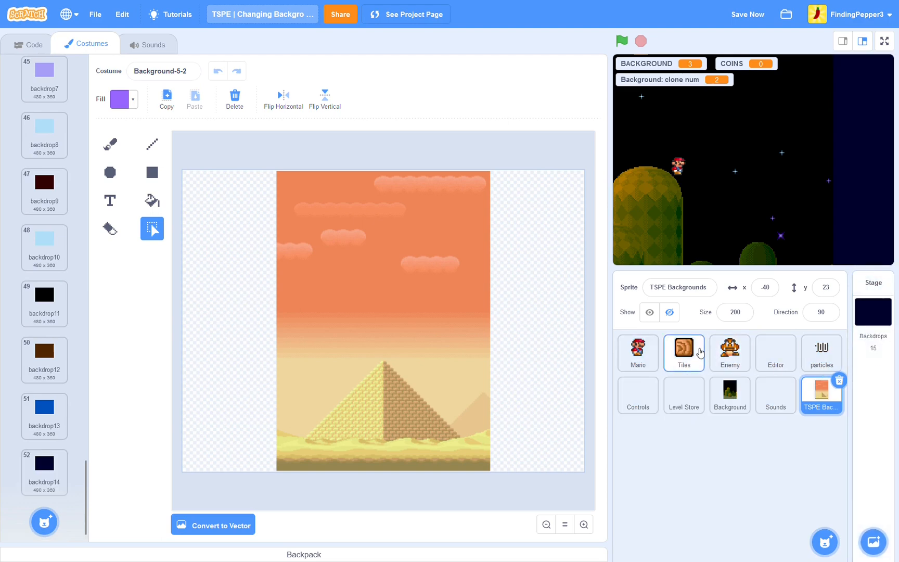
pyautogui.click(28, 43)
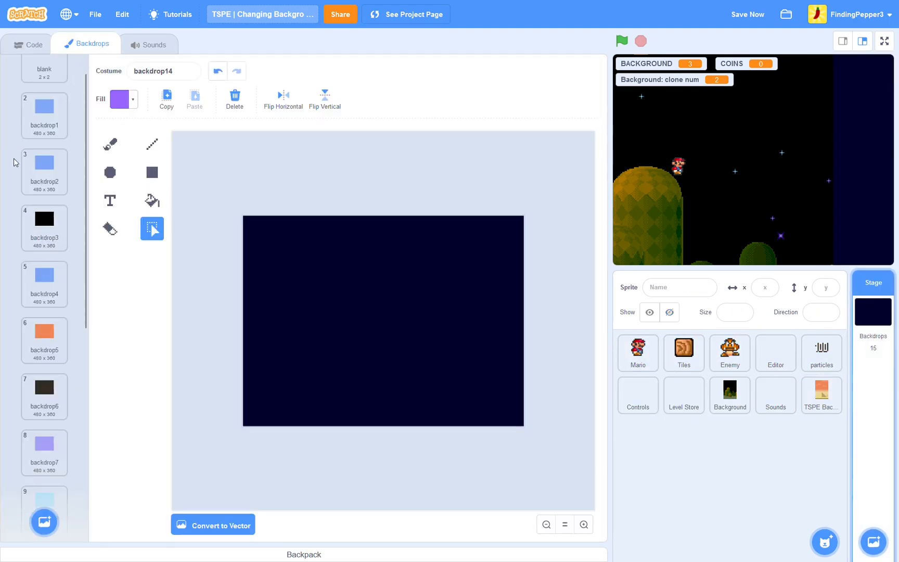
pyautogui.click(27, 43)
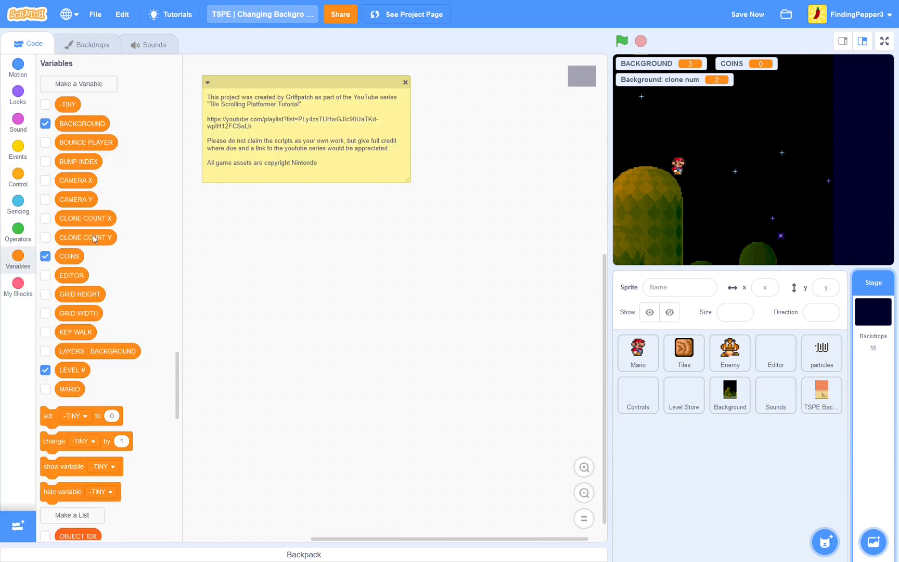
# - Add a Stage script that switches backdrop when it receives the 'position tiles' message
pyautogui.click(17, 93)
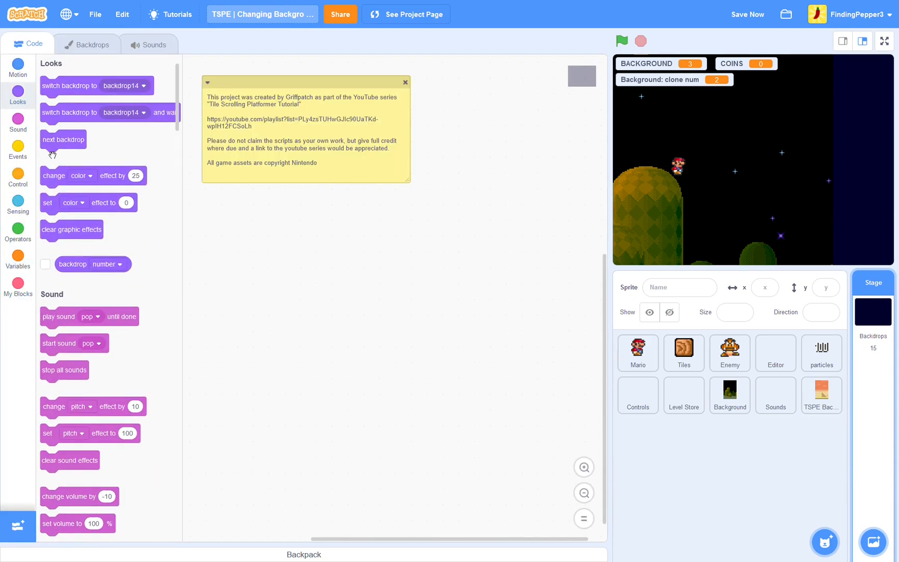
pyautogui.moveTo(69, 86); pyautogui.dragTo(273, 291)
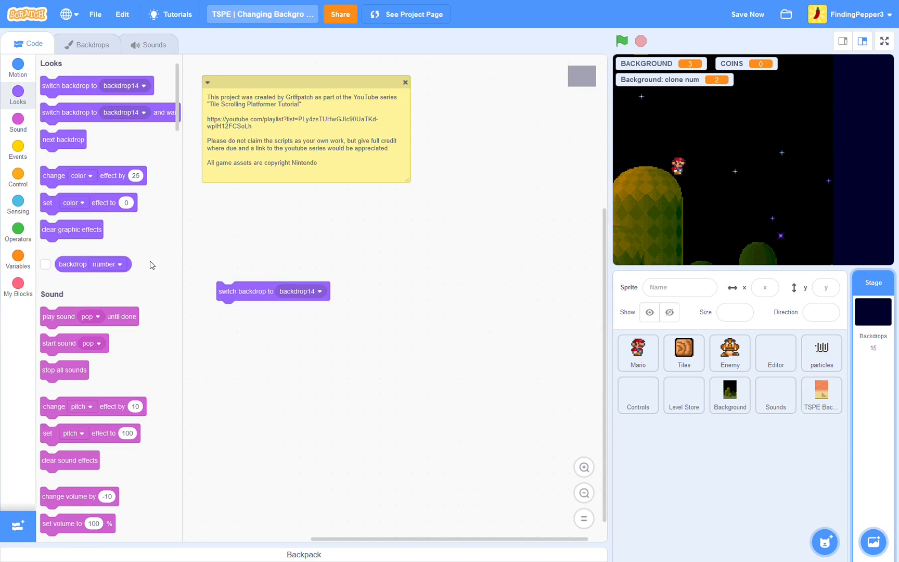
pyautogui.click(17, 152)
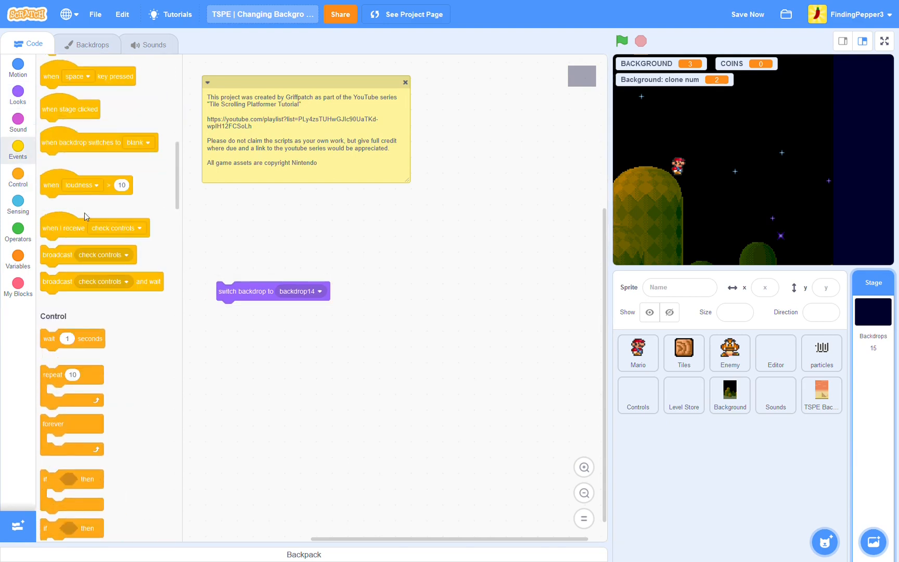
pyautogui.click(306, 269)
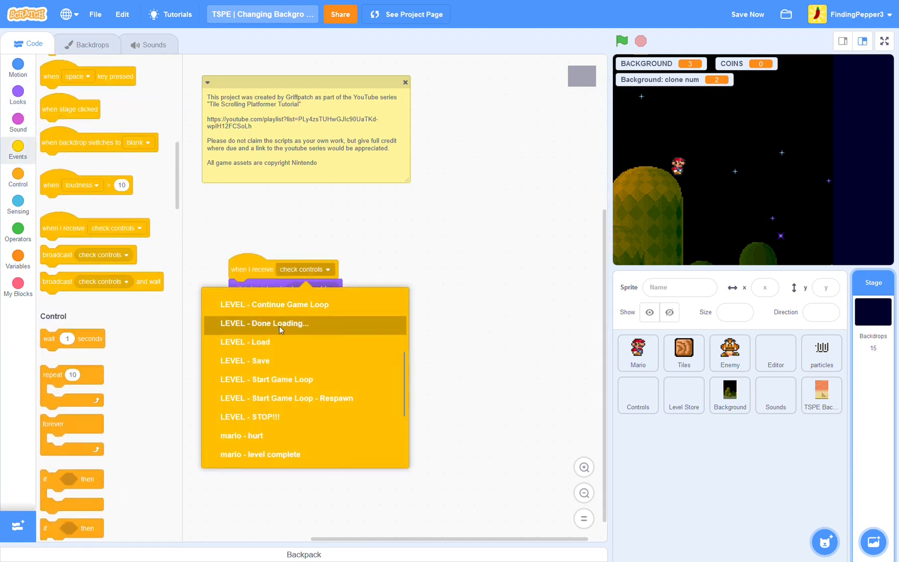
pyautogui.scroll(-3)
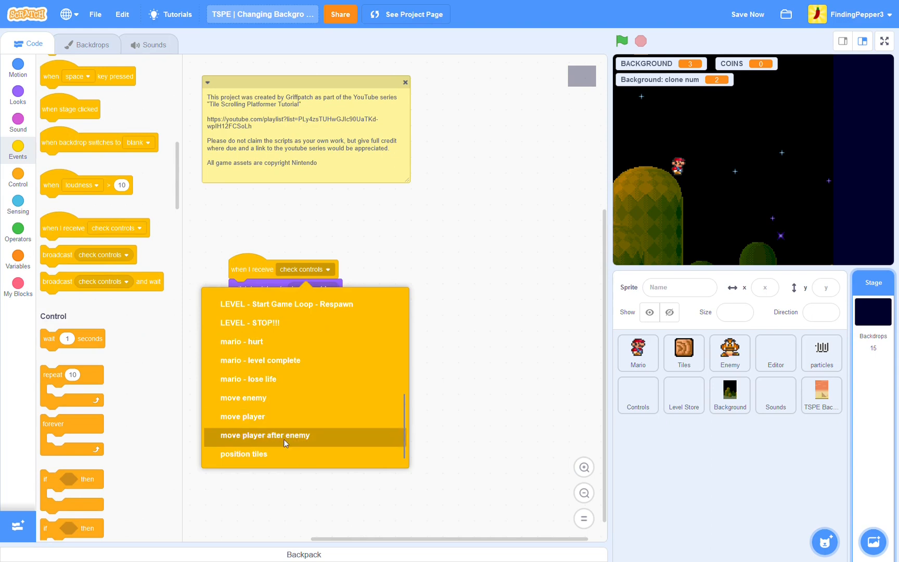
pyautogui.click(244, 454)
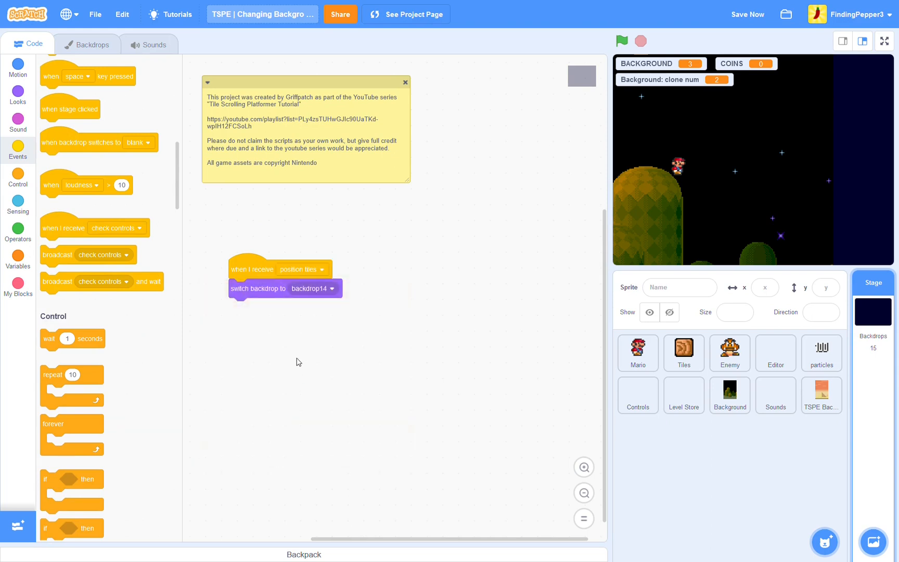
# - Make the backdrop name a join of 'backdrop' and BACKGROUND, then run the game to test
pyautogui.click(17, 230)
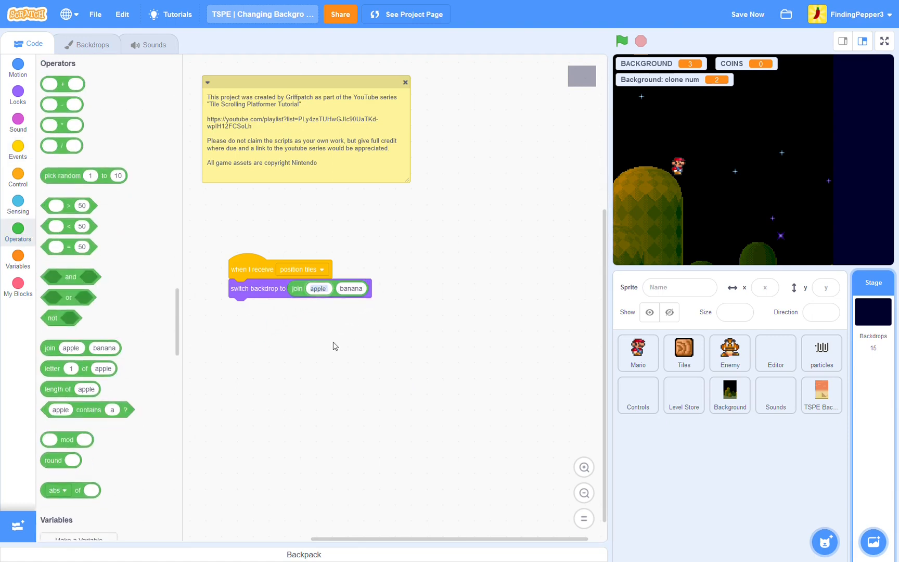
pyautogui.write('backdrop')
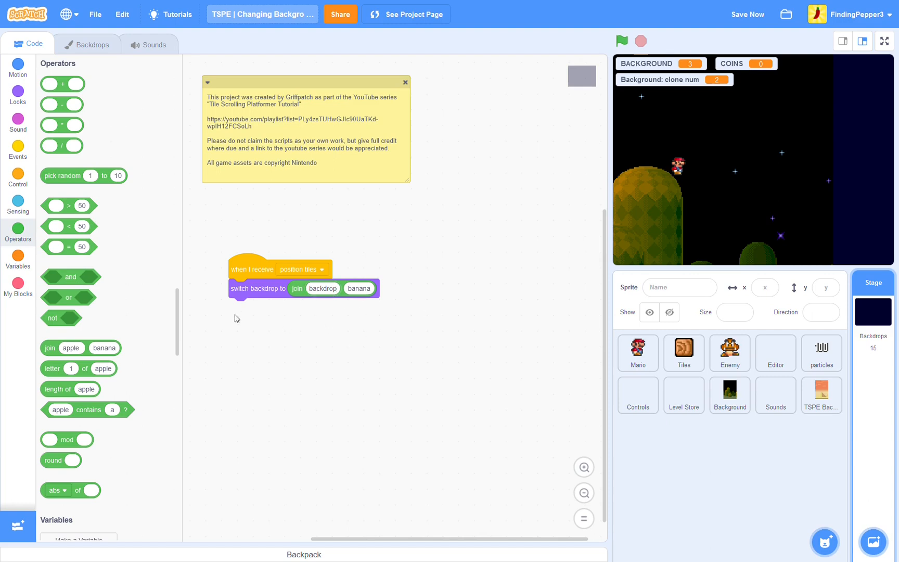
pyautogui.click(18, 258)
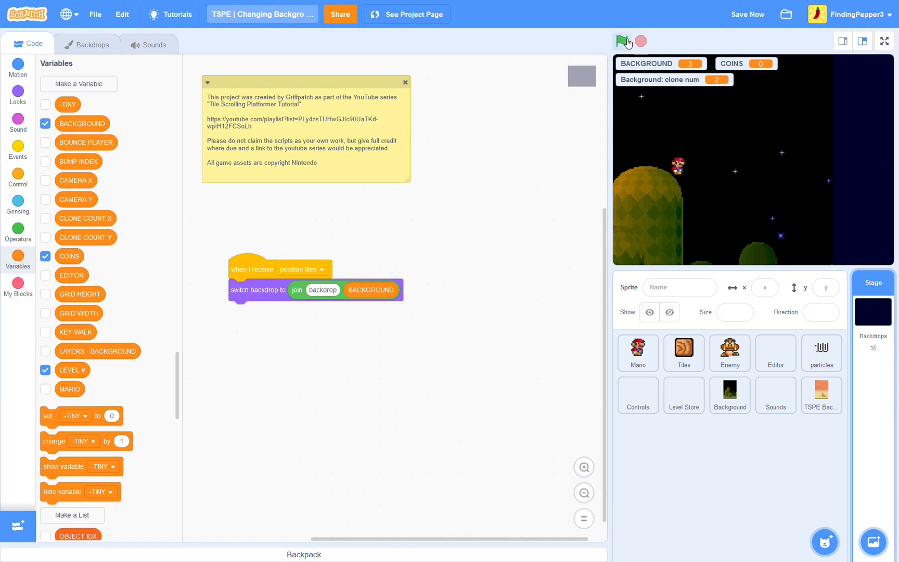
pyautogui.click(621, 41)
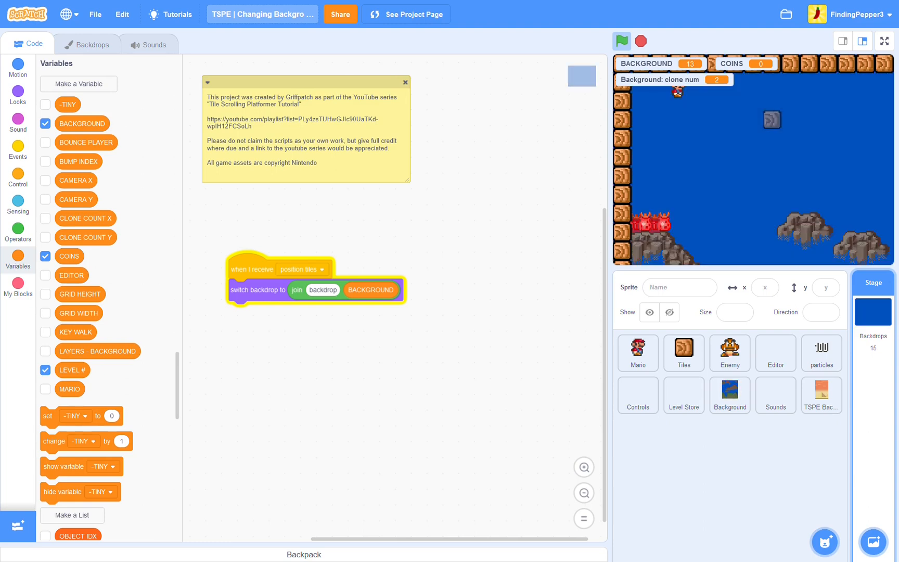
# - Run the game to check backdrops follow BACKGROUND 1 and 2, then select the Background sprite
pyautogui.click(621, 41)
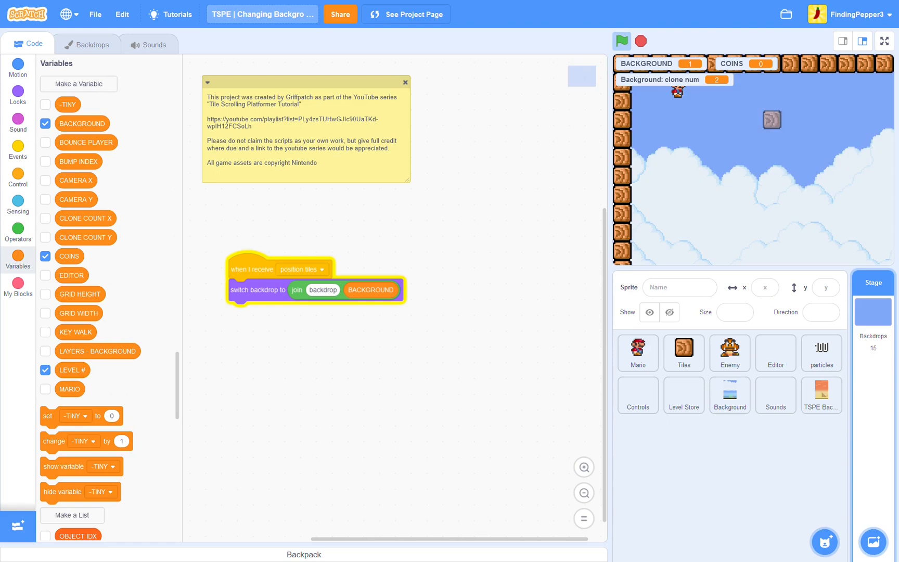
pyautogui.click(622, 40)
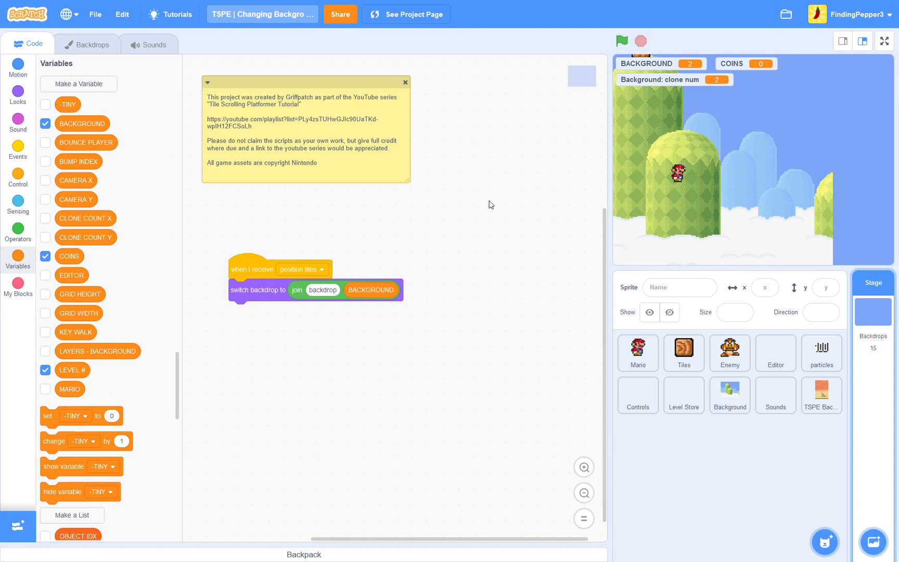
pyautogui.click(774, 395)
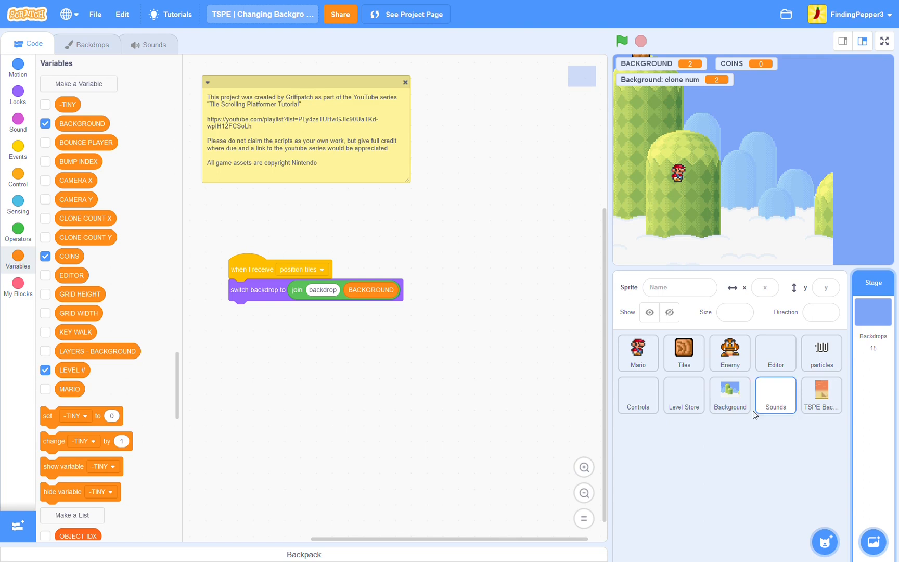
pyautogui.click(729, 395)
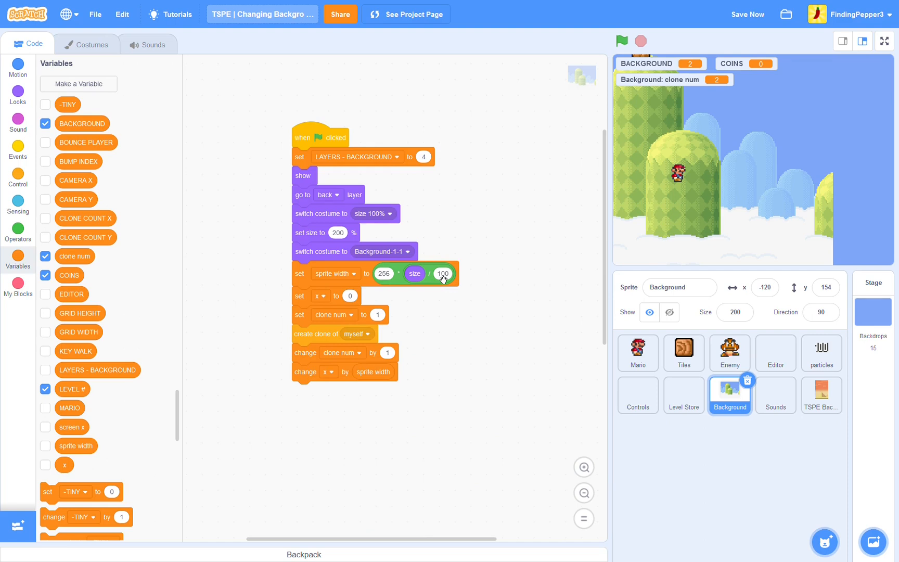
pyautogui.moveTo(463, 334)
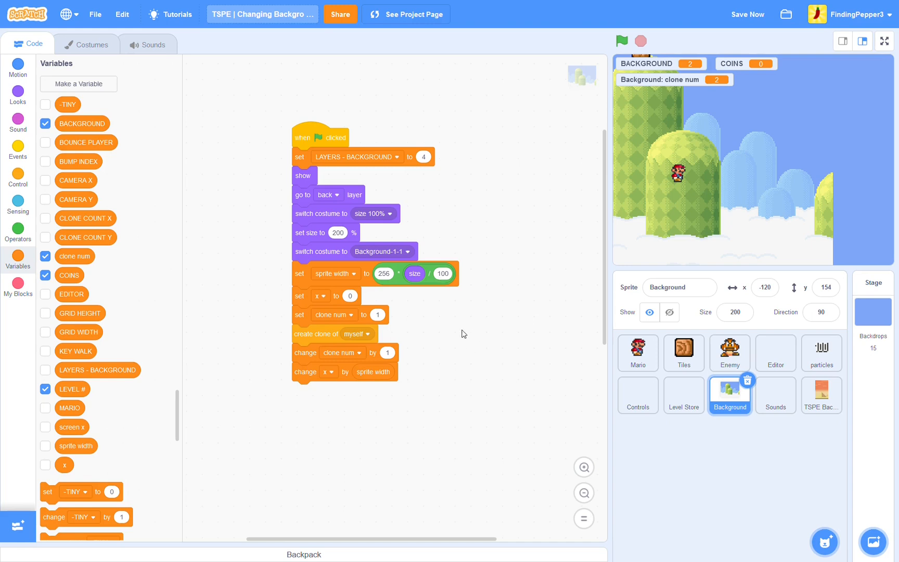
pyautogui.moveTo(420, 251)
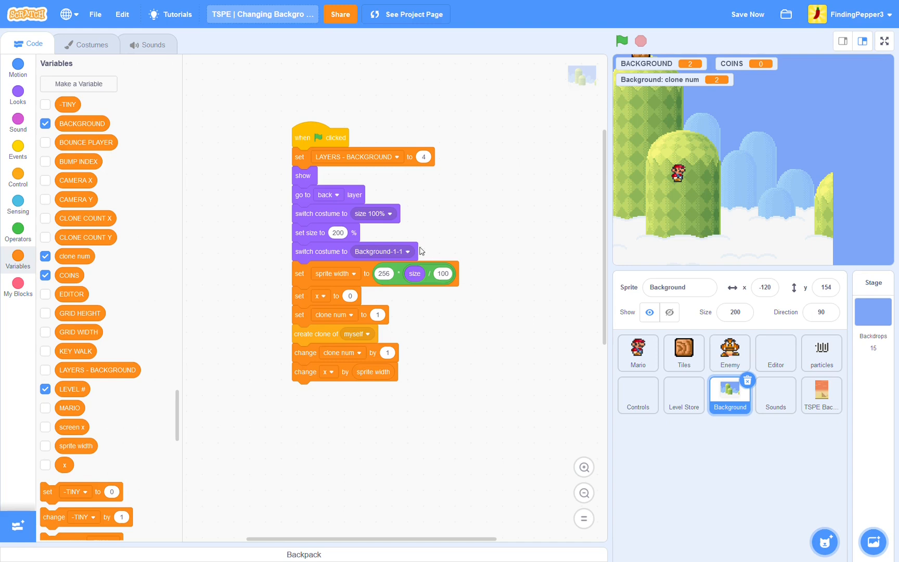
# - Create 'sprite height', 'y' and 'screen y' variables for this sprite only
pyautogui.click(78, 83)
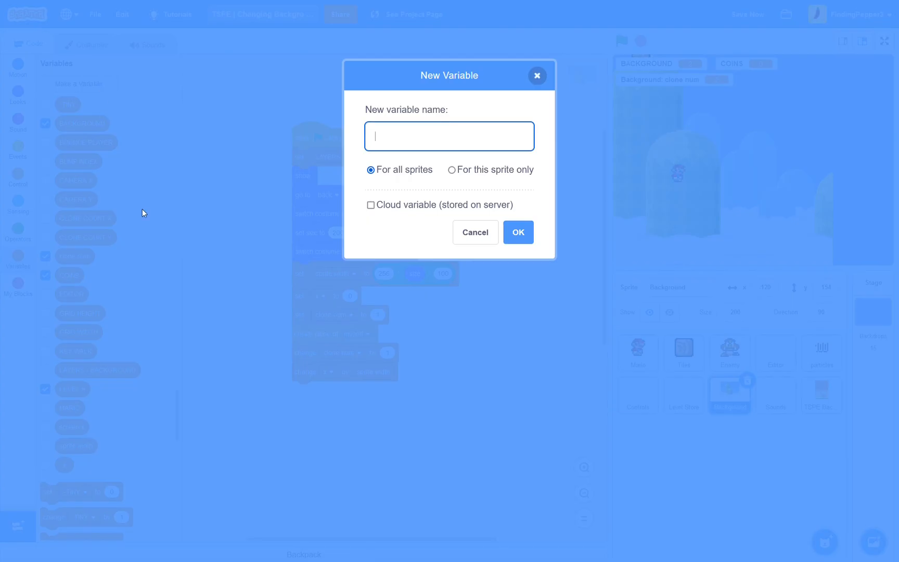
pyautogui.write('sprite')
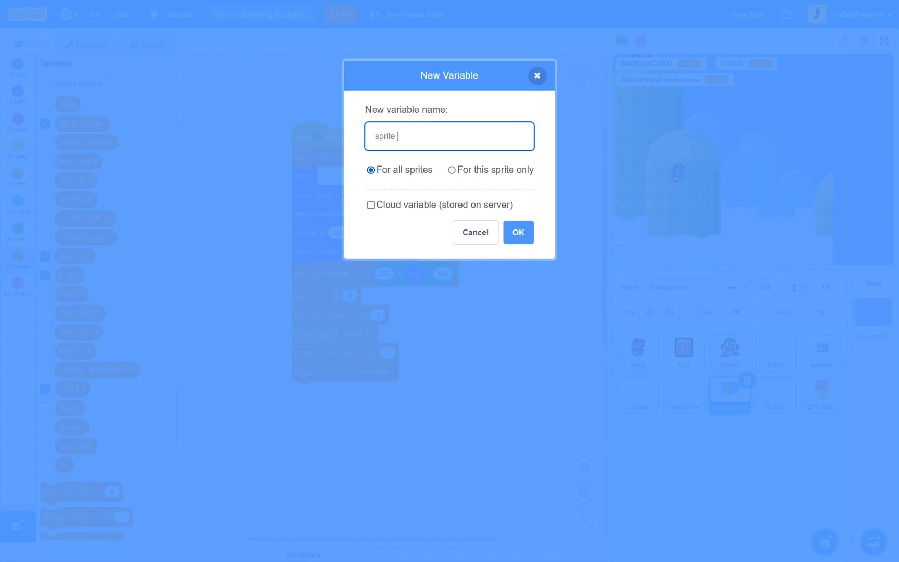
pyautogui.write('height')
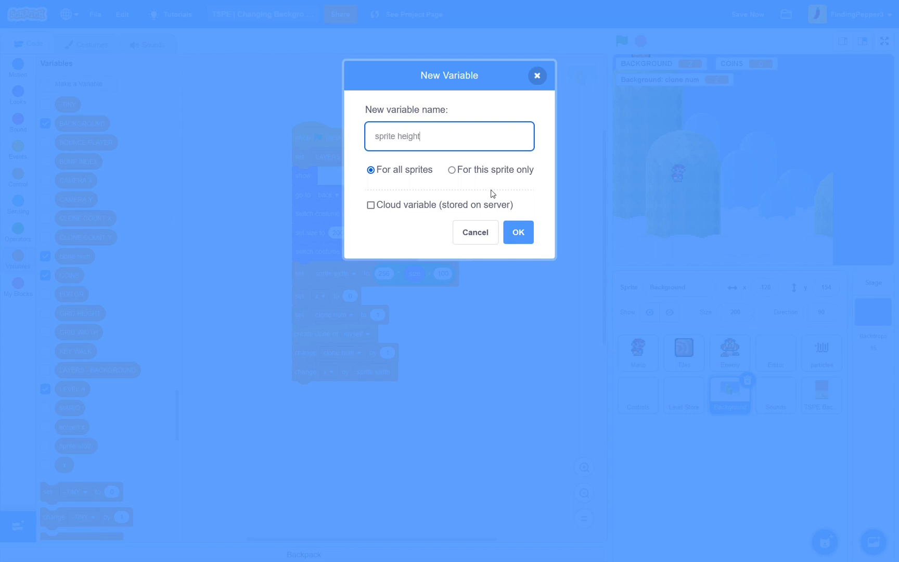
pyautogui.click(451, 170)
pyautogui.write('y')
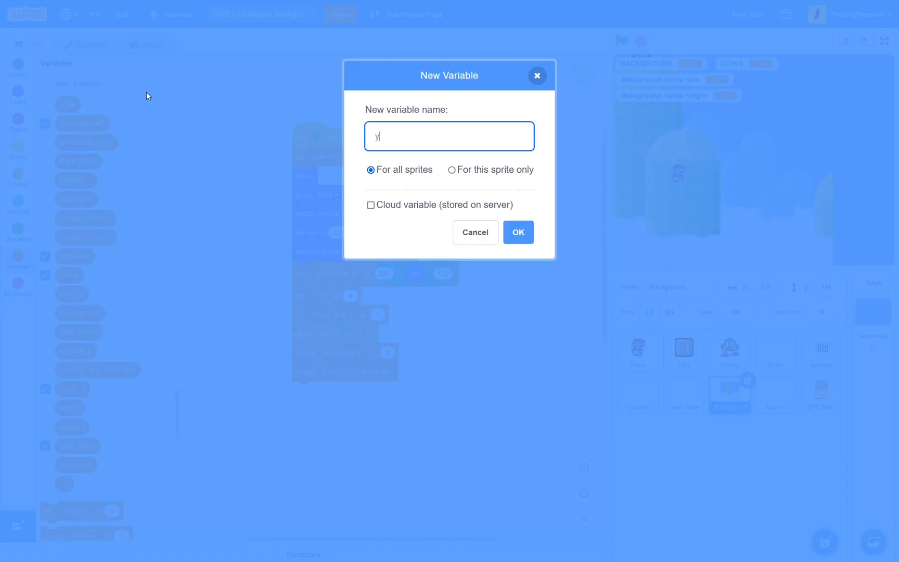
pyautogui.click(516, 232)
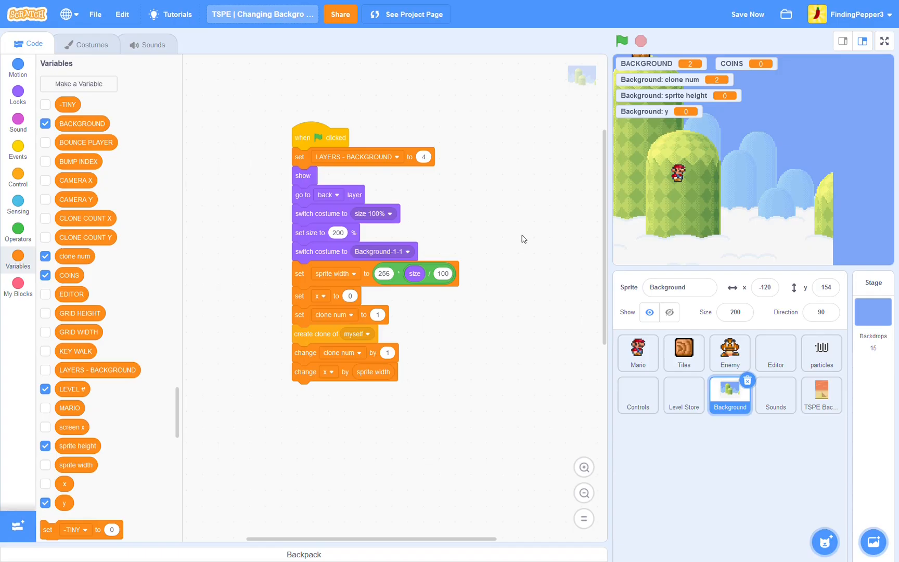
pyautogui.click(78, 83)
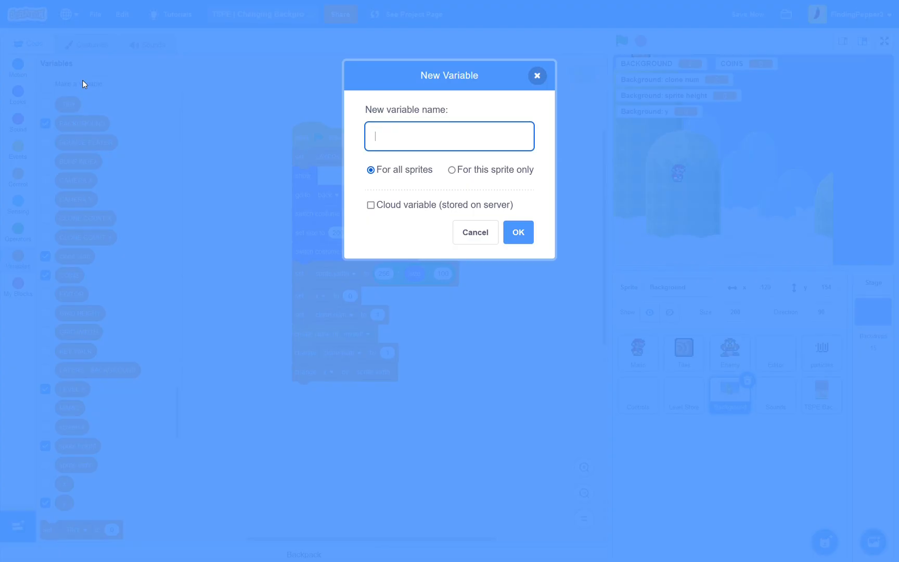
pyautogui.write('screen y')
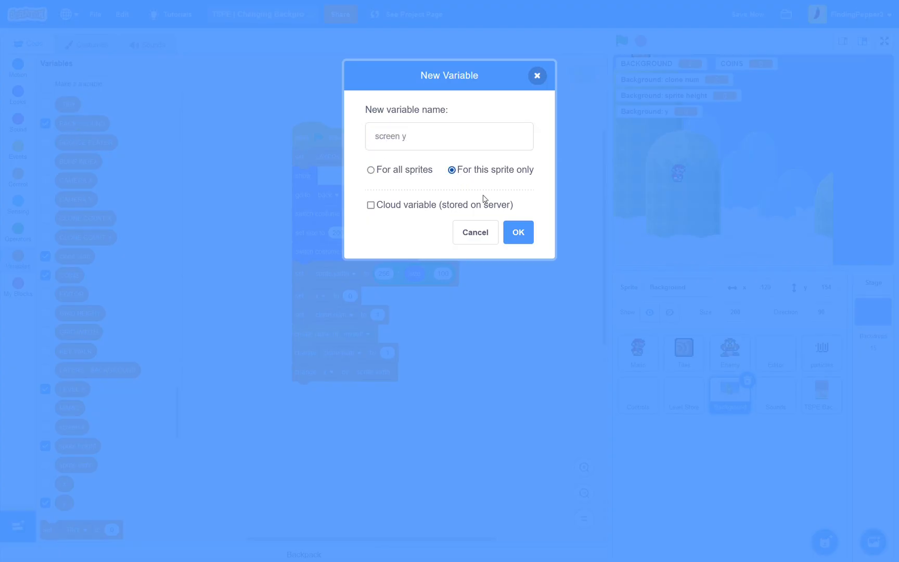
pyautogui.click(516, 232)
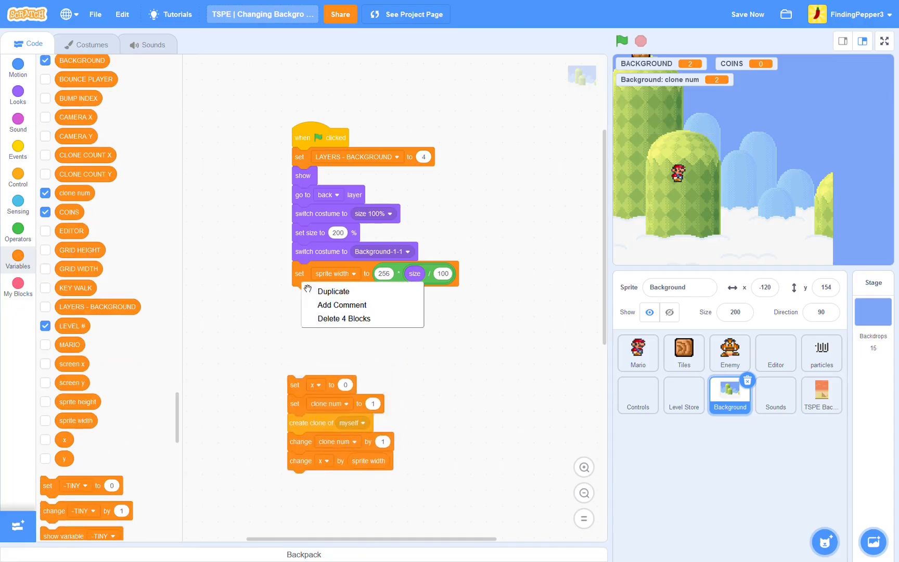
# - Add a set sprite height block, reattach the clone blocks and set y to 244
pyautogui.click(335, 299)
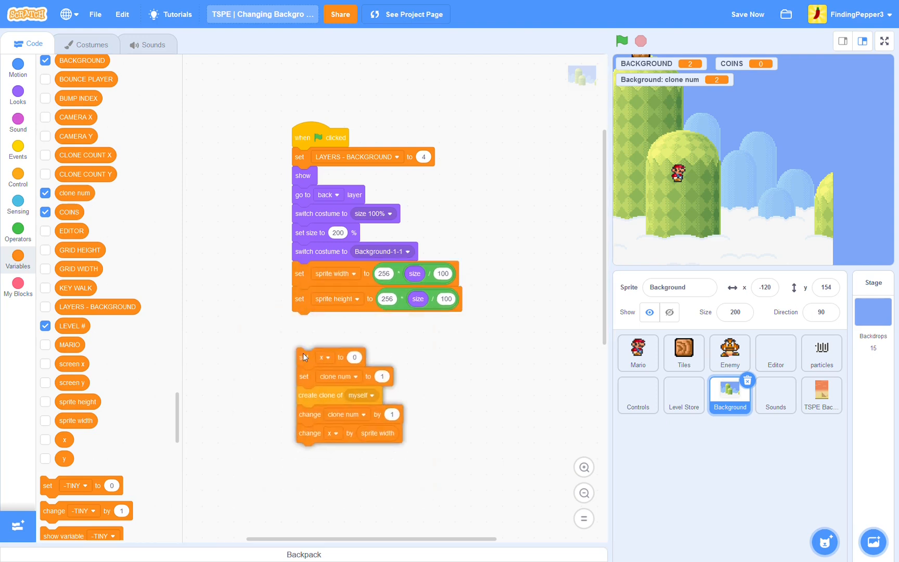
pyautogui.moveTo(303, 356); pyautogui.dragTo(299, 268)
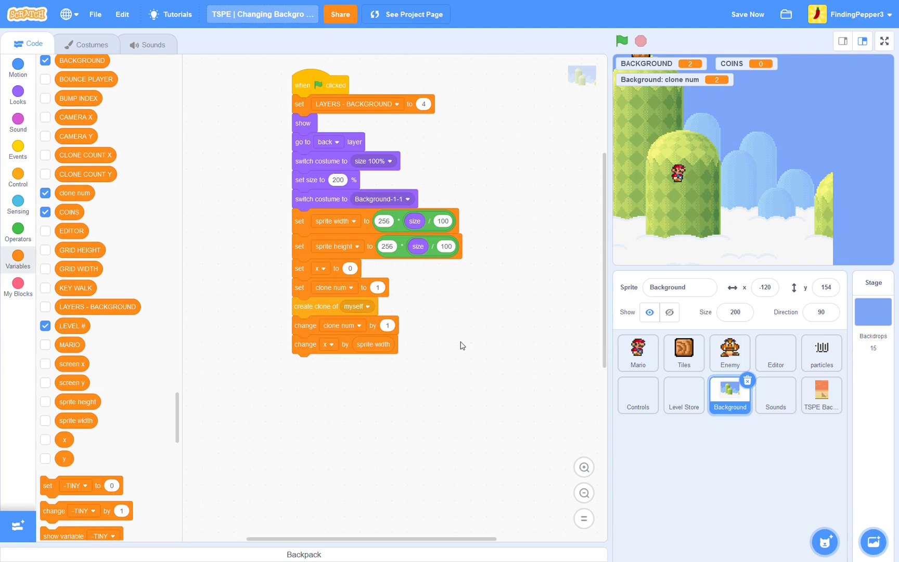
pyautogui.moveTo(389, 270)
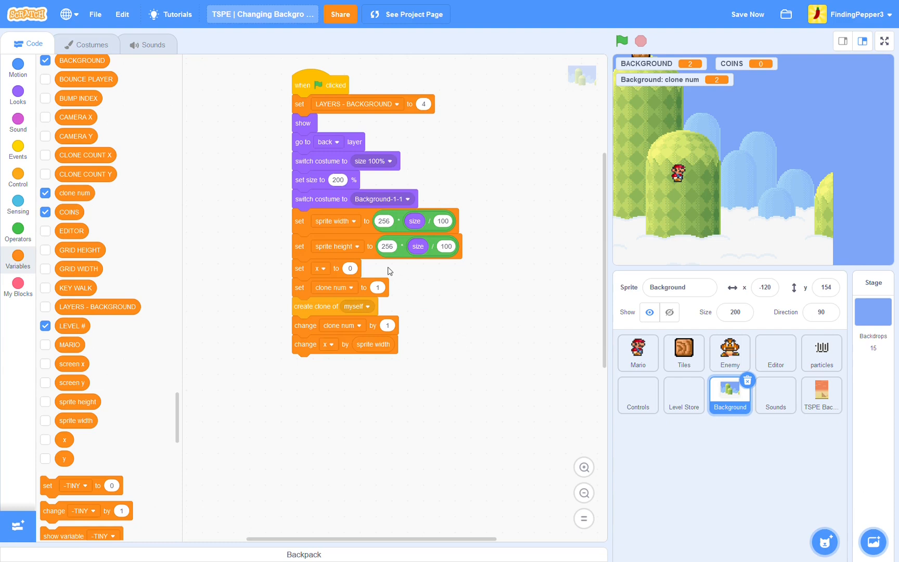
pyautogui.moveTo(387, 246)
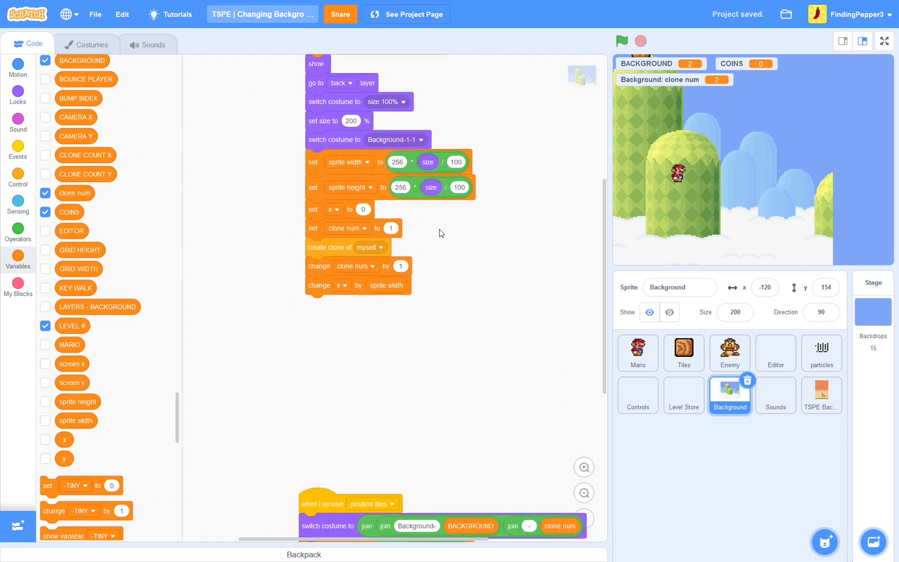
pyautogui.scroll(-3)
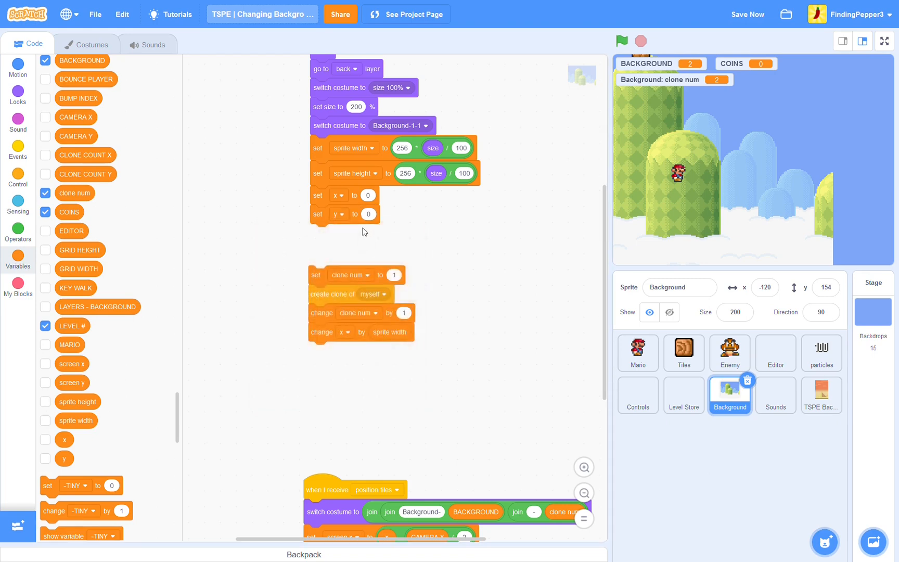
pyautogui.write('244')
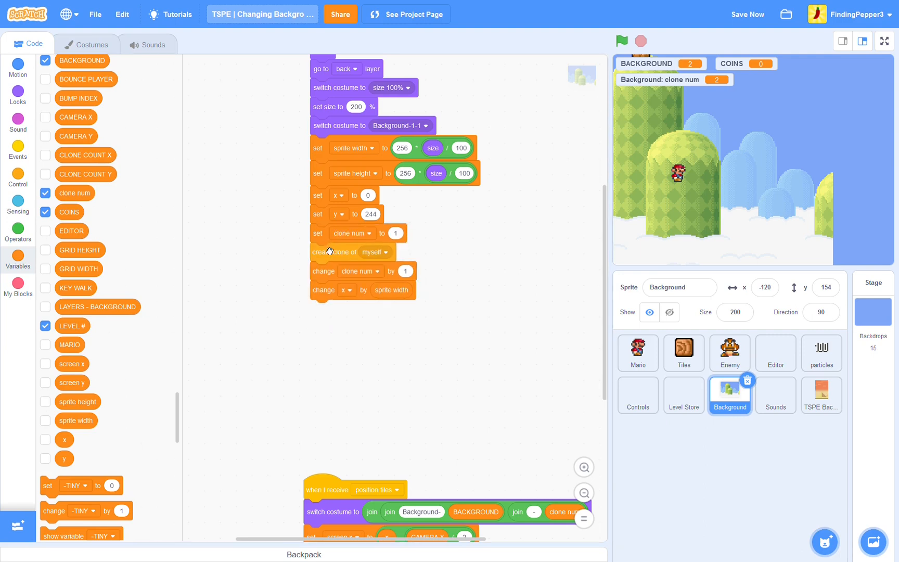
# - Duplicate the clone blocks and add change y by sprite height for the second row
pyautogui.scroll(-3)
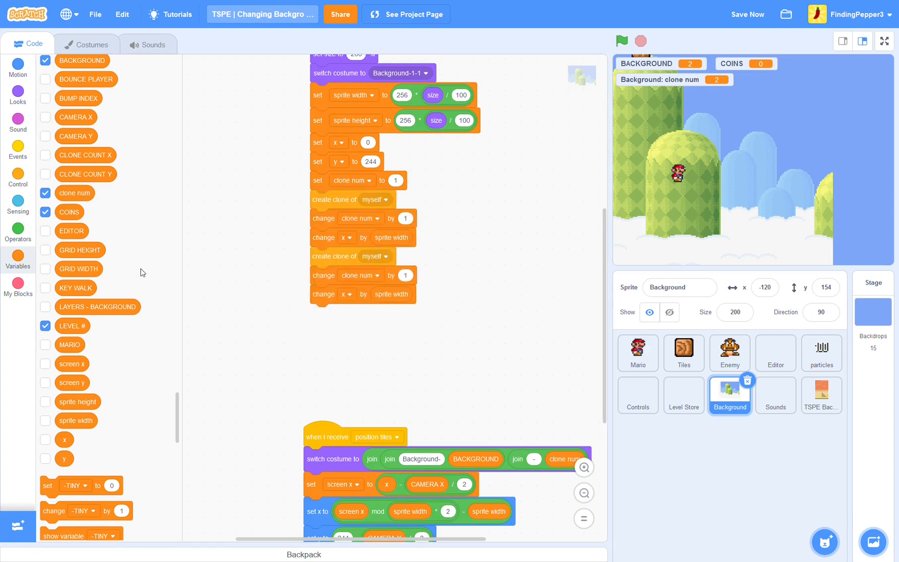
pyautogui.click(18, 227)
pyautogui.write('0')
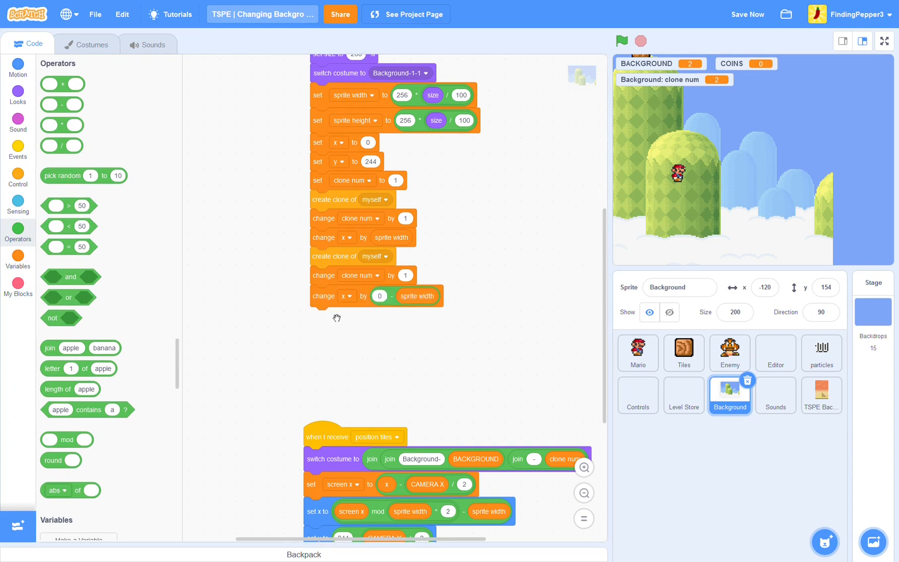
pyautogui.click(347, 317)
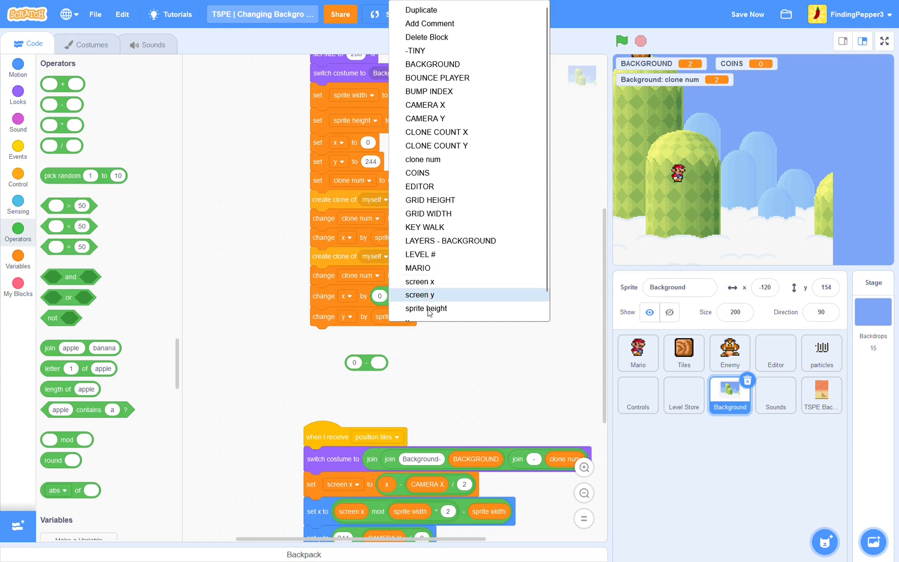
pyautogui.click(426, 308)
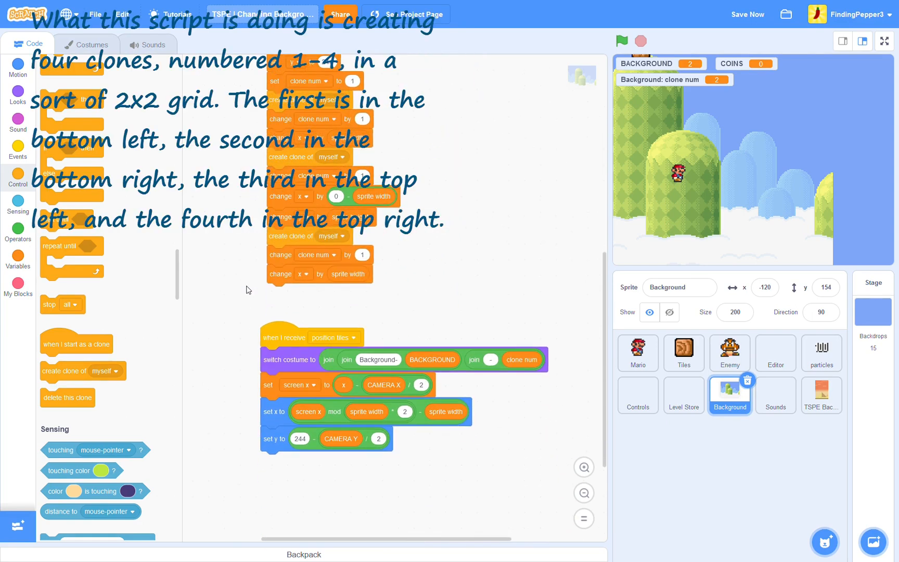
pyautogui.moveTo(240, 299)
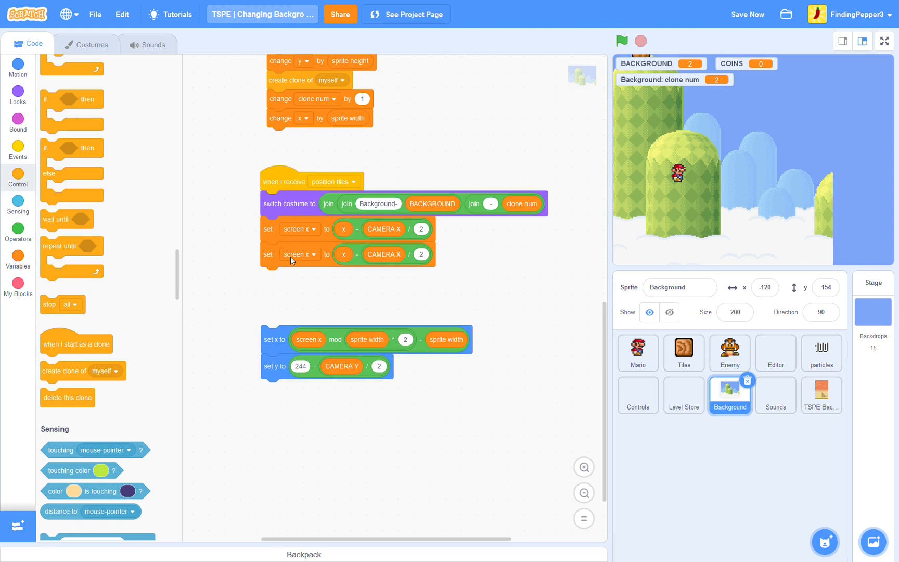
# - Build the if-else condition BACKGROUND = 6 or 11 or 12 by duplicating the BACKGROUND comparison, with set screen y inside
pyautogui.click(314, 254)
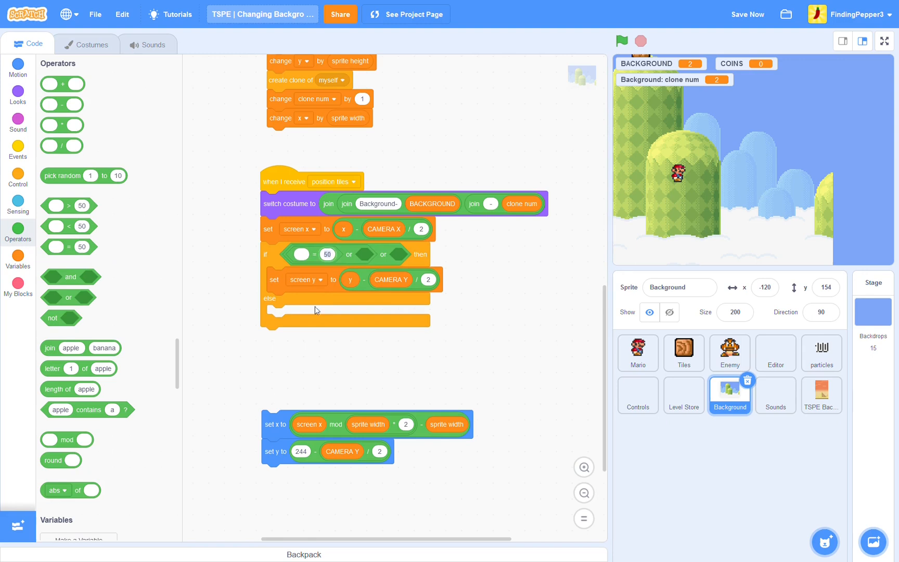
pyautogui.write('6')
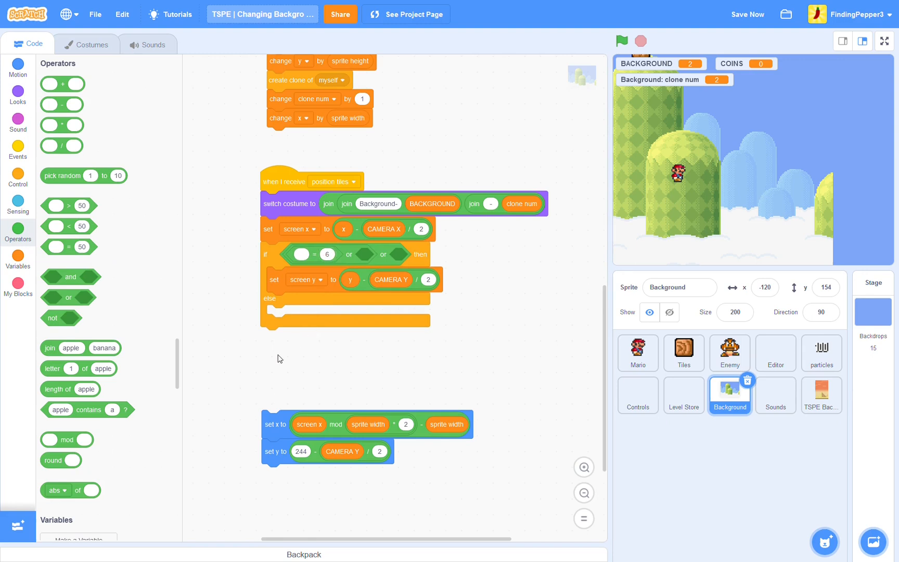
pyautogui.click(17, 258)
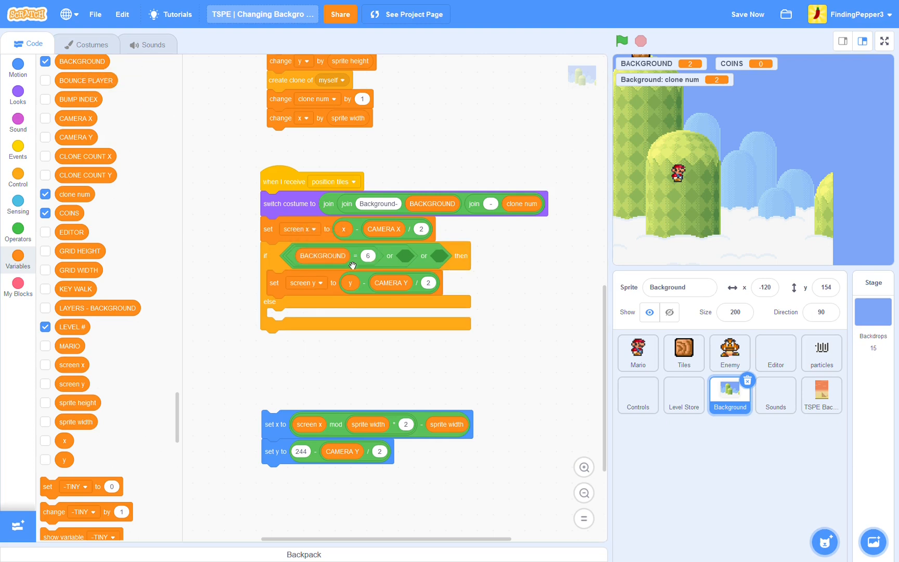
pyautogui.moveTo(351, 265); pyautogui.dragTo(428, 254)
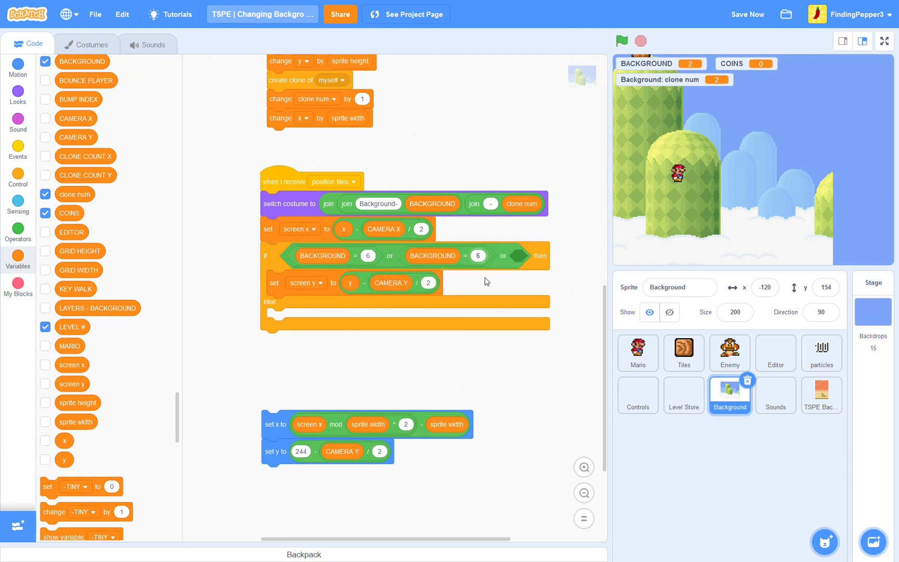
pyautogui.rightClick(477, 256)
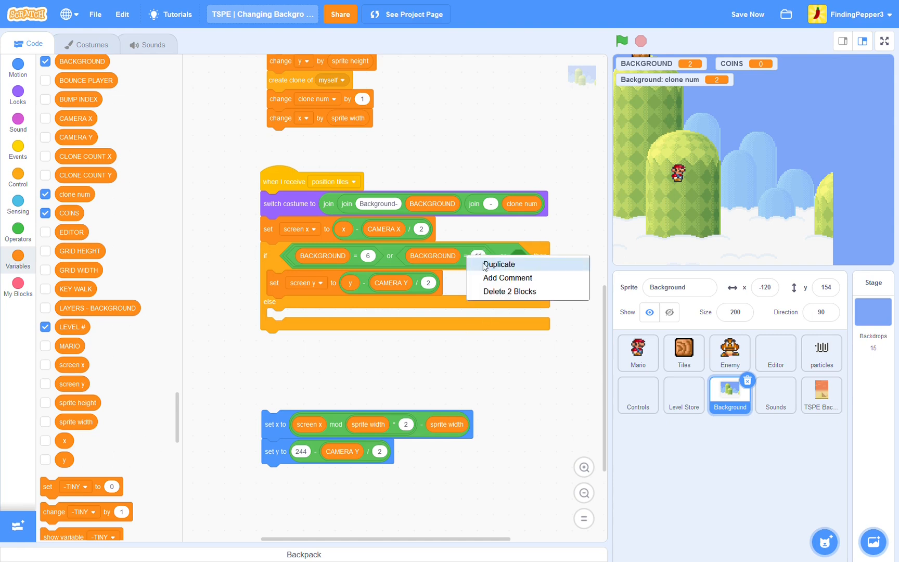
pyautogui.click(498, 264)
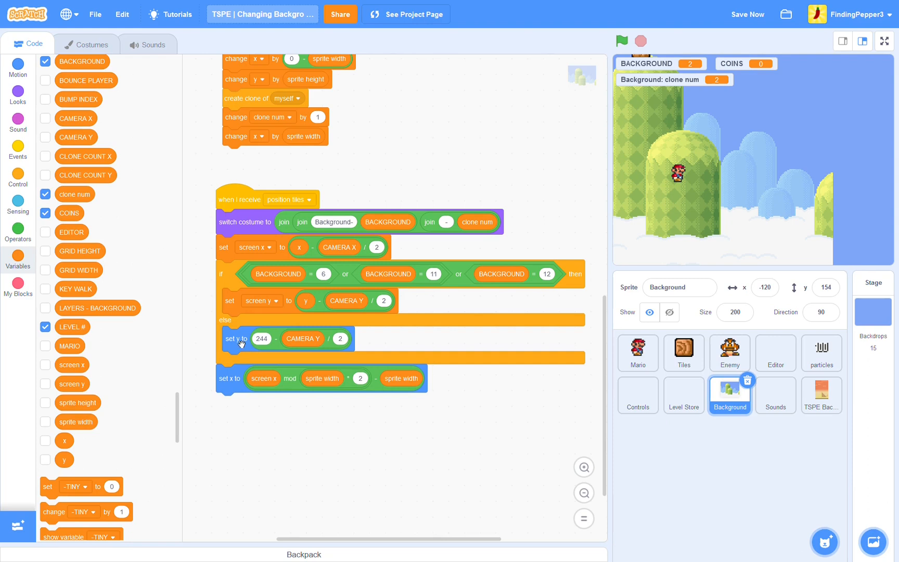
# - In the 6/11/12 branch wrap y as screen y mod (sprite height×2) minus sprite height and show; else base screen y on 244 − CAMERA Y/2
pyautogui.rightClick(240, 338)
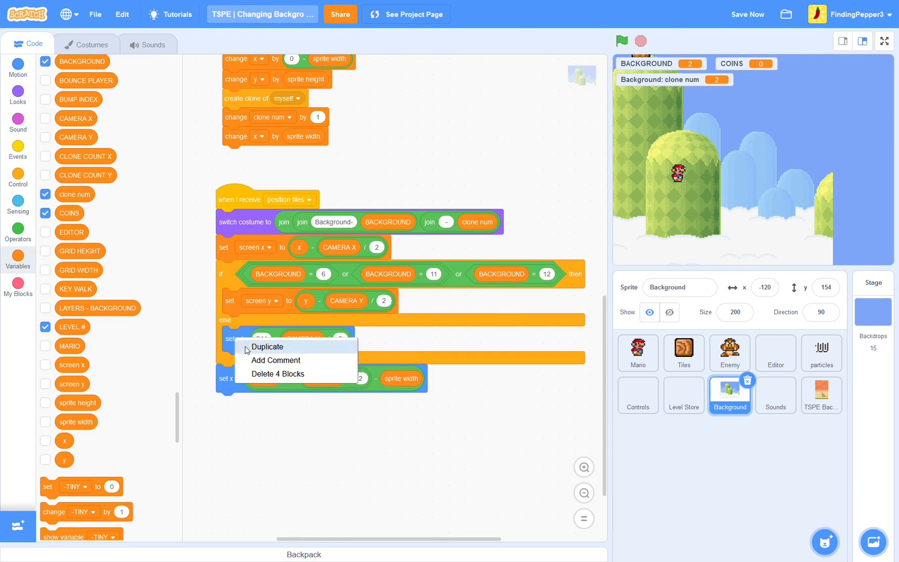
pyautogui.click(266, 347)
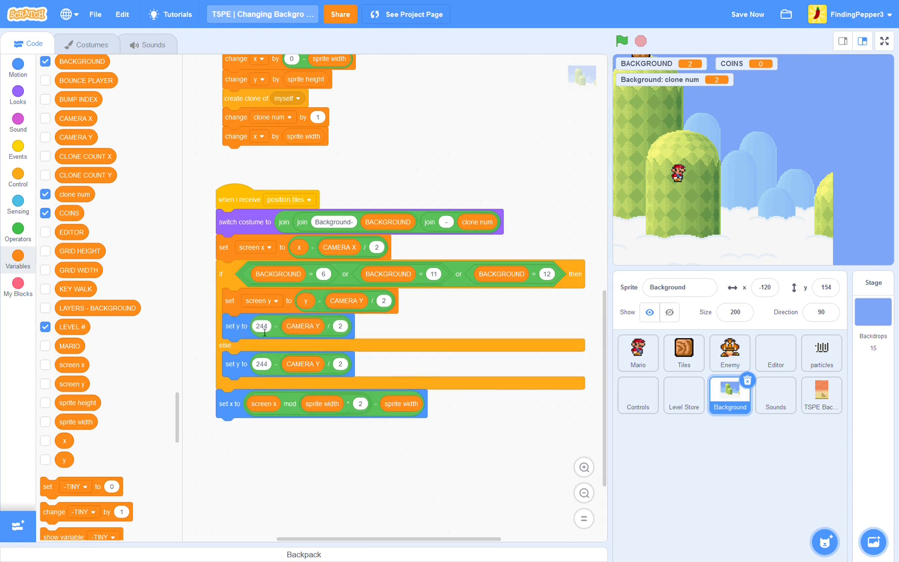
pyautogui.moveTo(337, 364)
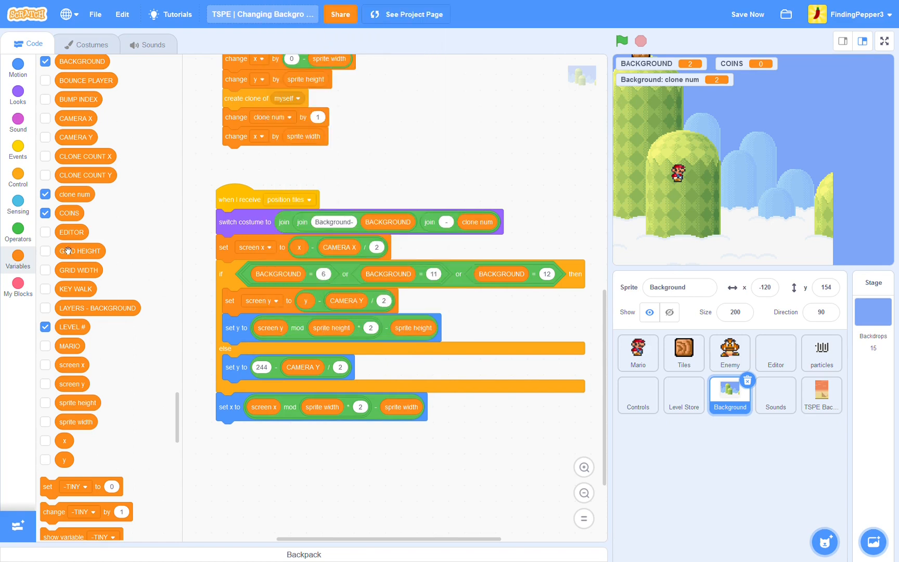
pyautogui.click(17, 93)
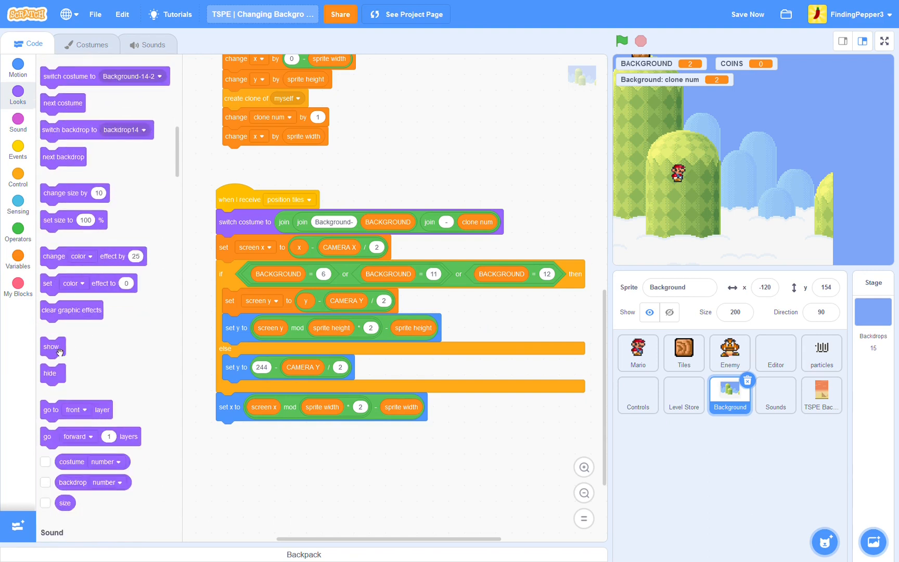
pyautogui.moveTo(51, 347); pyautogui.dragTo(234, 352)
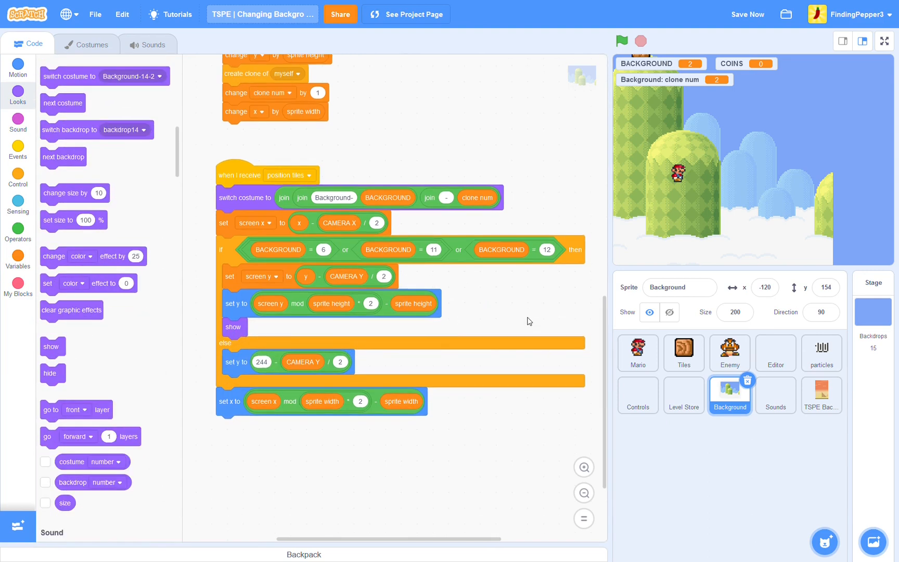
pyautogui.rightClick(261, 276)
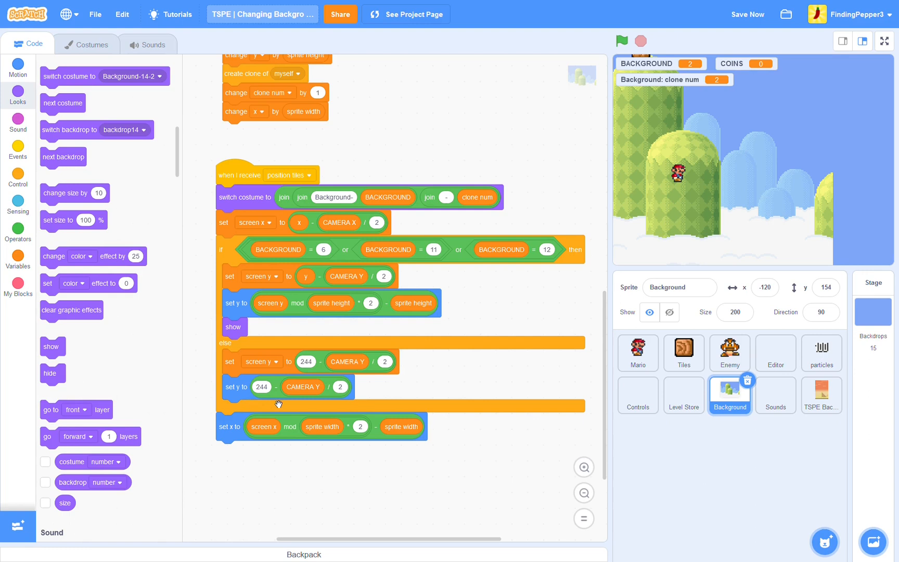
pyautogui.click(17, 256)
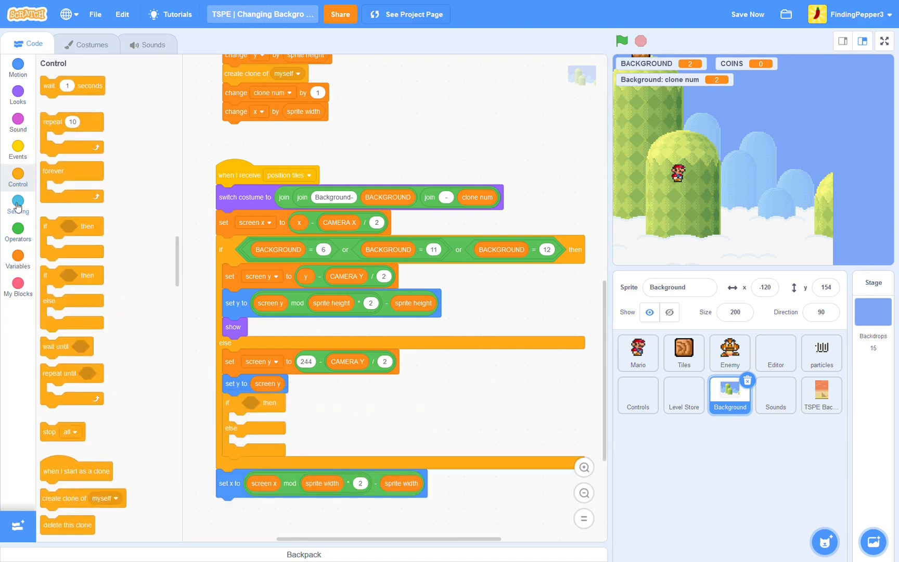
# - In the else branch set y to screen y and add an if-else > 2 check that hides or shows the tile
pyautogui.click(18, 228)
pyautogui.write('2')
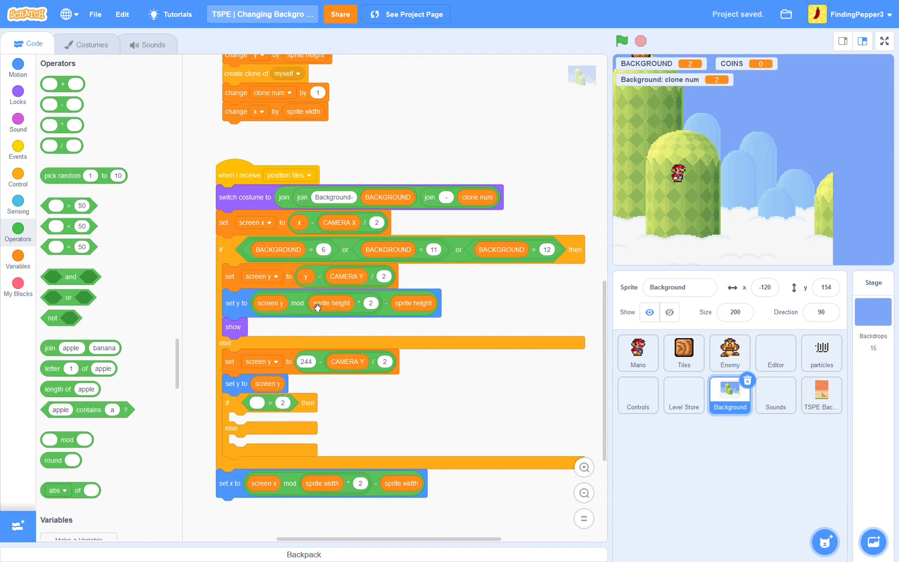
pyautogui.moveTo(286, 363)
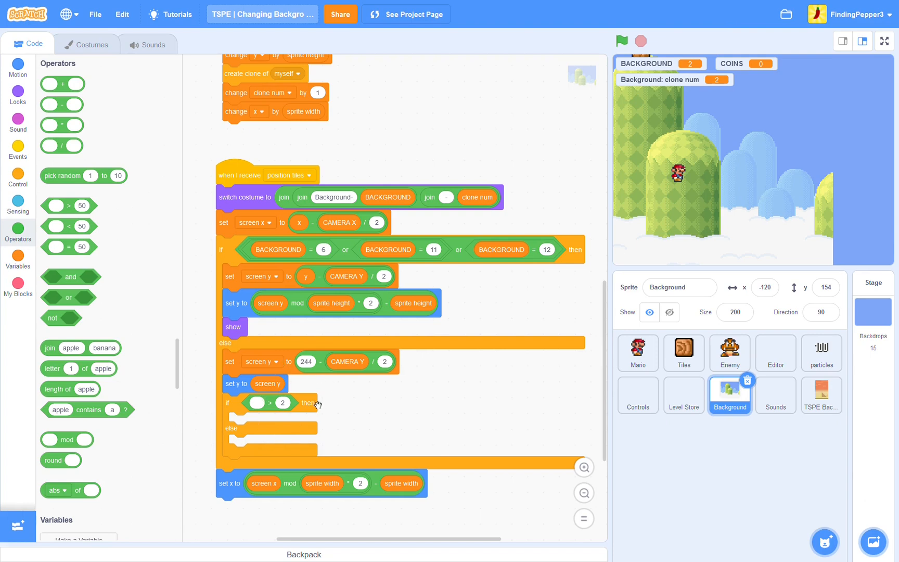
pyautogui.moveTo(261, 401)
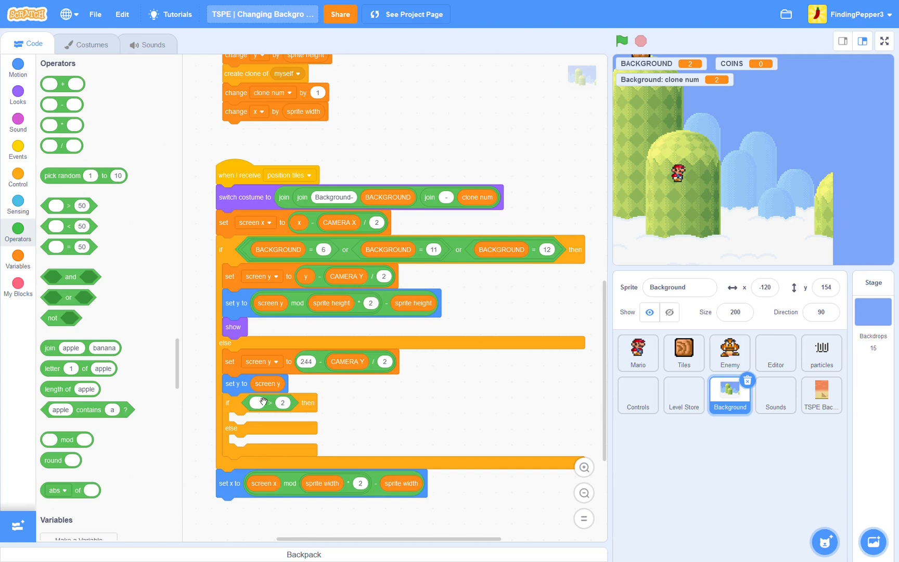
pyautogui.click(18, 94)
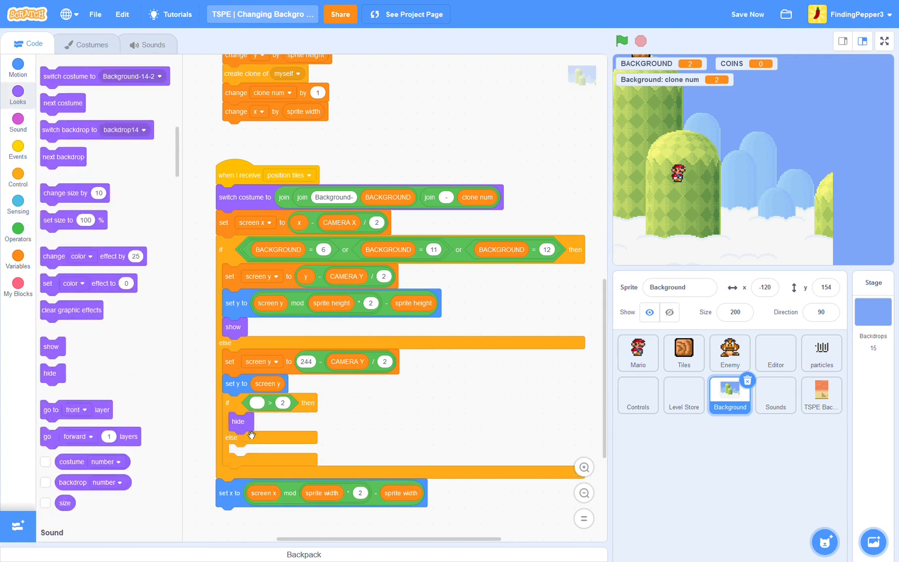
pyautogui.moveTo(72, 359)
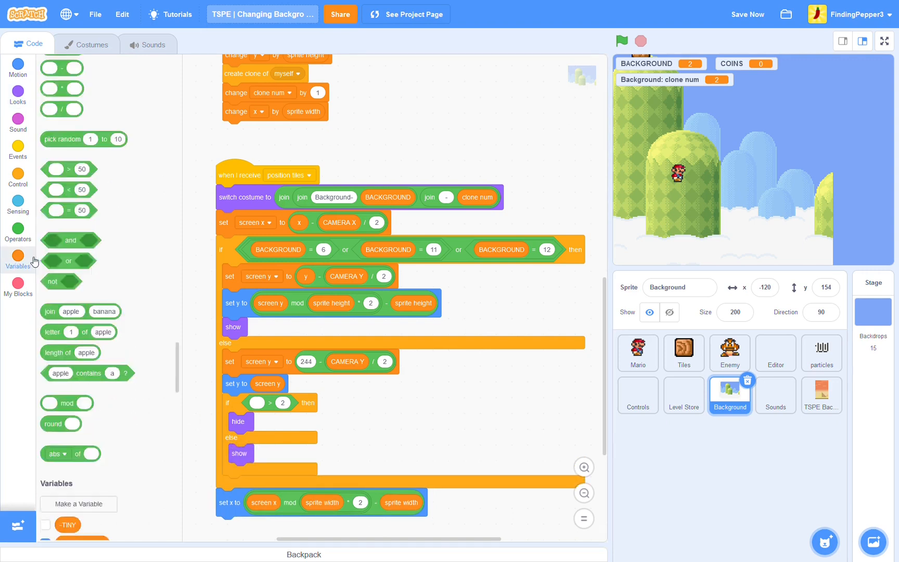
pyautogui.click(18, 256)
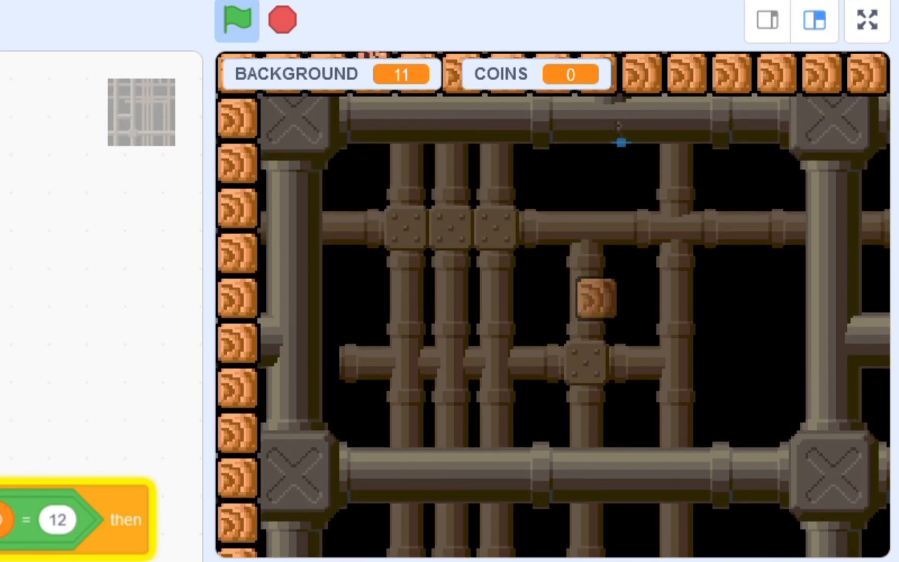
# - Fill the > 2 check with clone num, test the levels and stop the project
pyautogui.click(235, 20)
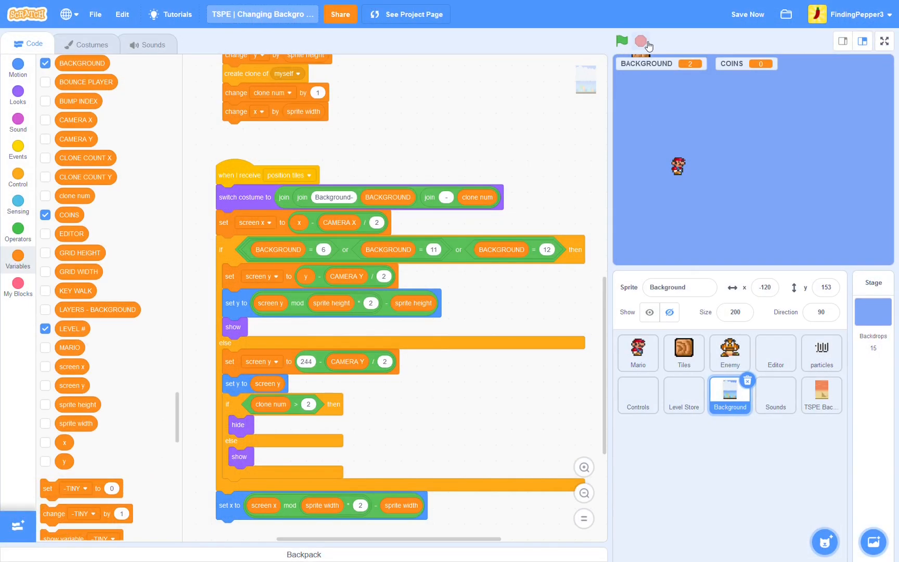
# - Browse the Background sprite's costume list, then return to its position tiles script
pyautogui.click(92, 44)
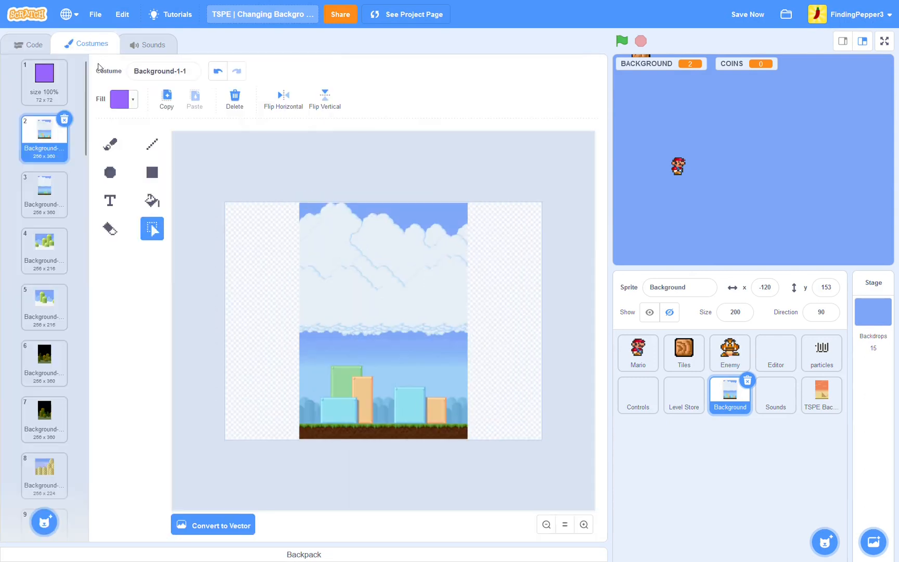
pyautogui.scroll(-3)
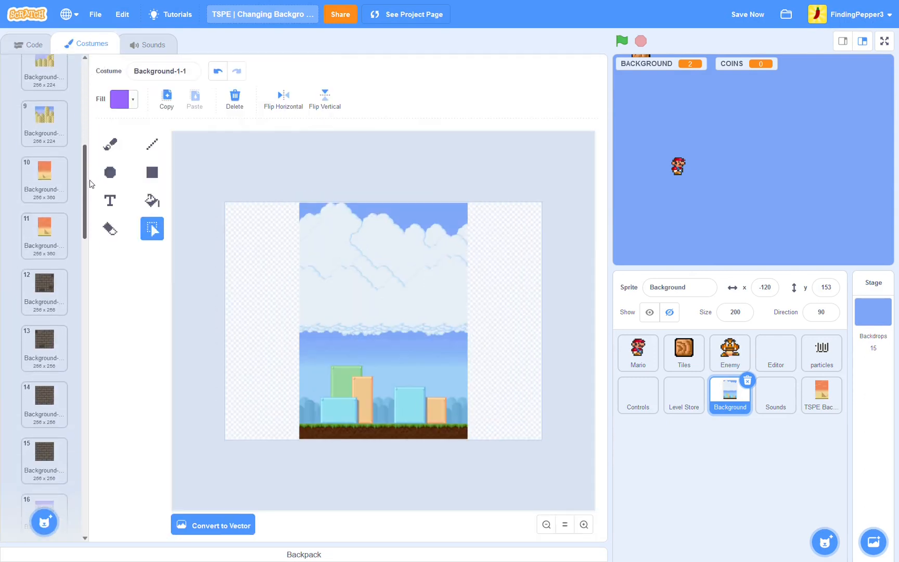
pyautogui.scroll(-3)
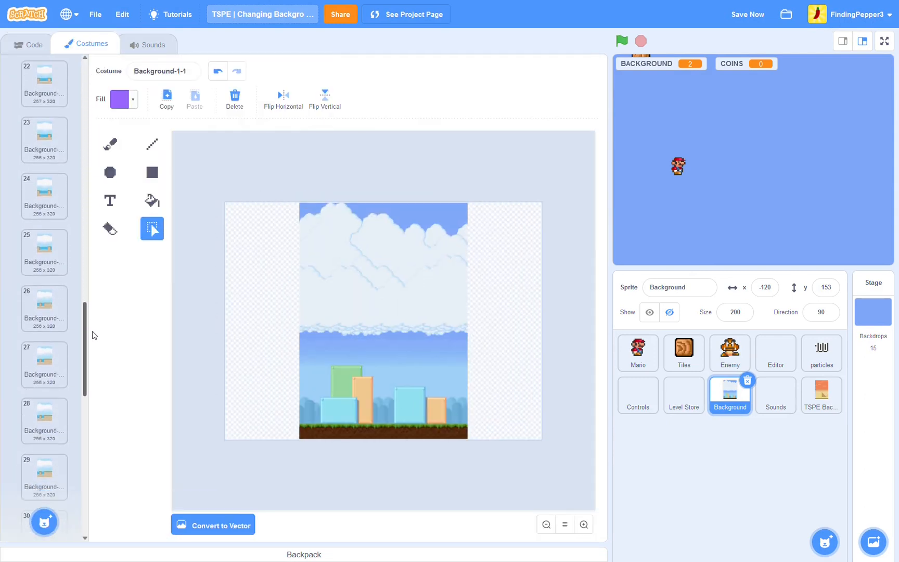
pyautogui.click(44, 82)
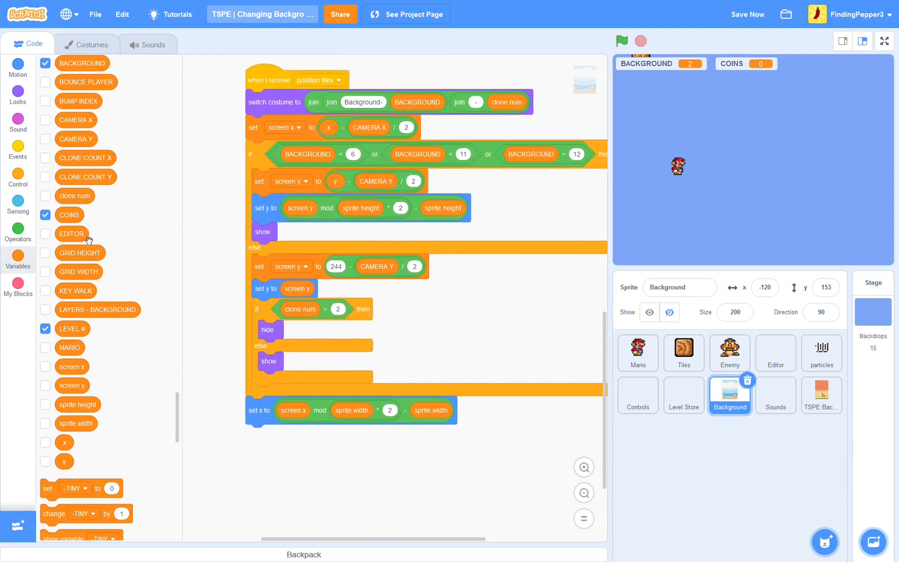
# - Add an if BACKGROUND = 10 block containing switch costume to costume number plus an animation term
pyautogui.click(17, 178)
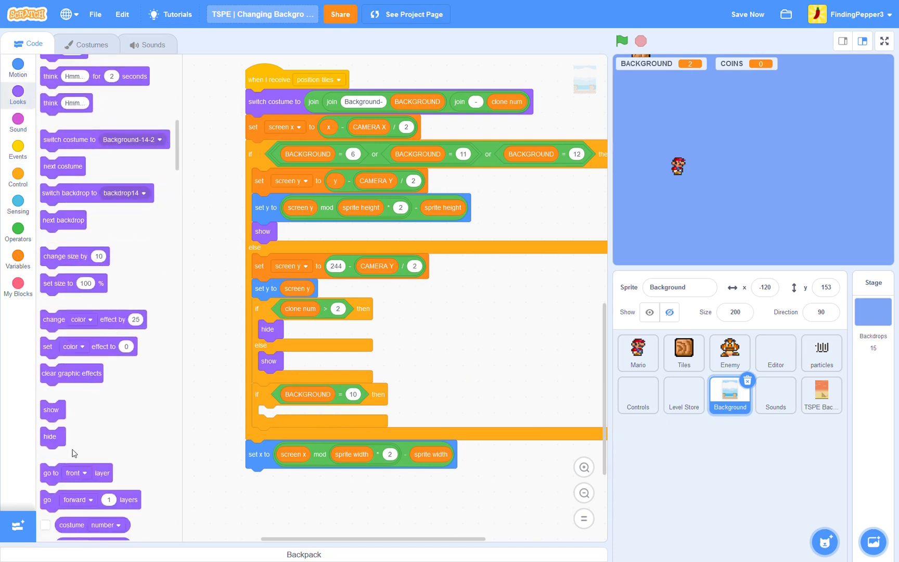
pyautogui.scroll(-3)
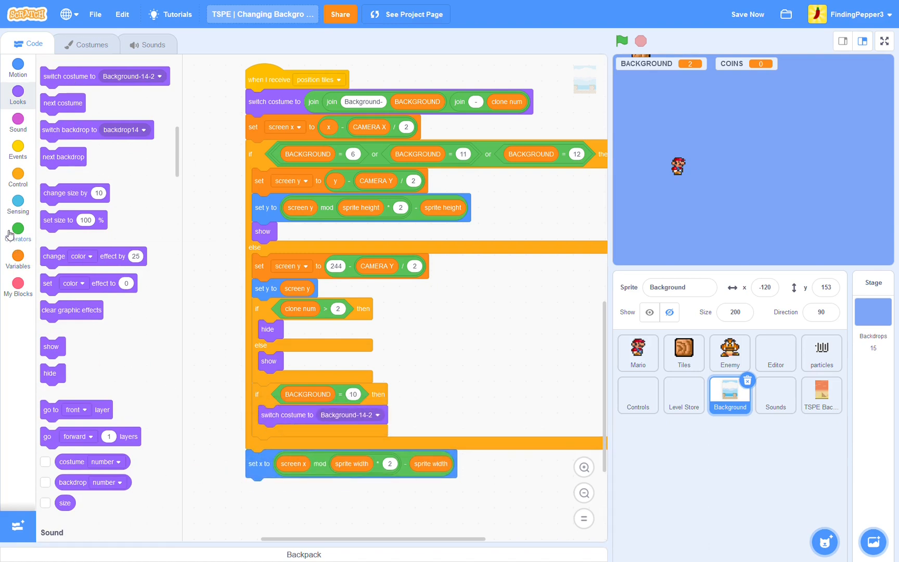
pyautogui.click(17, 231)
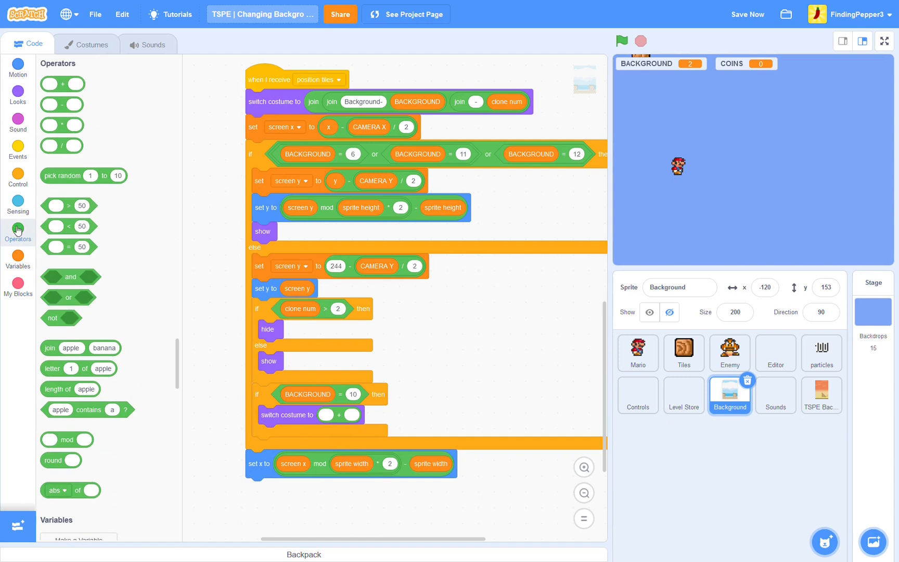
pyautogui.click(18, 91)
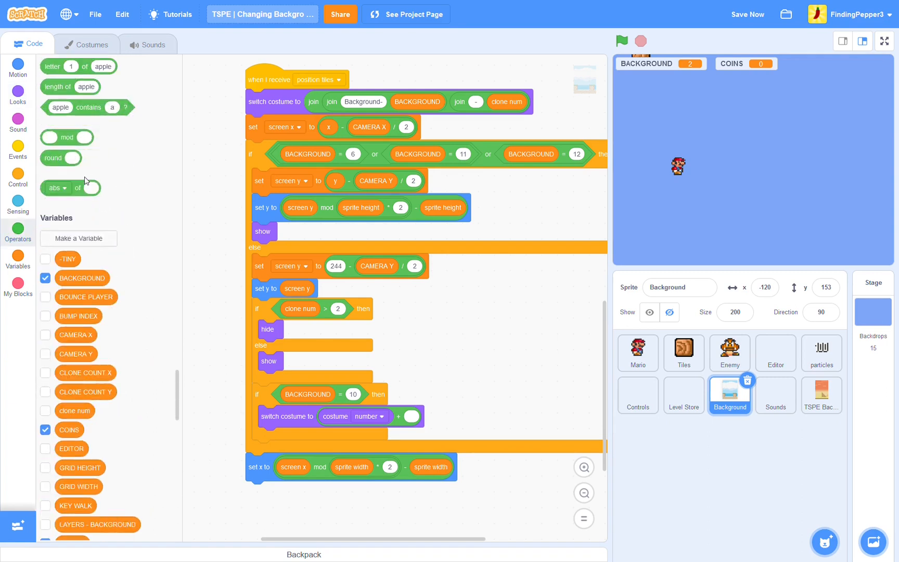
# - Complete the term as floor of timer × 8 mod 4 using floor, multiply, timer and mod blocks
pyautogui.click(425, 416)
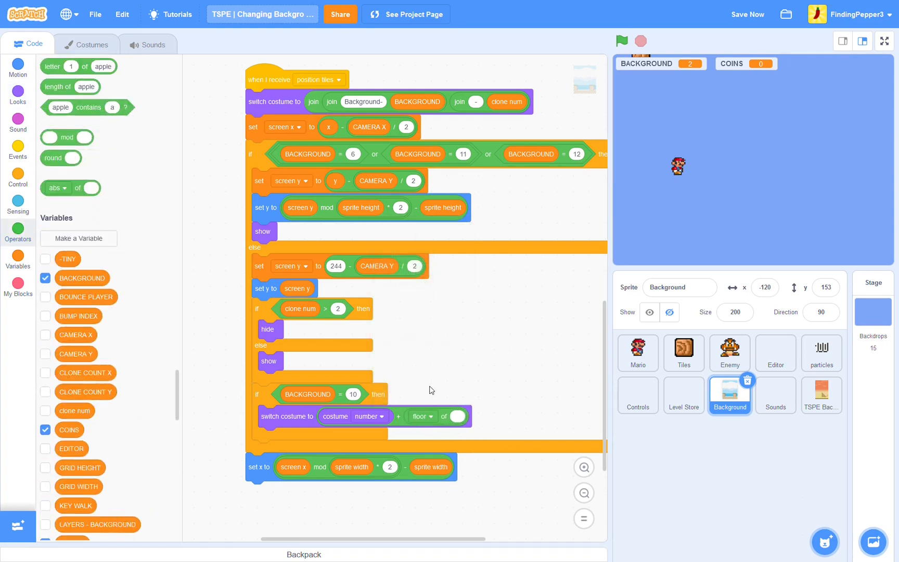
pyautogui.moveTo(180, 371)
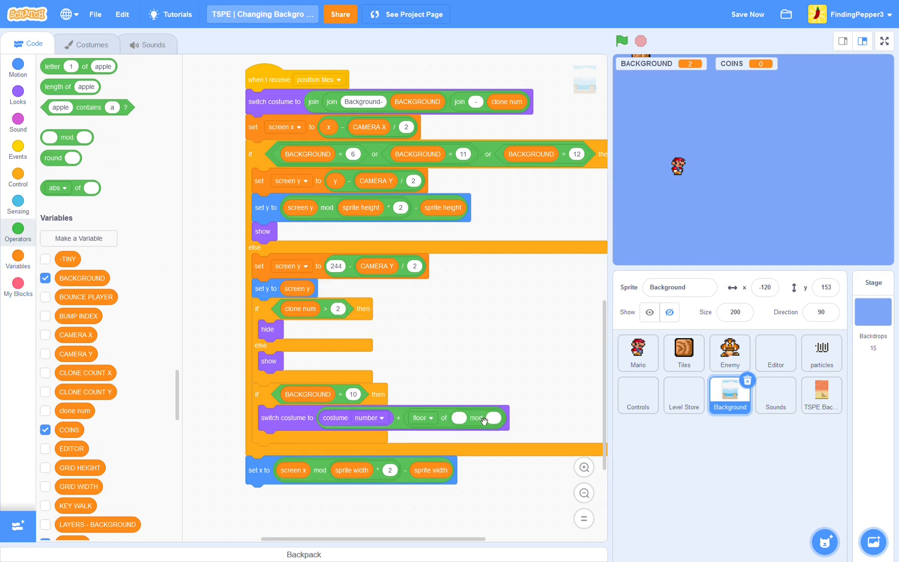
pyautogui.moveTo(133, 288)
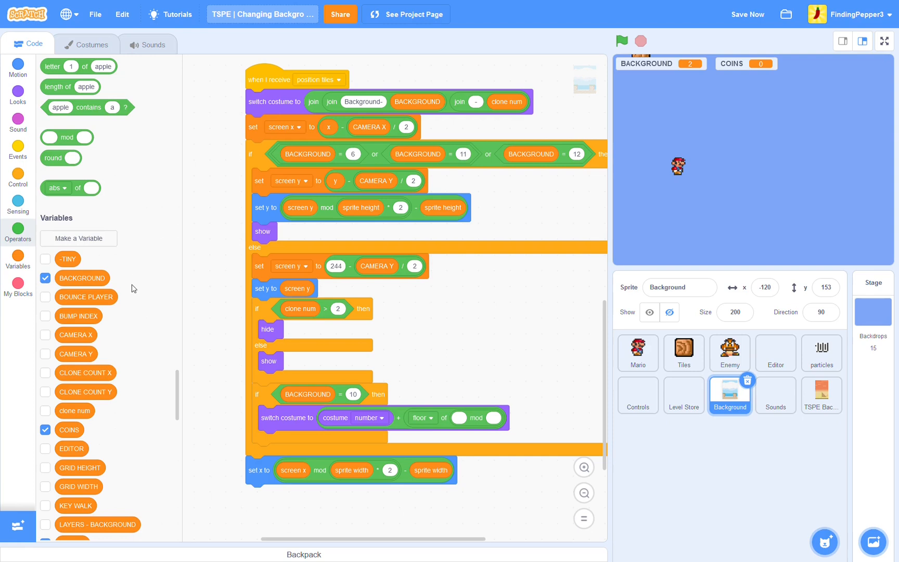
pyautogui.click(18, 232)
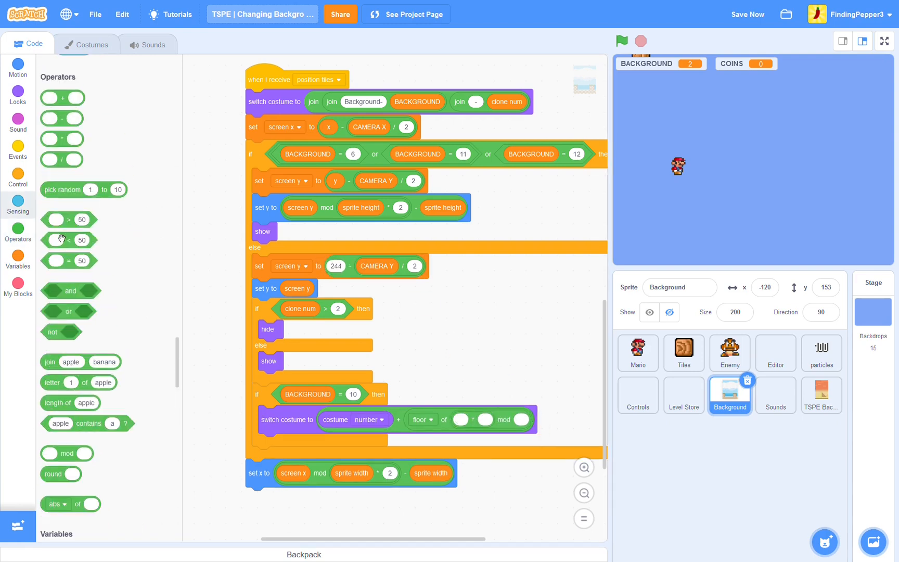
pyautogui.click(18, 206)
pyautogui.write('8')
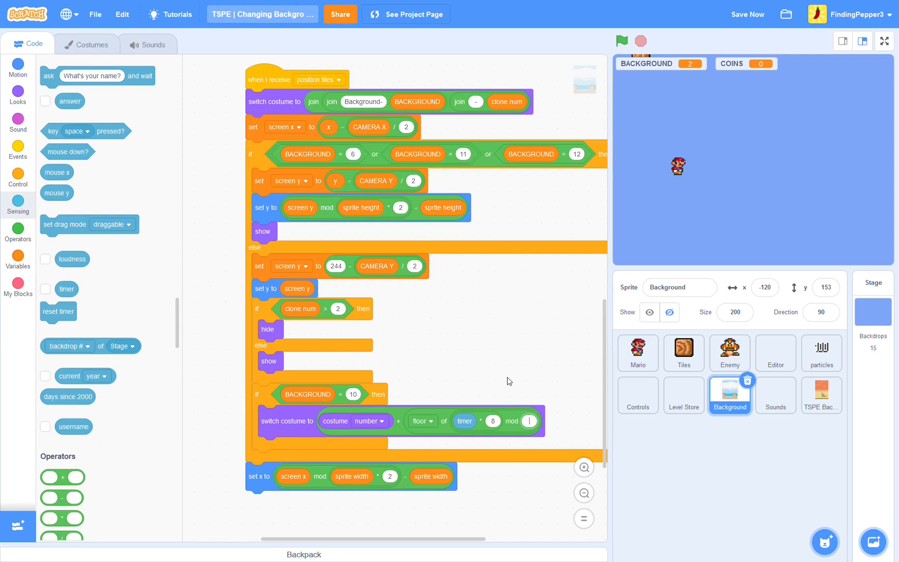
pyautogui.write('4')
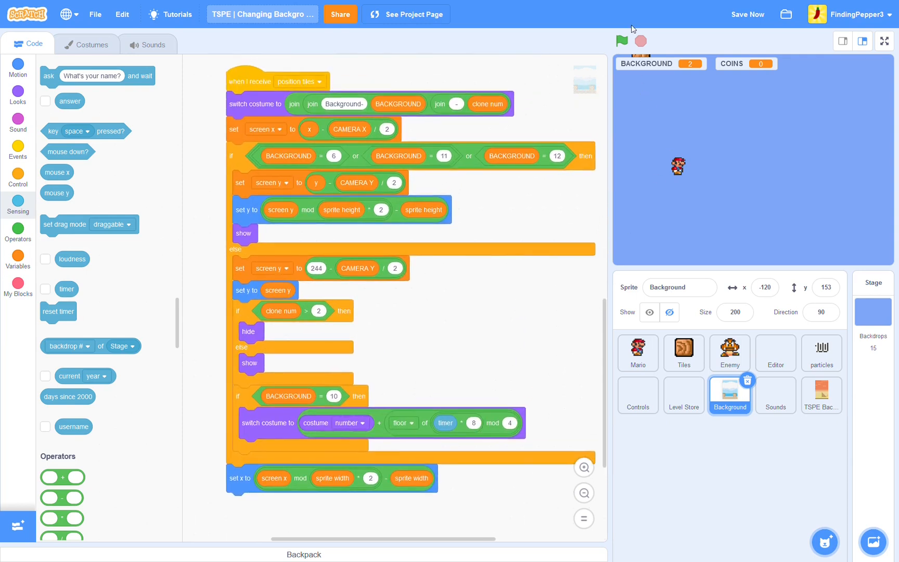
# - Run the game to watch the level 10 background animate, then stop it
pyautogui.click(621, 41)
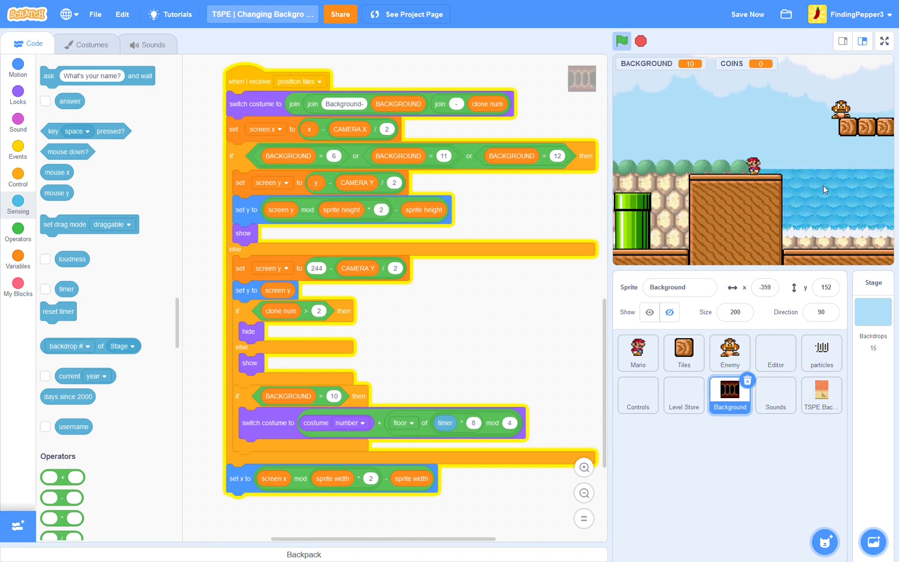
pyautogui.click(621, 41)
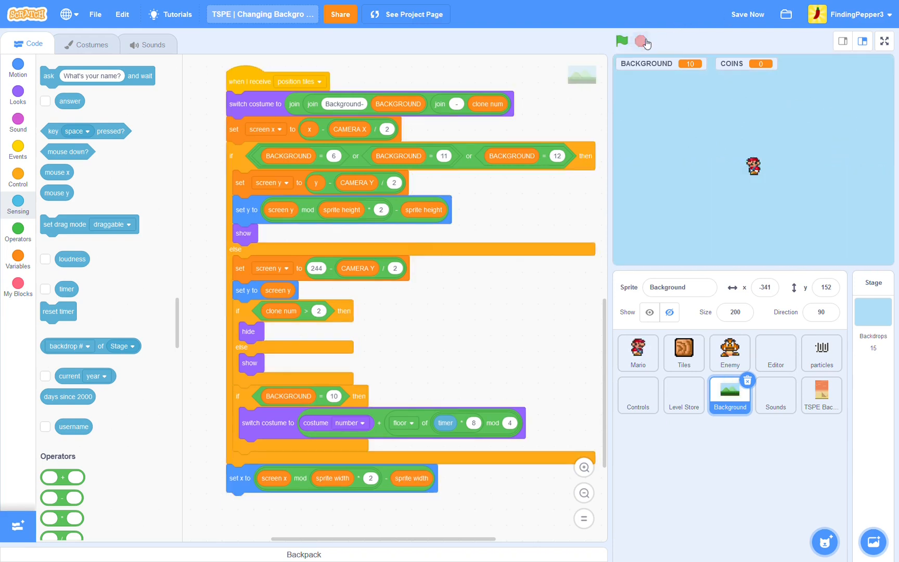
pyautogui.moveTo(587, 329)
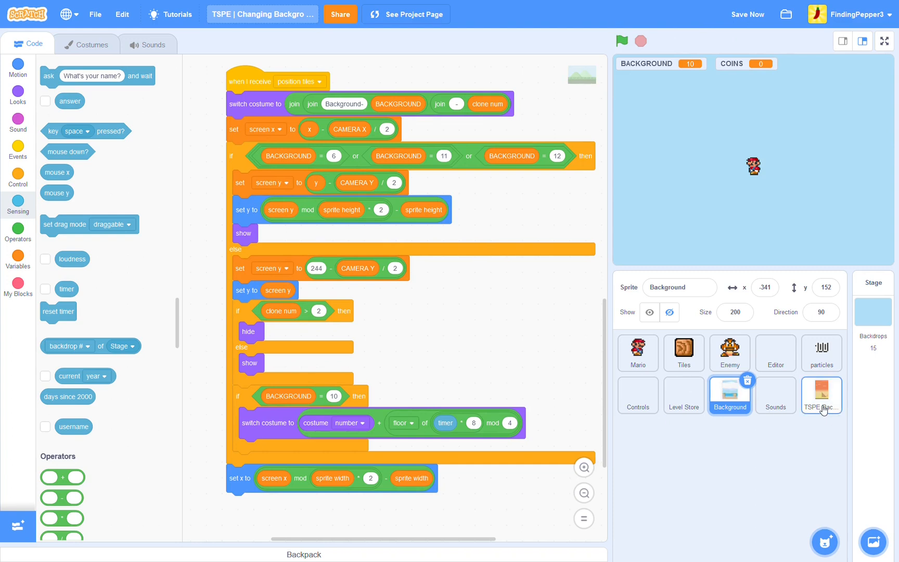
# - Browse the TSPE Backgrounds sprite's per-level music clips in its Sounds list
pyautogui.click(776, 395)
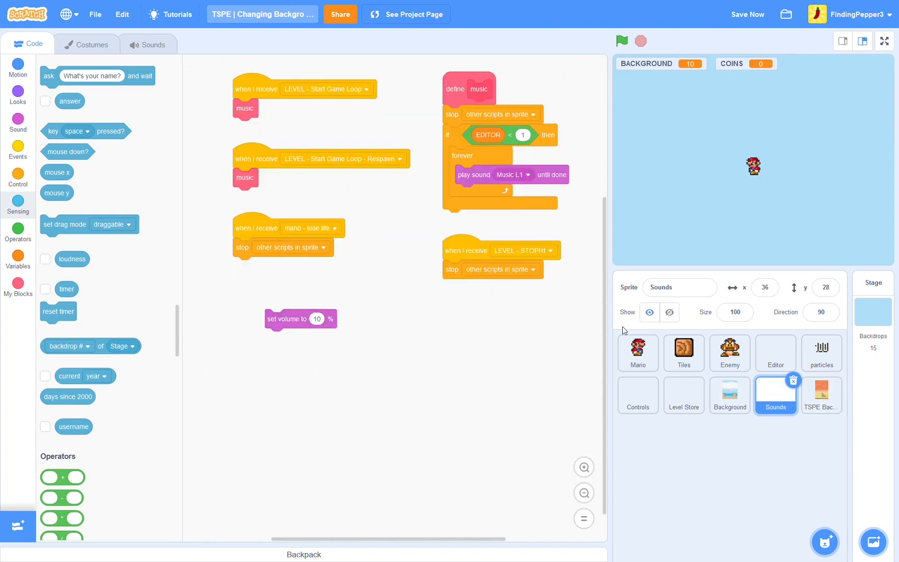
pyautogui.click(821, 395)
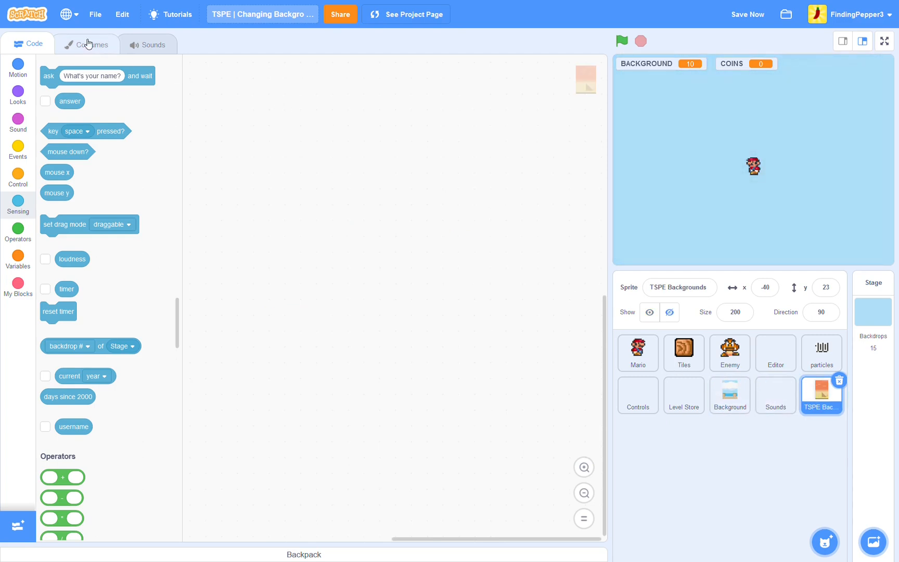
pyautogui.moveTo(132, 81)
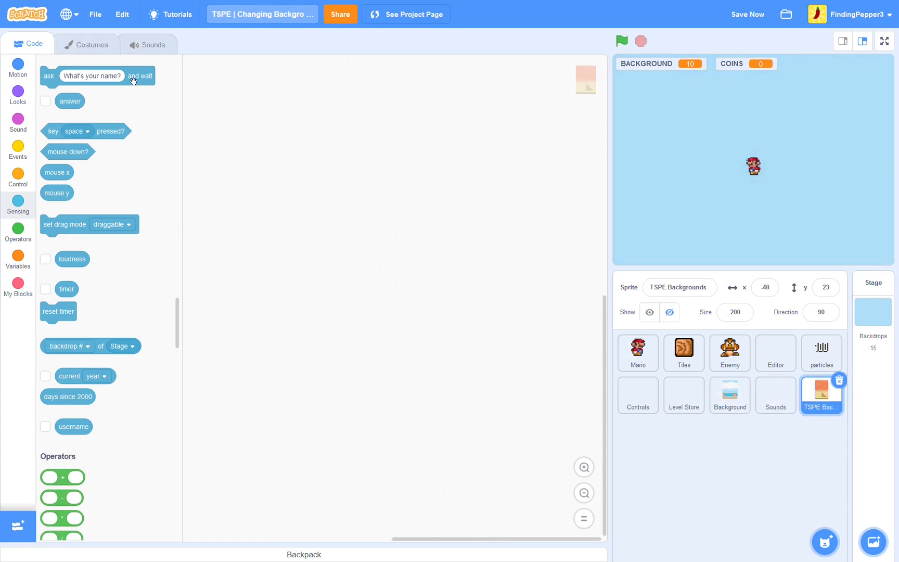
pyautogui.click(151, 44)
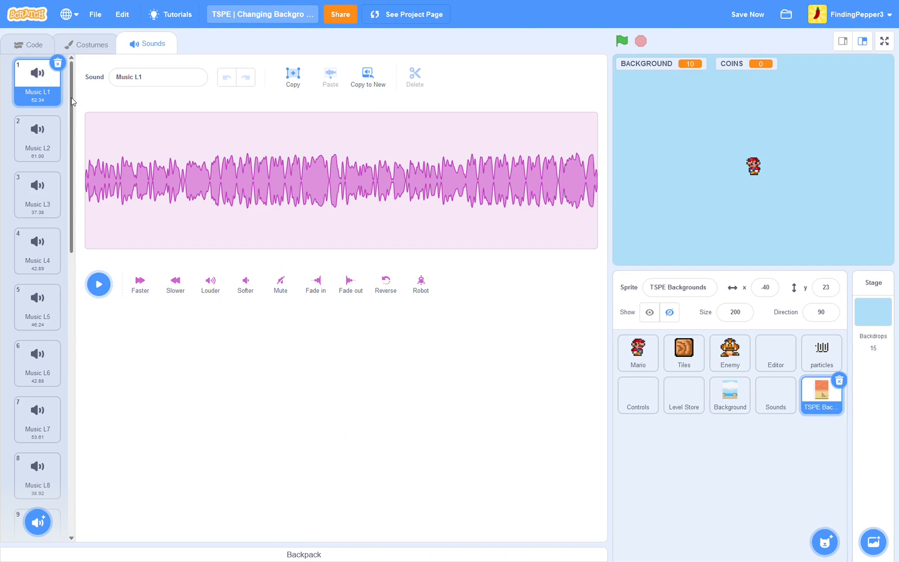
pyautogui.scroll(-3)
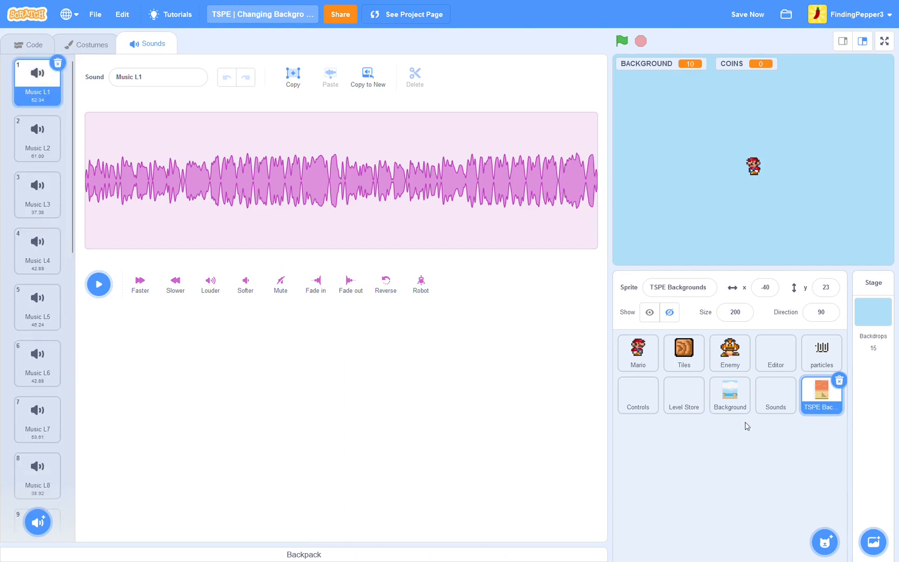
# - Show the Sounds sprite's own sound effects list and save the project
pyautogui.click(774, 395)
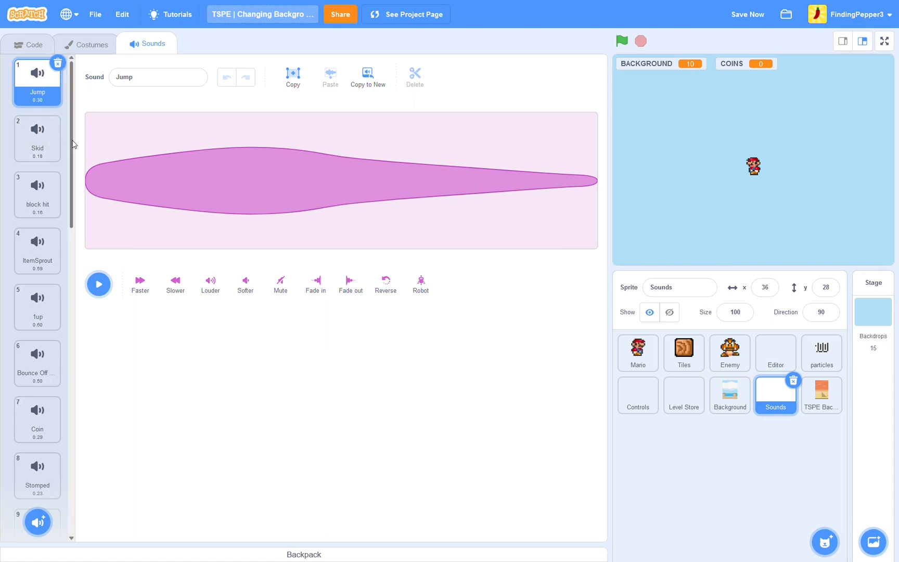
pyautogui.scroll(-3)
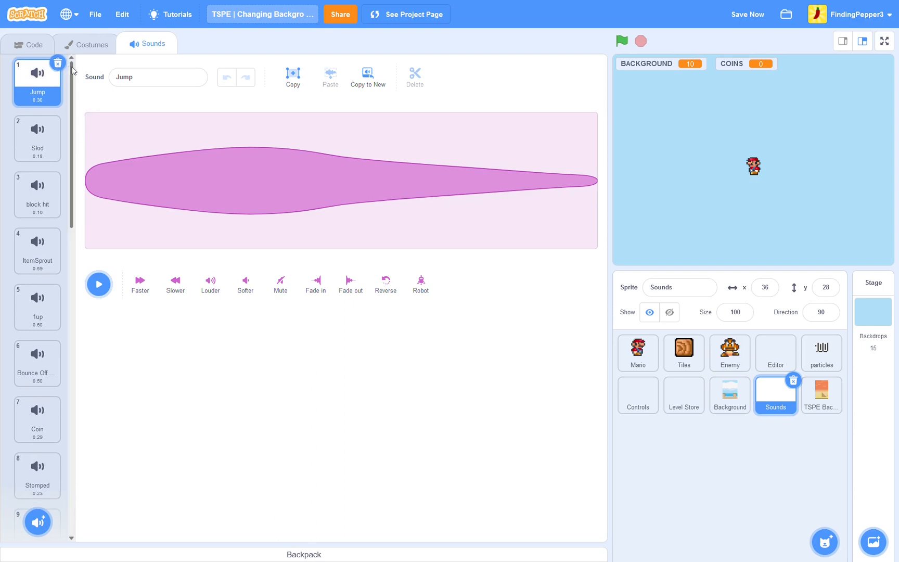
pyautogui.click(729, 353)
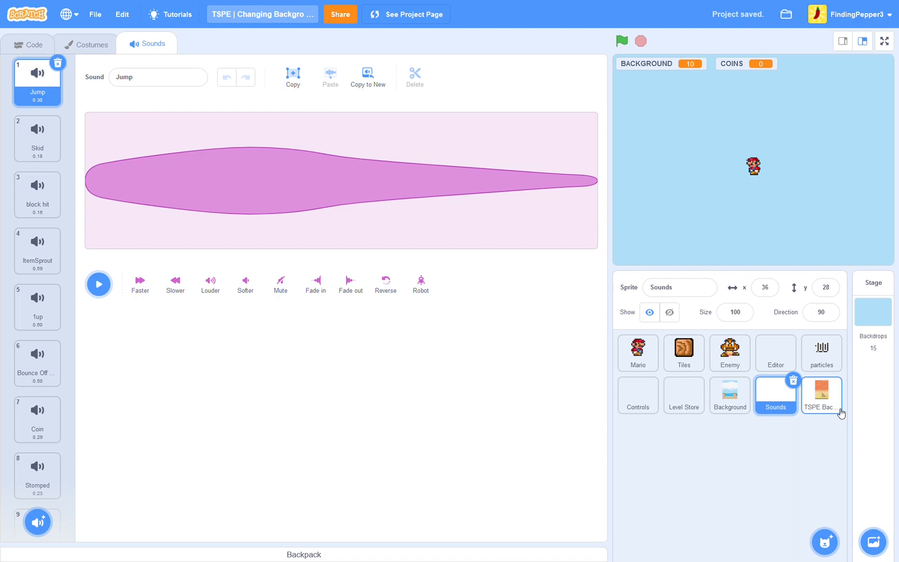
# - Copy the level music clips from TSPE Backgrounds onto the Sounds sprite and check they arrived
pyautogui.click(820, 395)
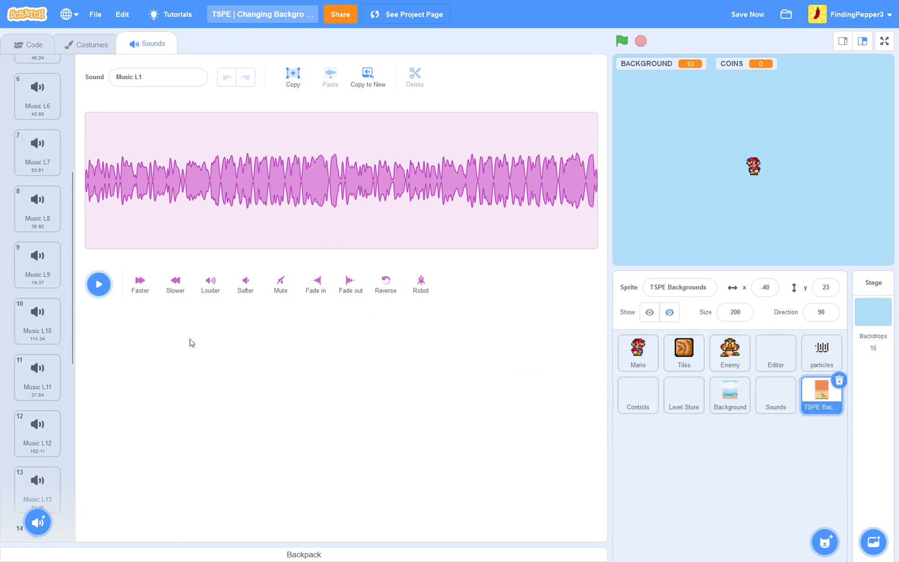
pyautogui.scroll(-3)
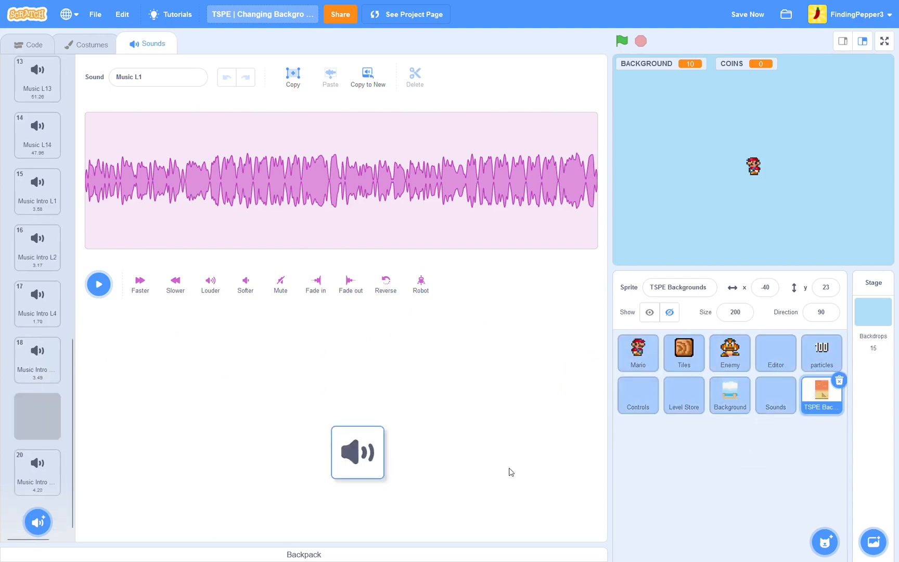
pyautogui.click(774, 394)
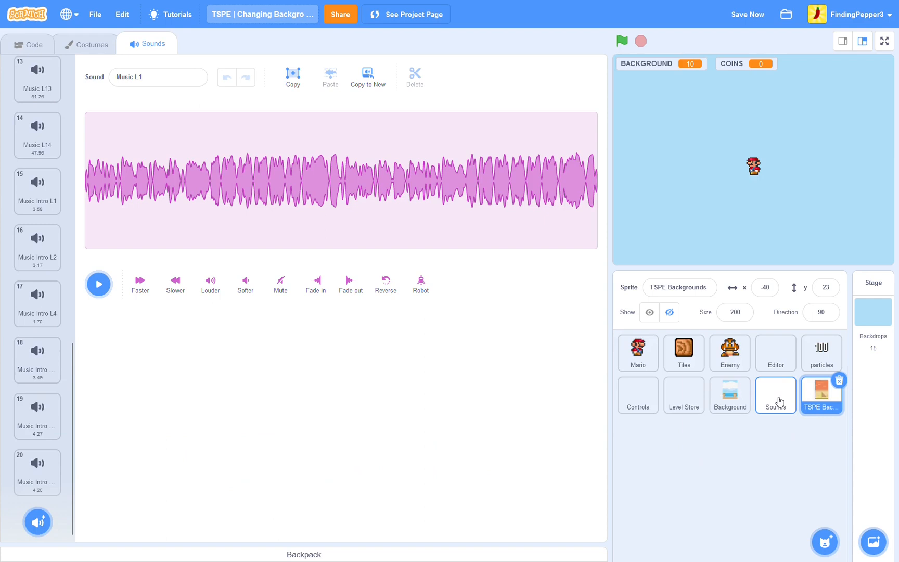
pyautogui.click(774, 396)
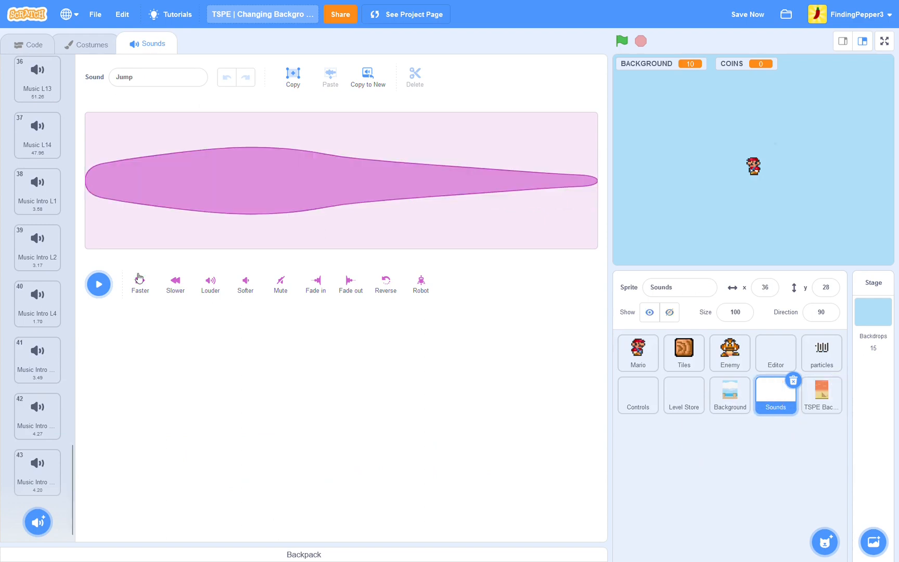
# - Preview the imported Music L1, L3 and L4 tracks and leave Music L1 in the sound editor
pyautogui.click(36, 360)
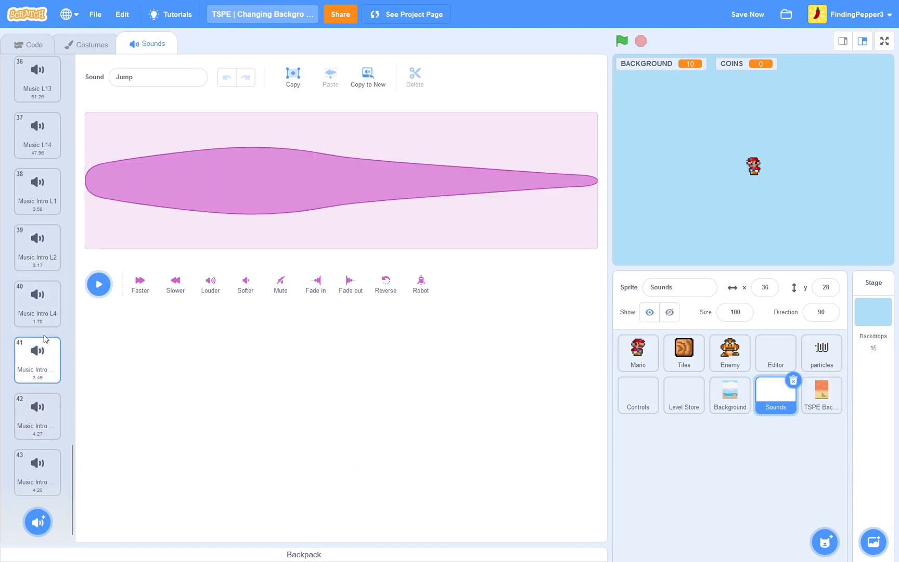
pyautogui.click(37, 471)
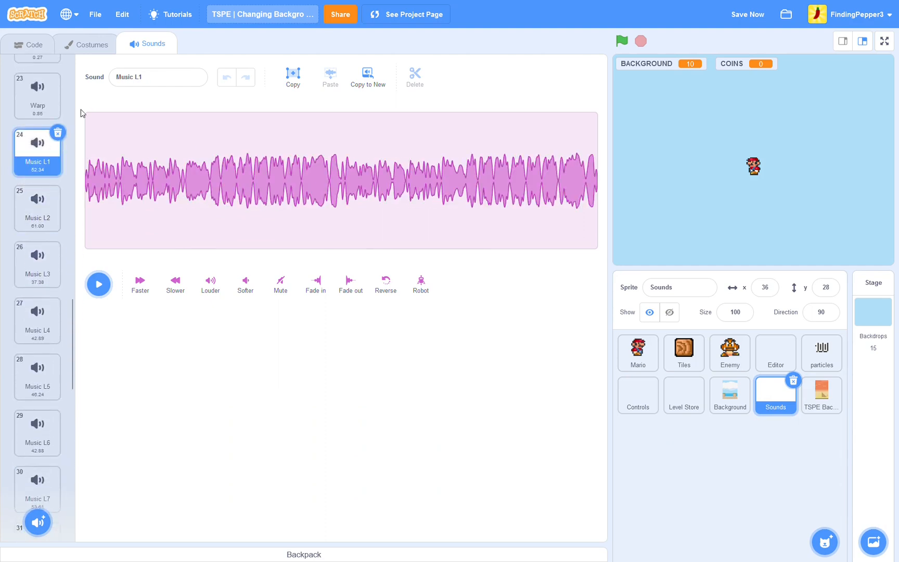
pyautogui.click(37, 262)
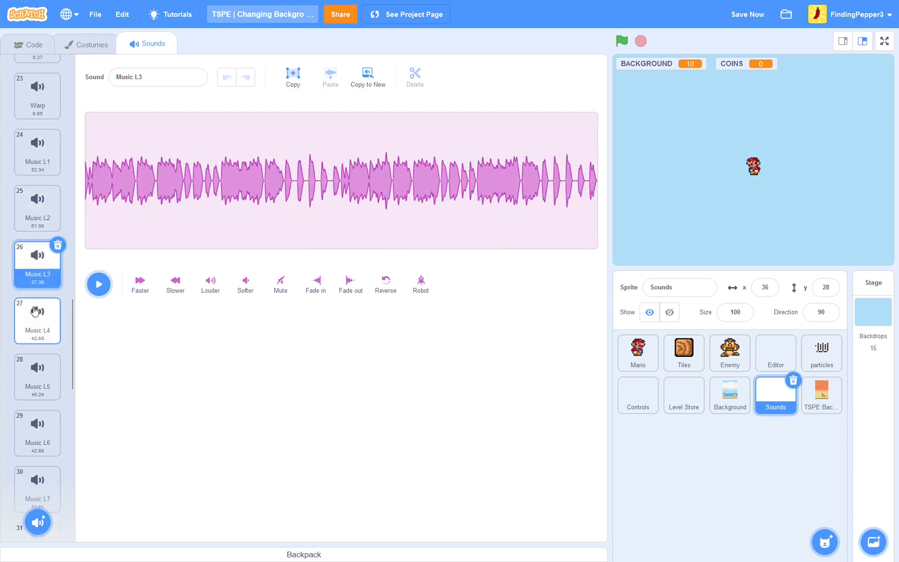
pyautogui.click(36, 319)
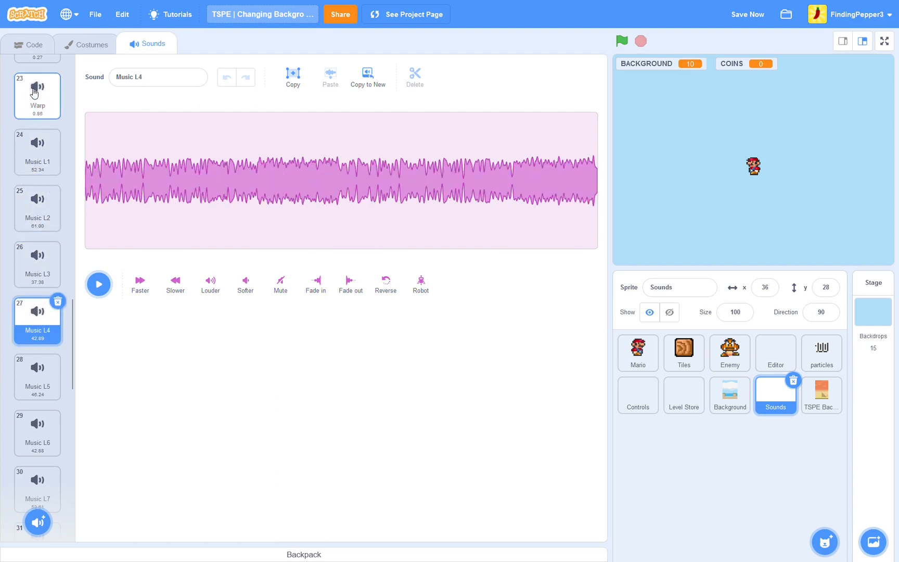
pyautogui.click(37, 151)
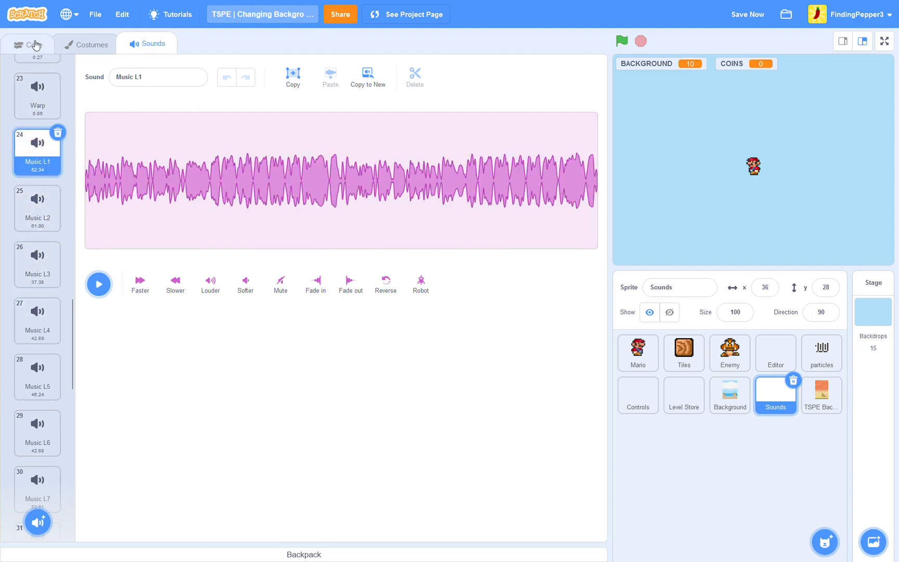
# - Make the loop play sound join 'Music L' with BACKGROUND until done, then run the game to test
pyautogui.click(27, 43)
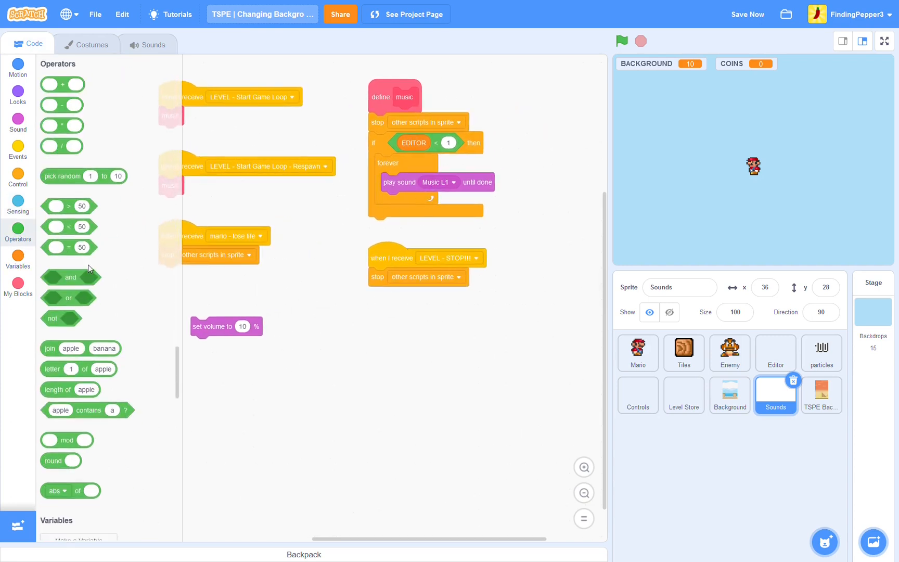
pyautogui.moveTo(63, 381)
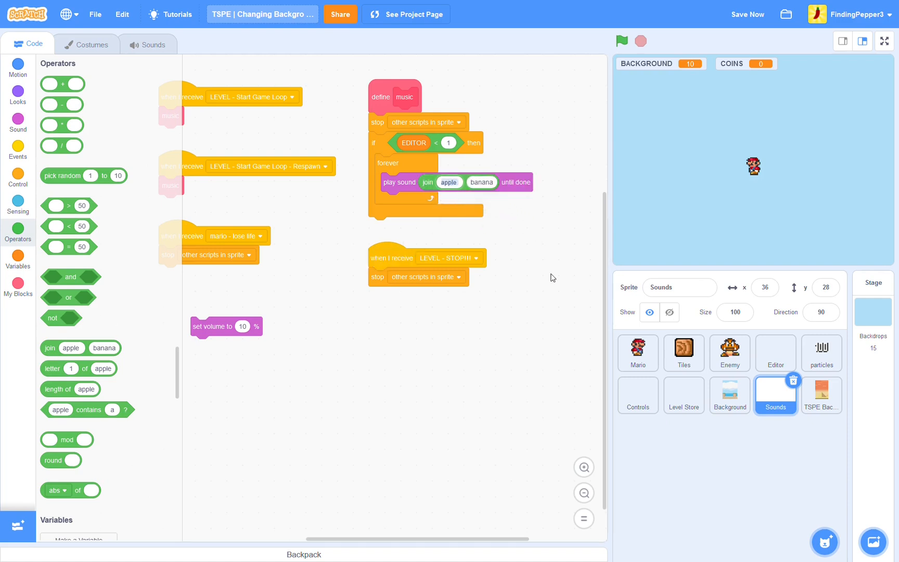
pyautogui.write('Music')
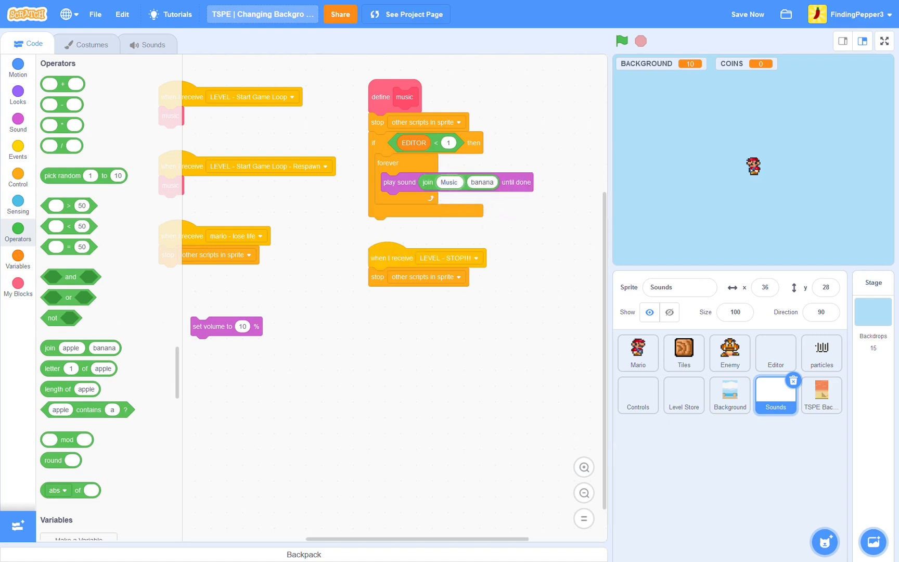
pyautogui.write('L')
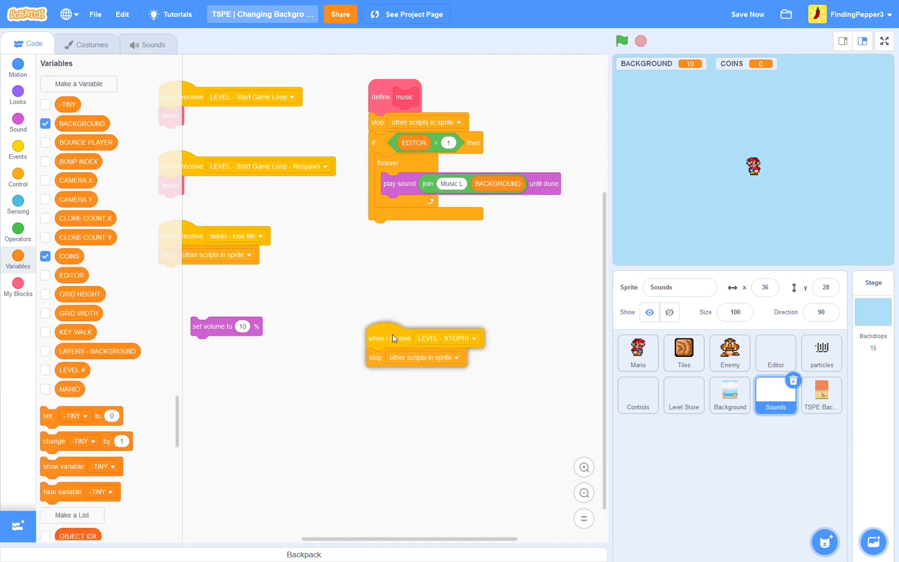
pyautogui.click(621, 40)
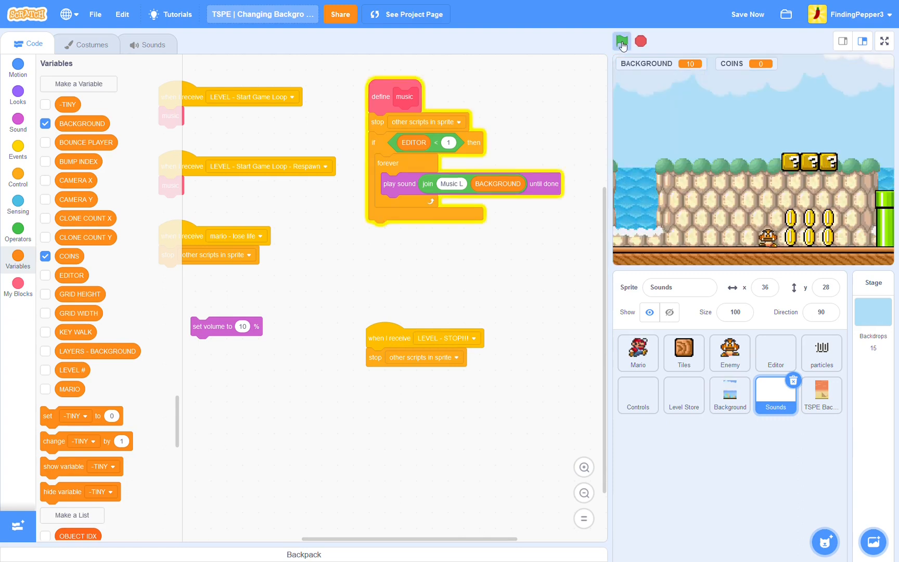
# - Run the game to hear the looping music, stop it at BACKGROUND 1, and show the Sounds sprite's costumes
pyautogui.click(621, 42)
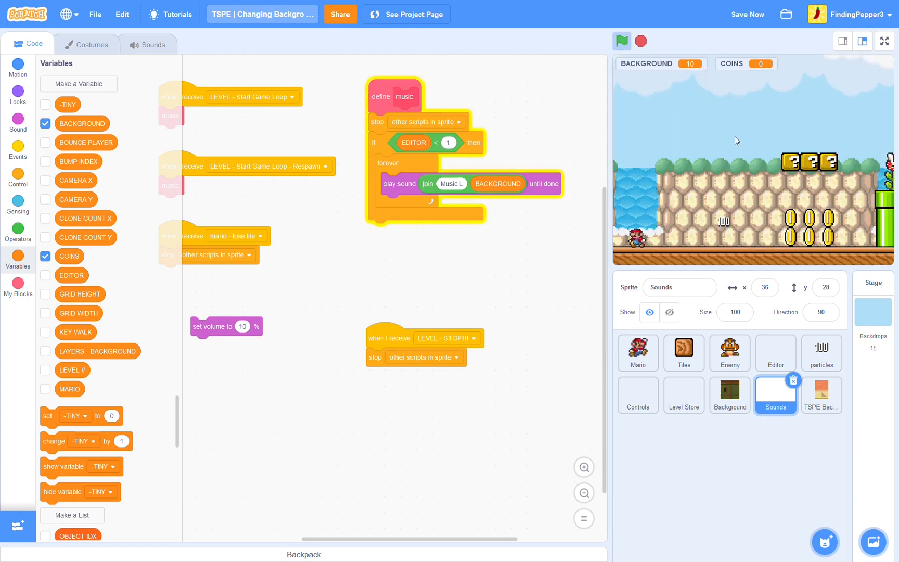
pyautogui.click(46, 370)
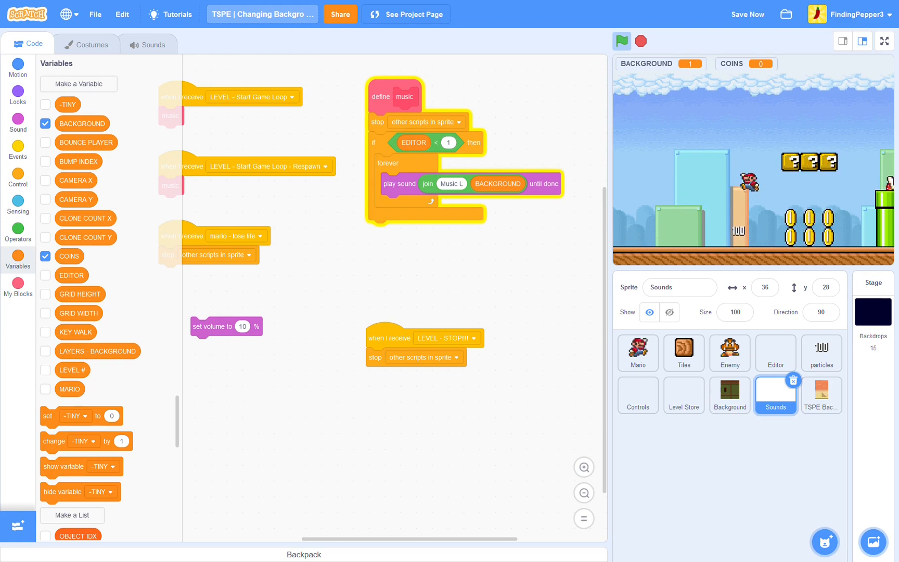
pyautogui.click(622, 41)
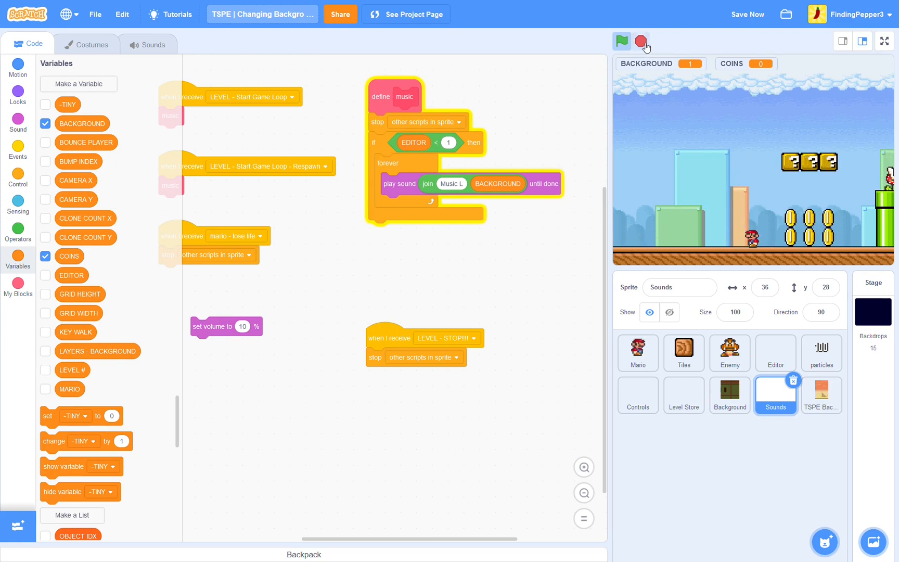
pyautogui.click(621, 40)
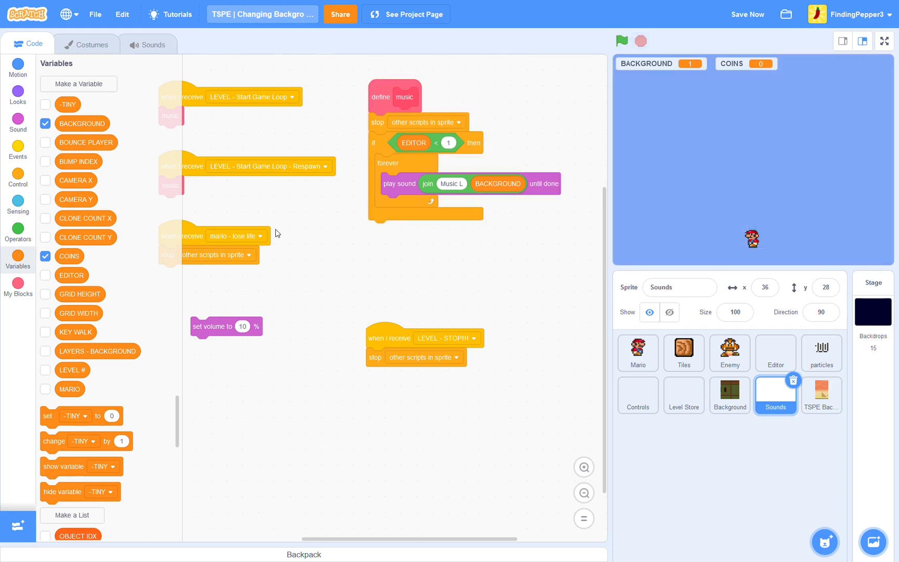
pyautogui.click(86, 43)
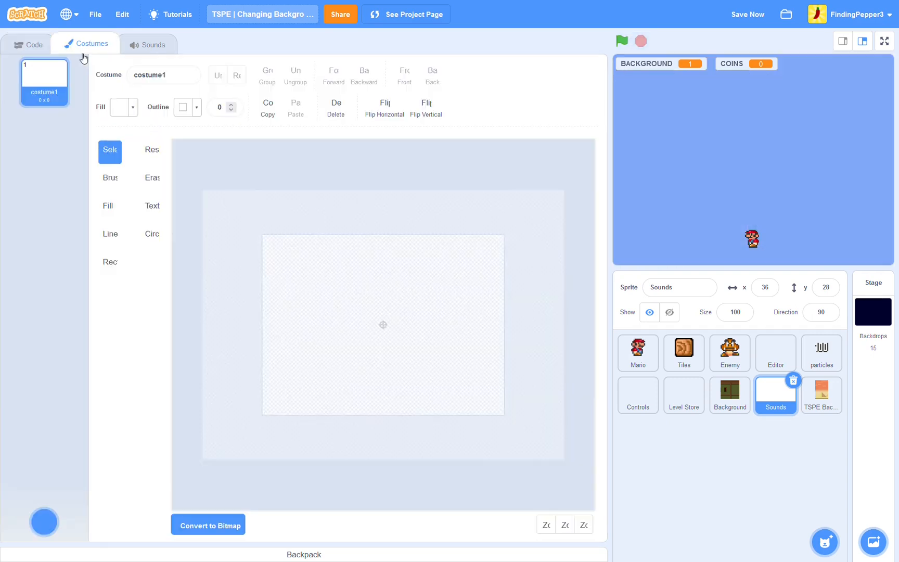
# - Preview the Music Intro L1 and L2 clips in the sound list, then return to the music script
pyautogui.click(152, 44)
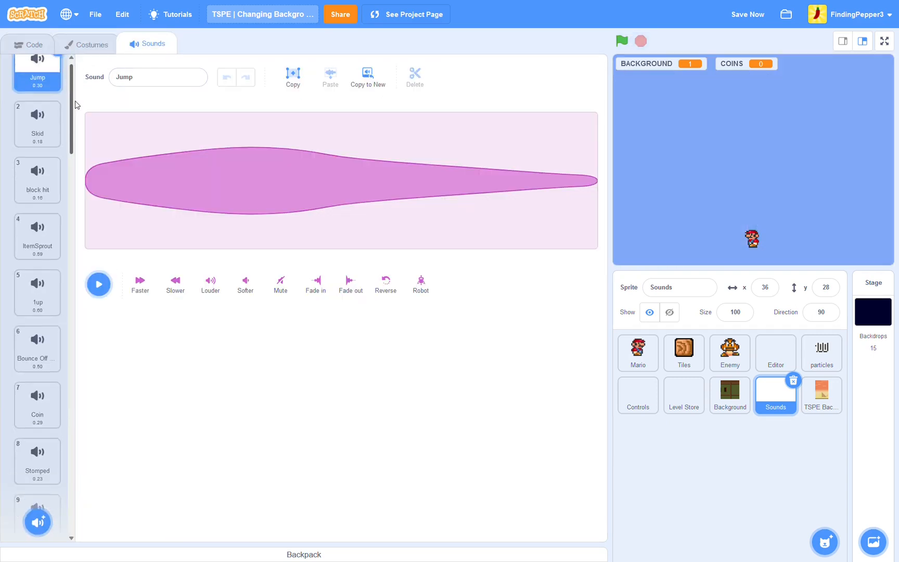
pyautogui.scroll(-3)
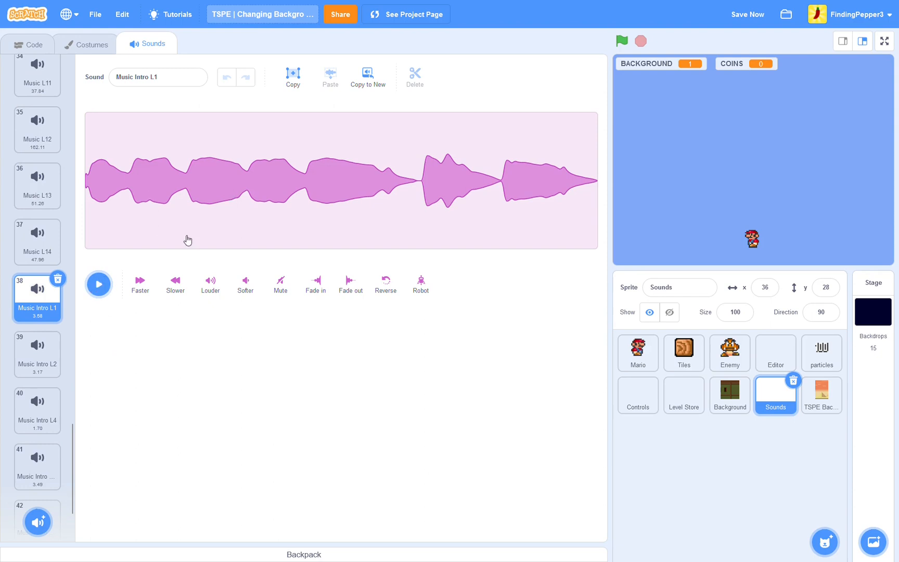
pyautogui.moveTo(110, 339)
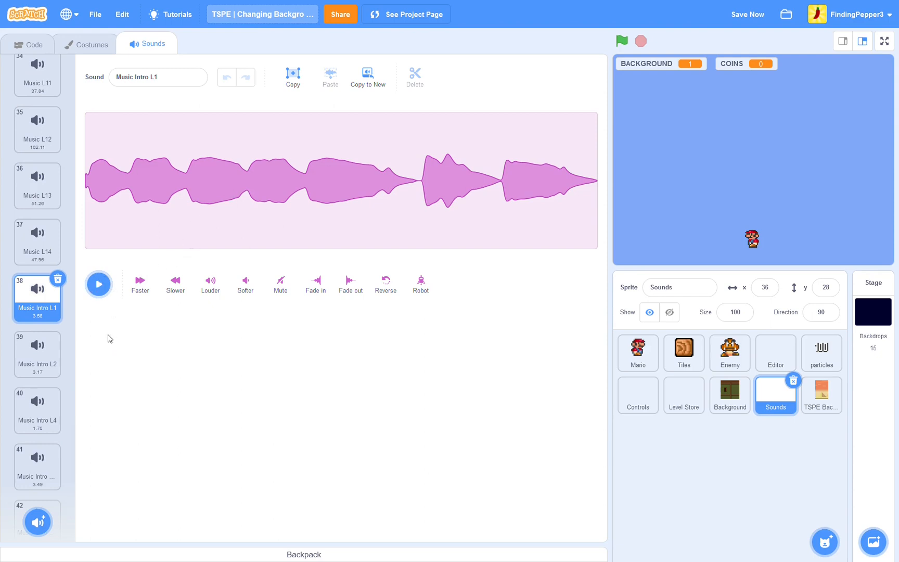
pyautogui.moveTo(544, 193)
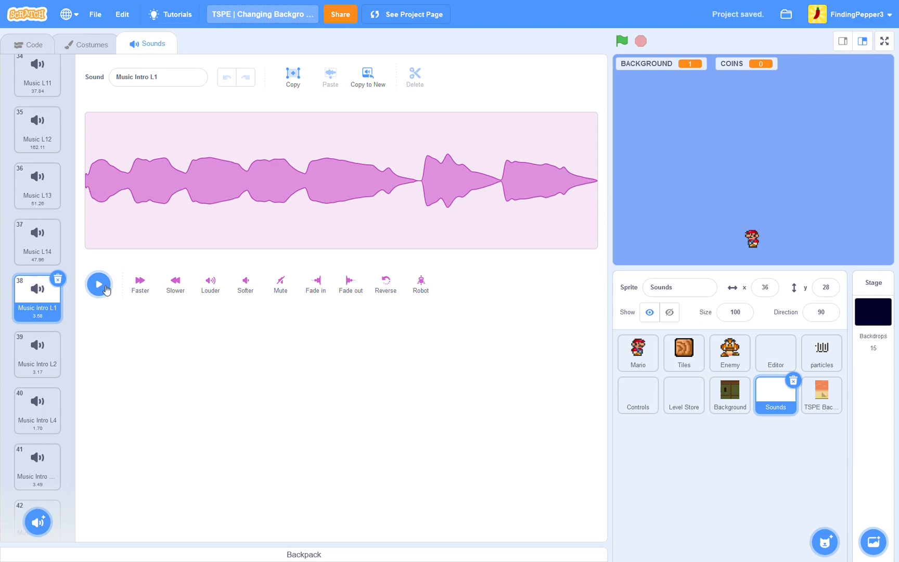
pyautogui.click(99, 284)
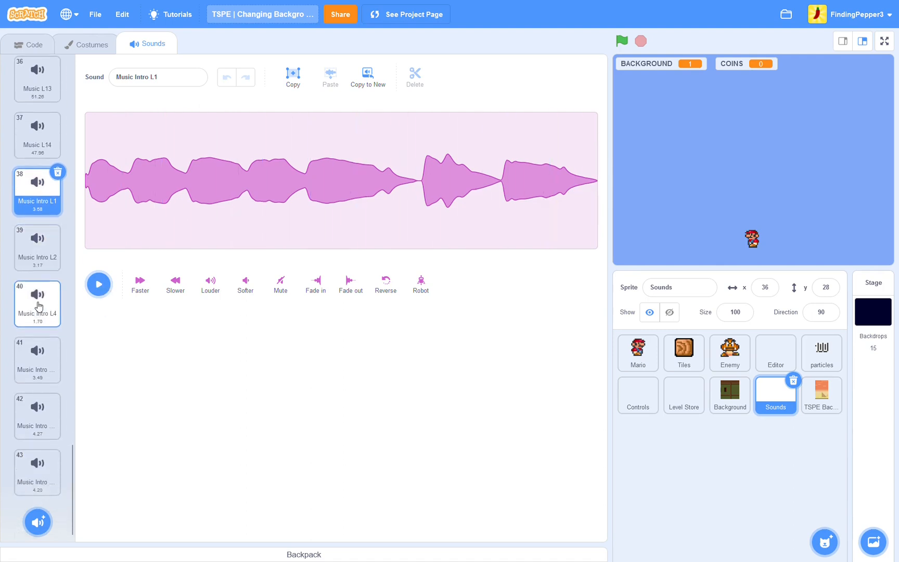
pyautogui.click(37, 246)
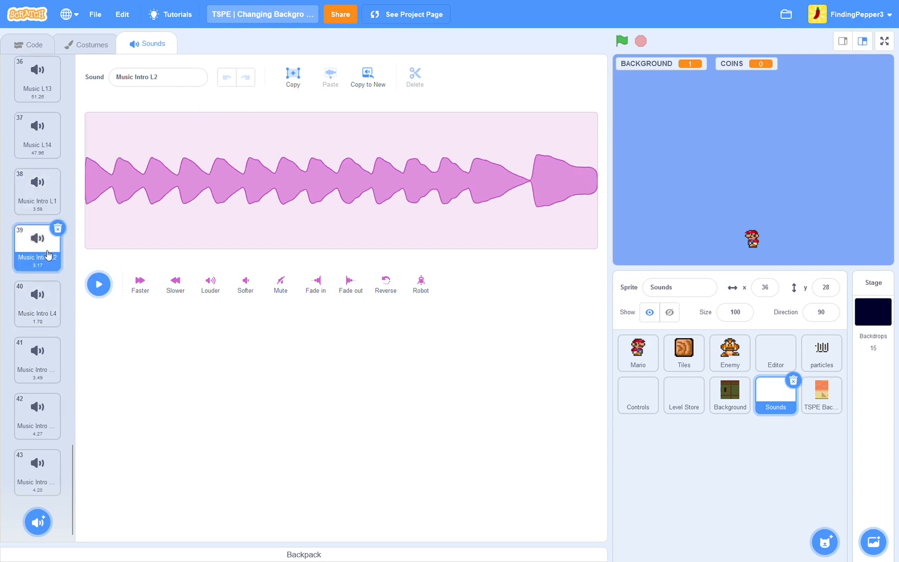
pyautogui.click(37, 191)
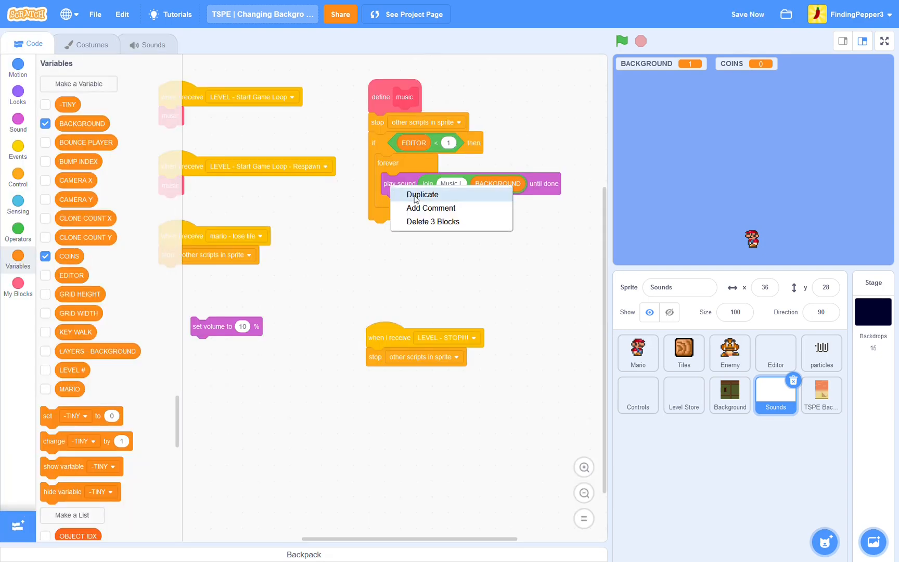
# - Duplicate the play sound block so Music Intro L joined with BACKGROUND plays once before the forever loop
pyautogui.click(424, 195)
pyautogui.write('Music Intro L')
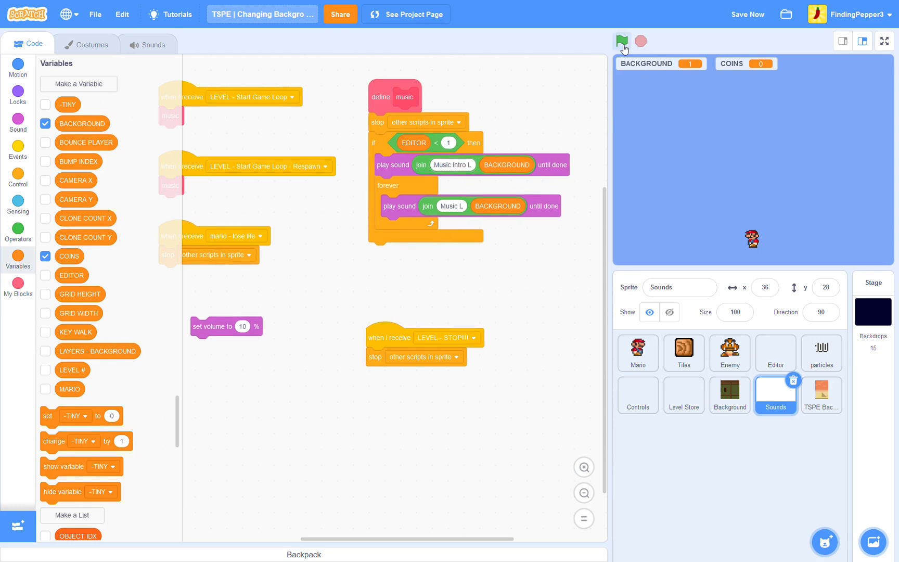
# - Run the game through several levels up to BACKGROUND 7 hearing intro then looping music, then stop it
pyautogui.click(621, 40)
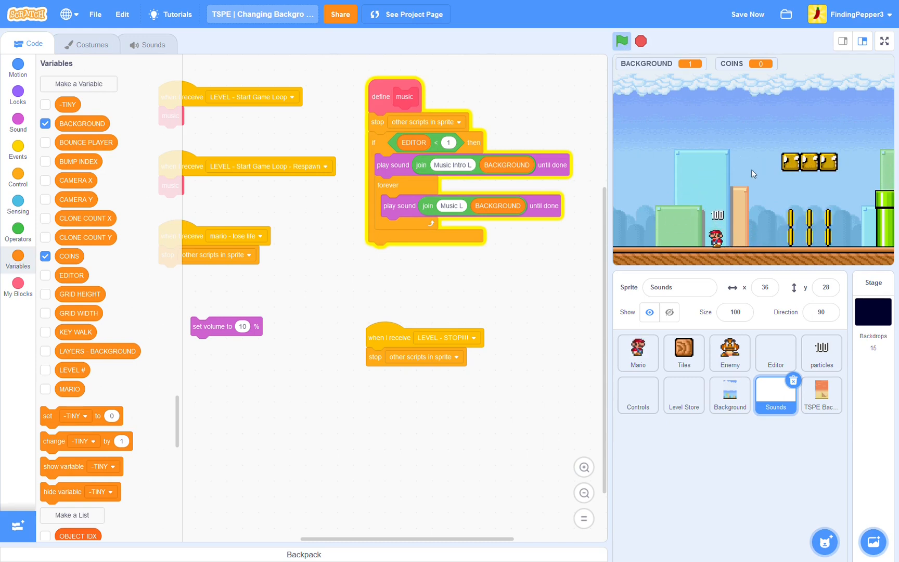
pyautogui.click(45, 369)
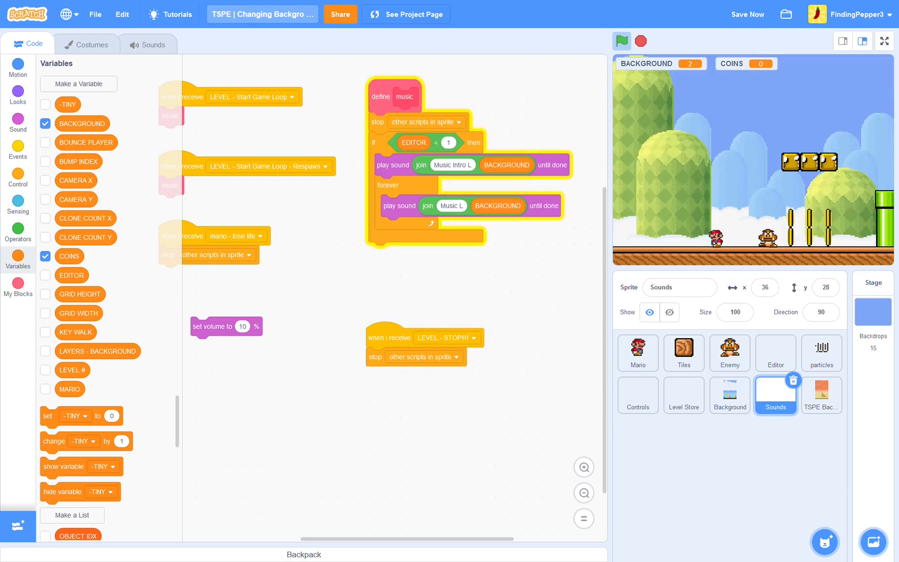
pyautogui.click(621, 41)
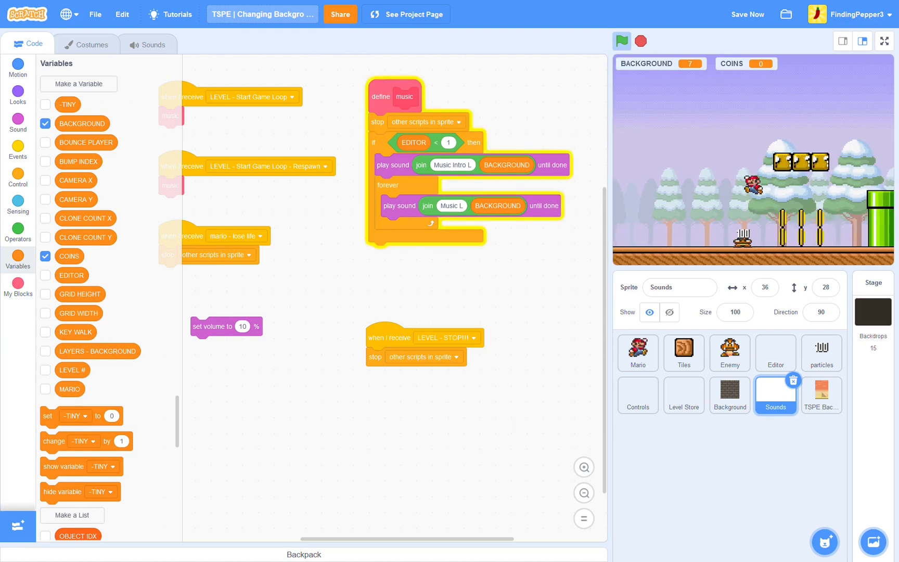
pyautogui.click(621, 40)
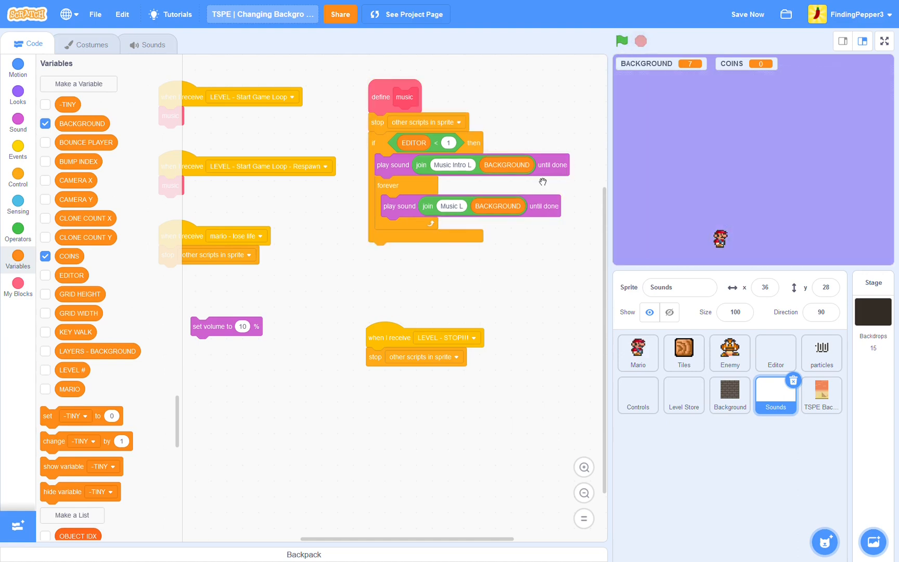
pyautogui.moveTo(425, 258)
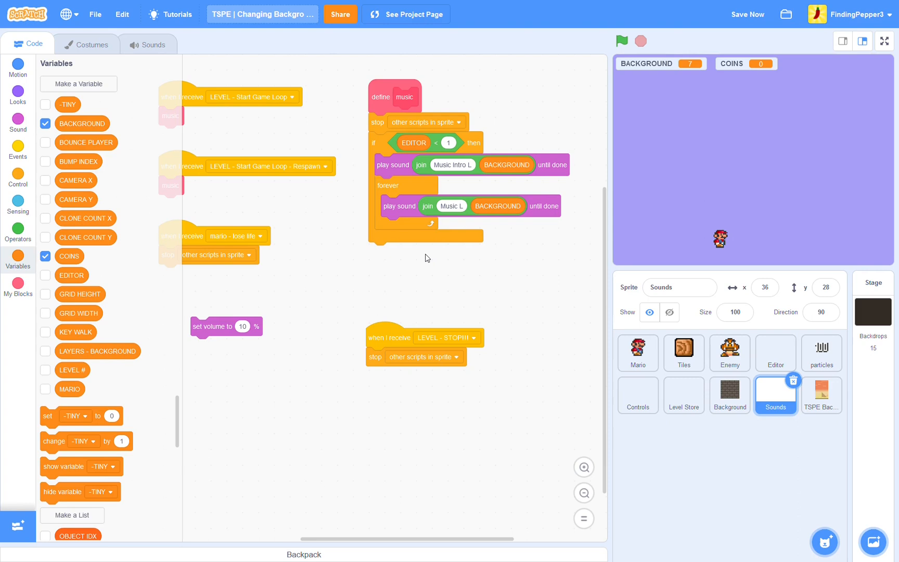